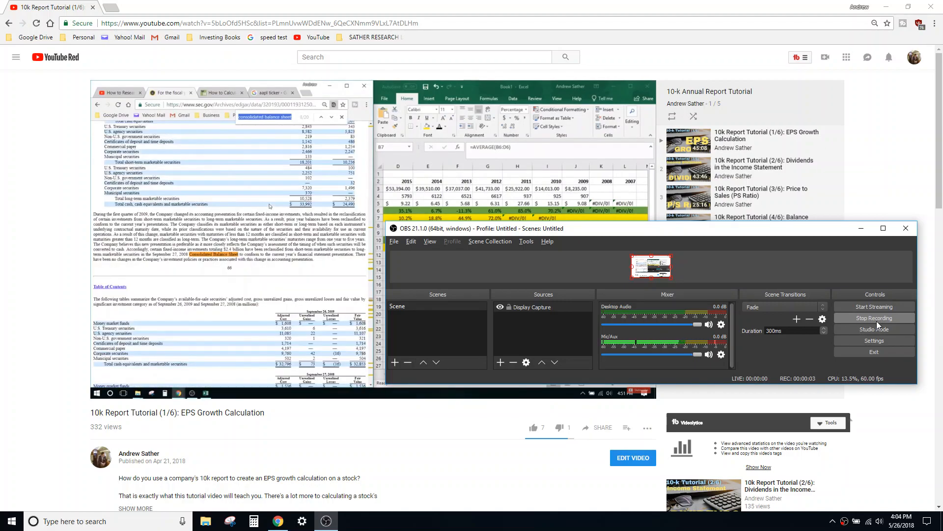
# - Enter 483 on the current web page and scroll through the results
pyautogui.scroll(-3)
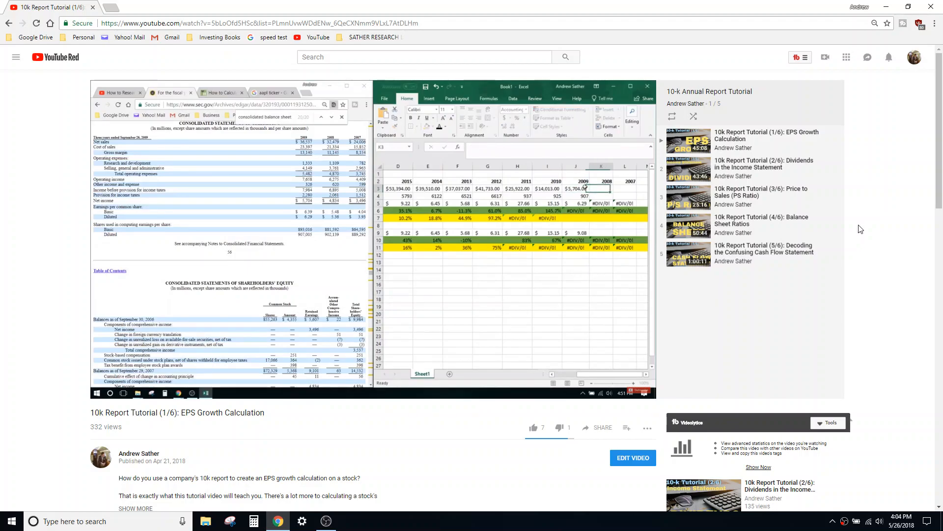
pyautogui.write('483')
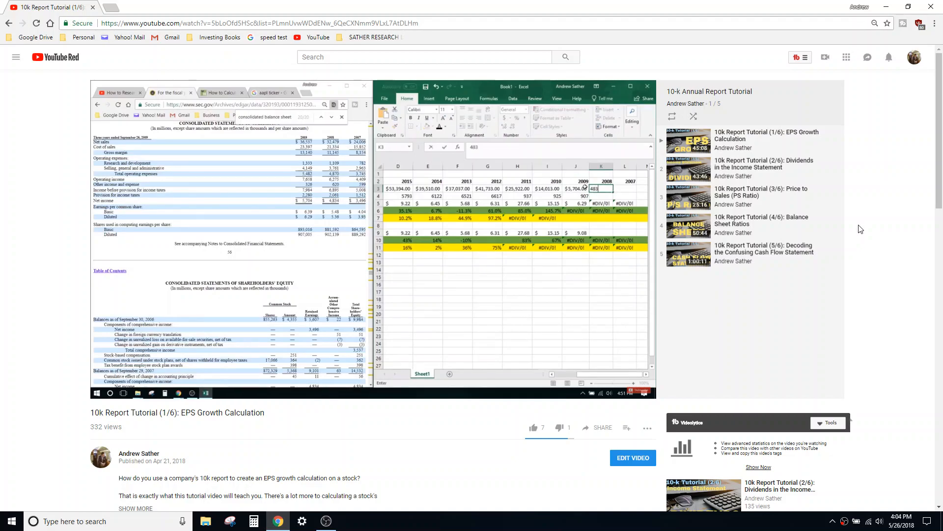
pyautogui.click(628, 189)
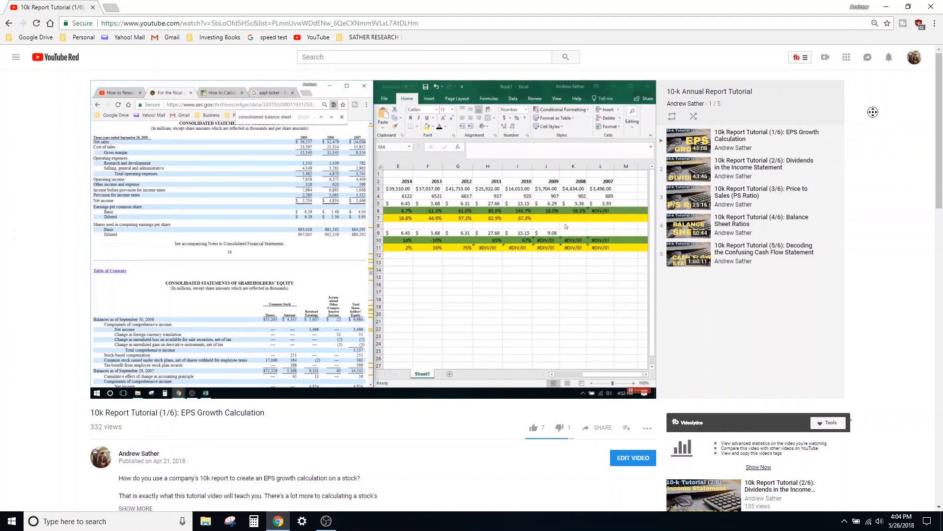
pyautogui.moveTo(221, 175)
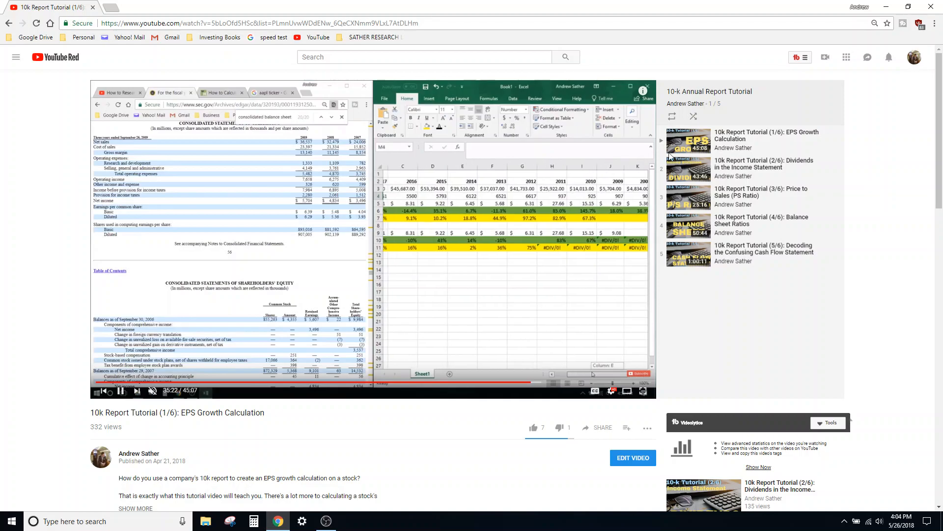
pyautogui.scroll(-3)
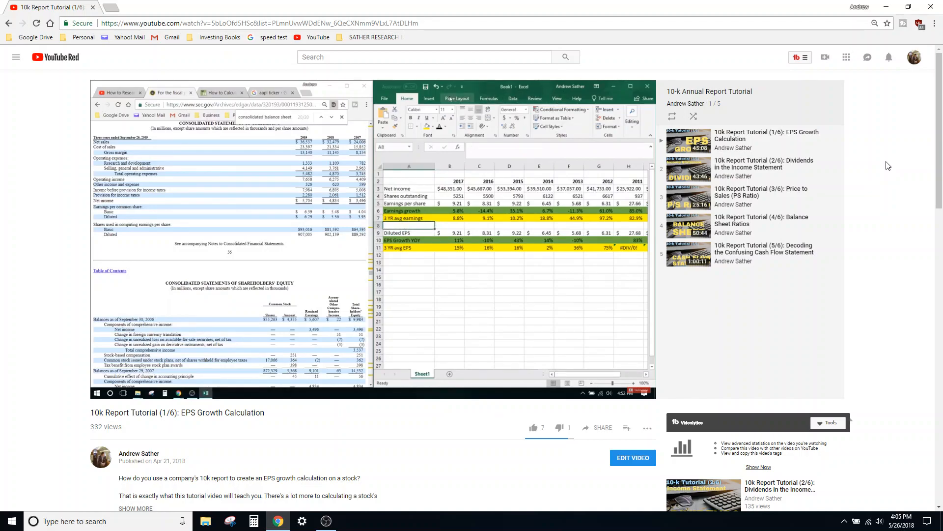
pyautogui.click(606, 109)
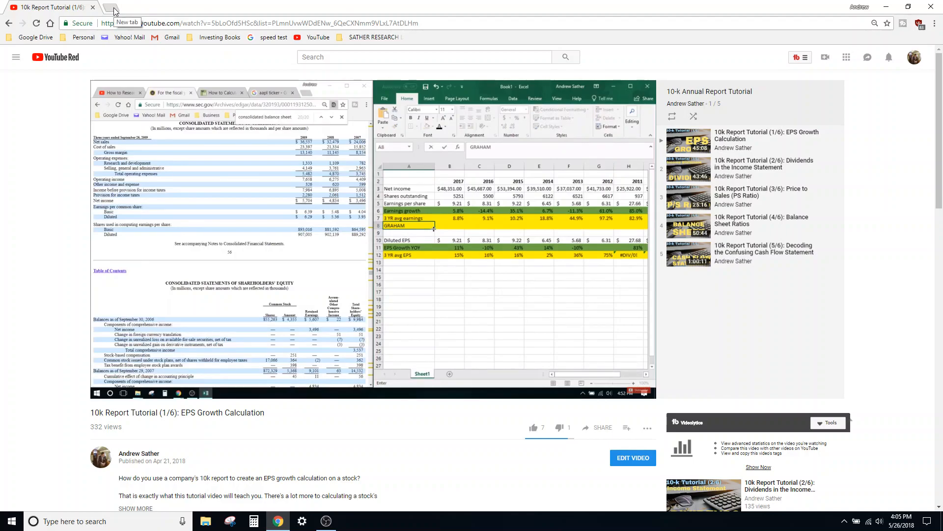
# - Load advfn.com in a new browser tab, then start another new tab
pyautogui.click(114, 10)
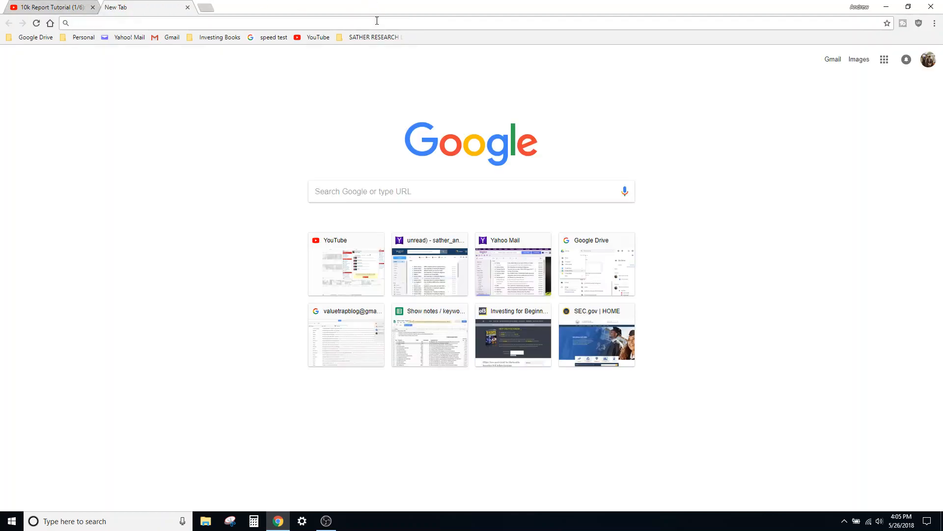
pyautogui.write('advfn.com')
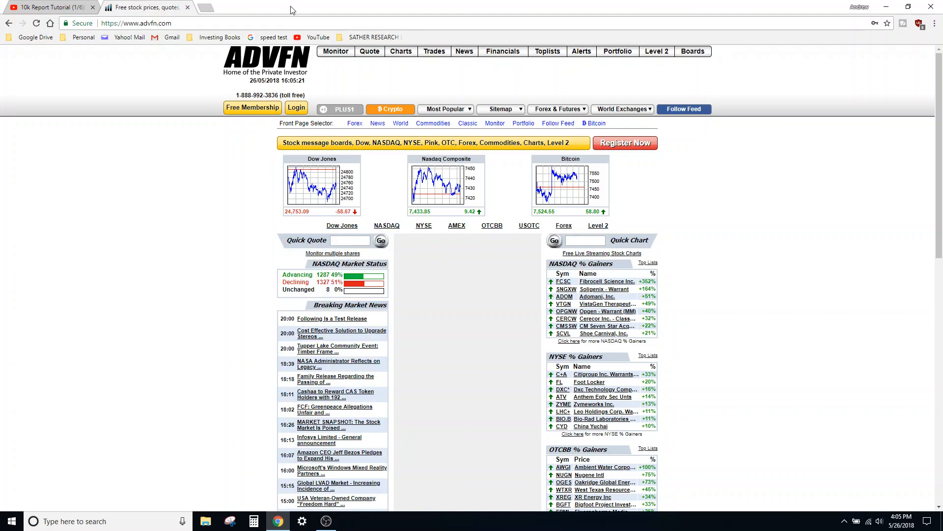
pyautogui.moveTo(204, 9)
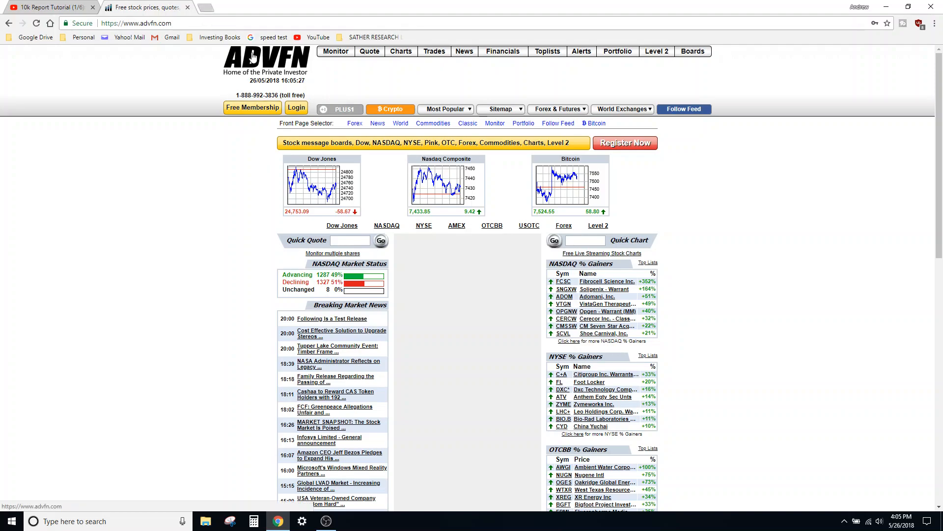
pyautogui.moveTo(427, 95)
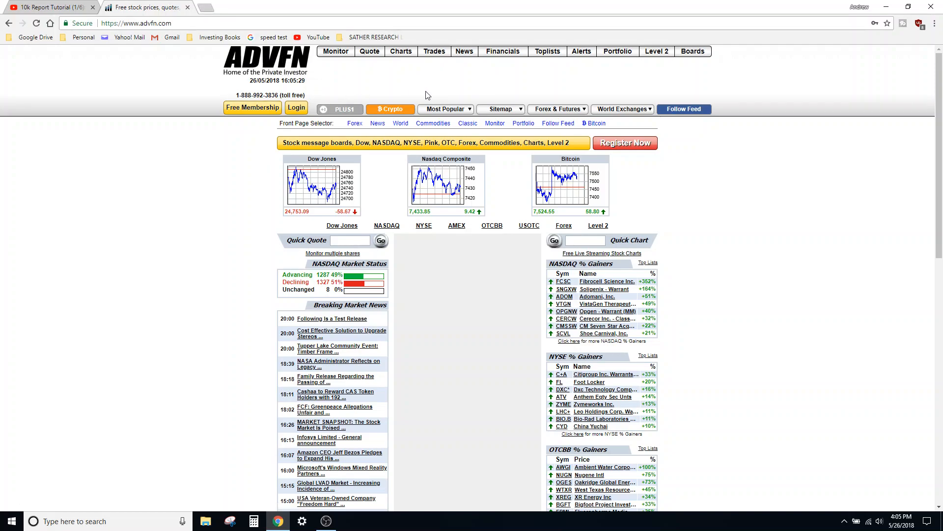
pyautogui.click(350, 241)
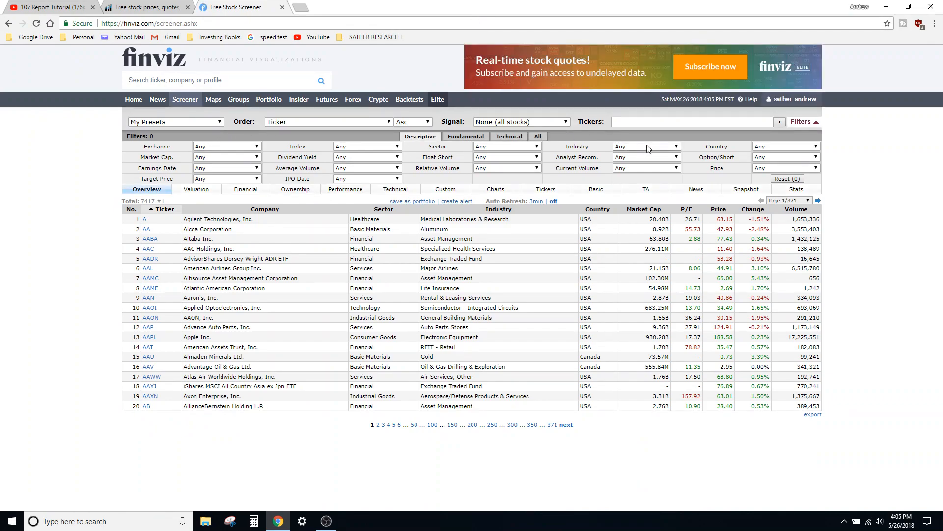
# - Limit the Finviz screener to S&P 500 stocks and apply the saved VTI preset
pyautogui.click(368, 146)
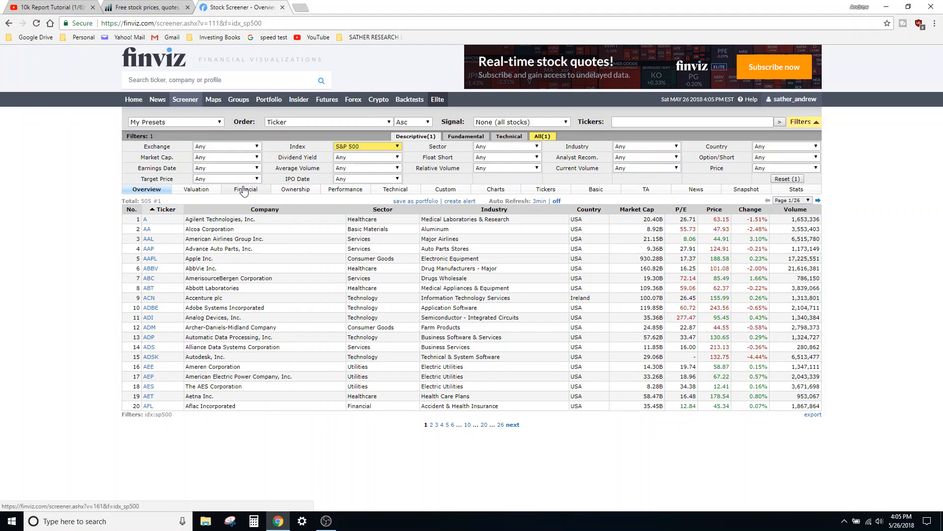
pyautogui.click(176, 122)
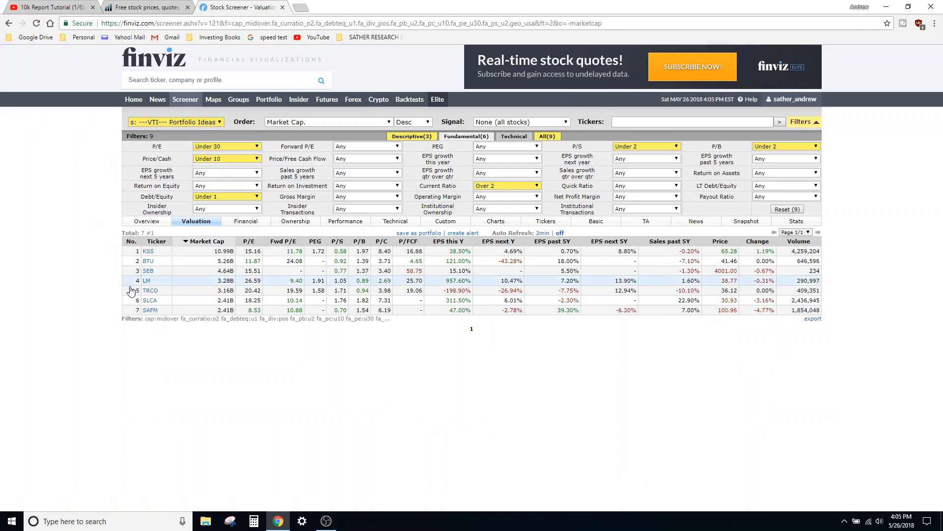
pyautogui.moveTo(149, 271)
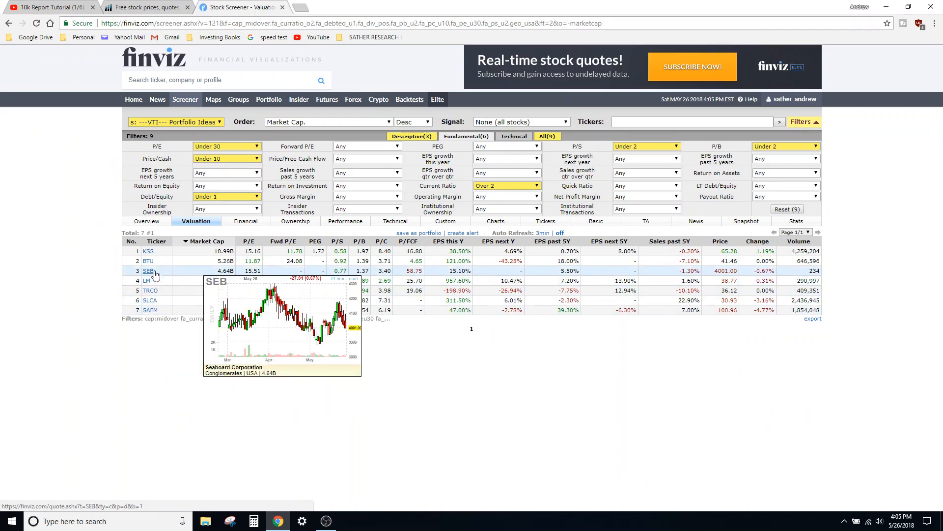
# - Look up 'seb' in ADVFN Quick Quote and open Seaboard Corp.'s quote page
pyautogui.click(138, 7)
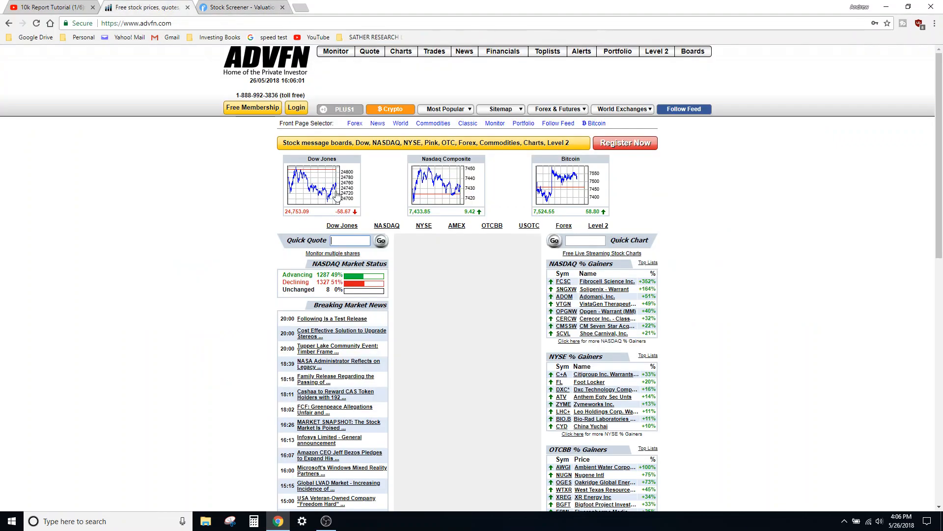
pyautogui.write('seb')
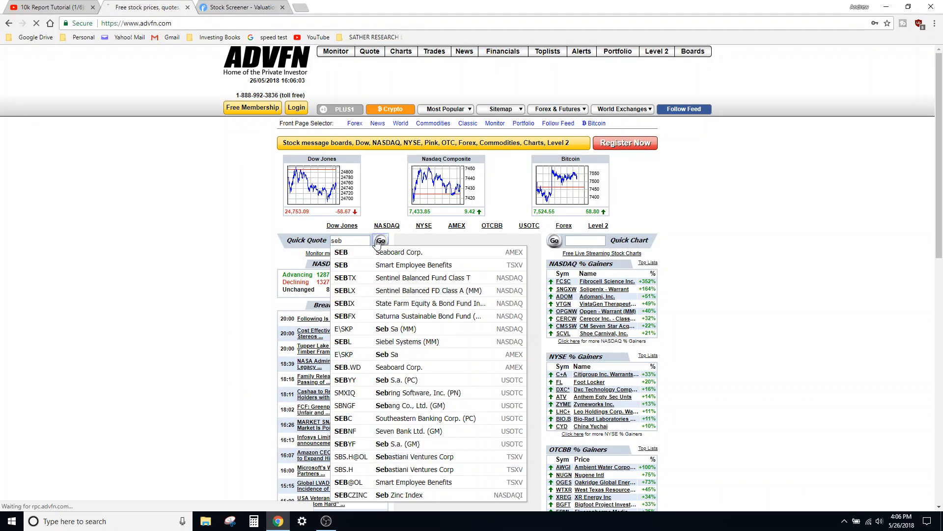
pyautogui.click(142, 7)
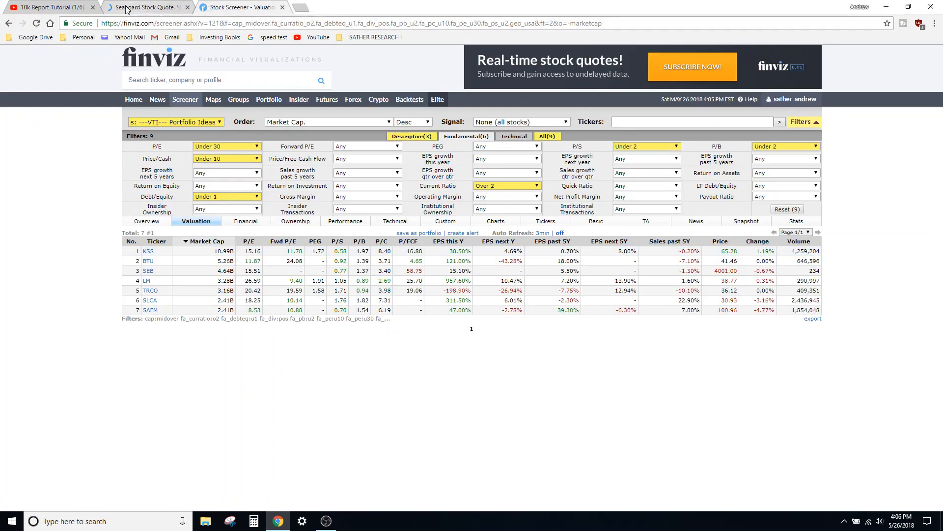
pyautogui.click(133, 6)
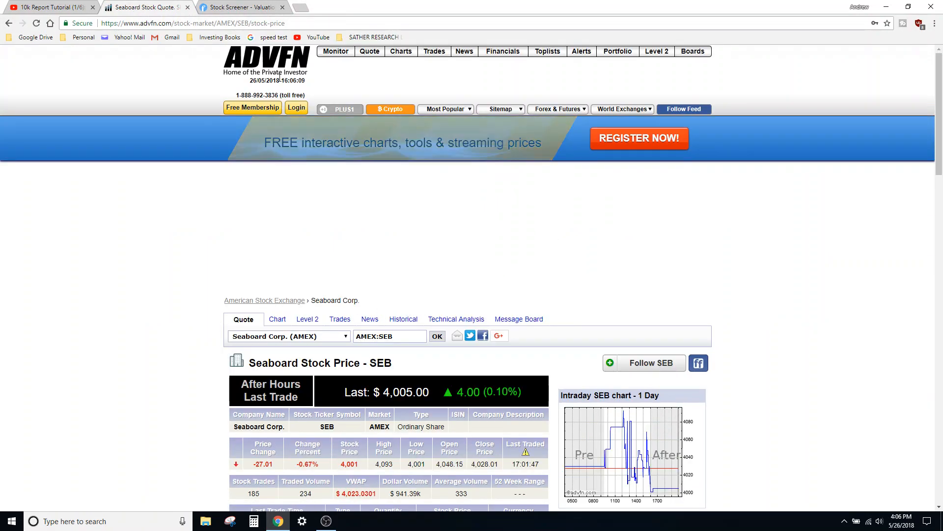
pyautogui.moveTo(408, 324)
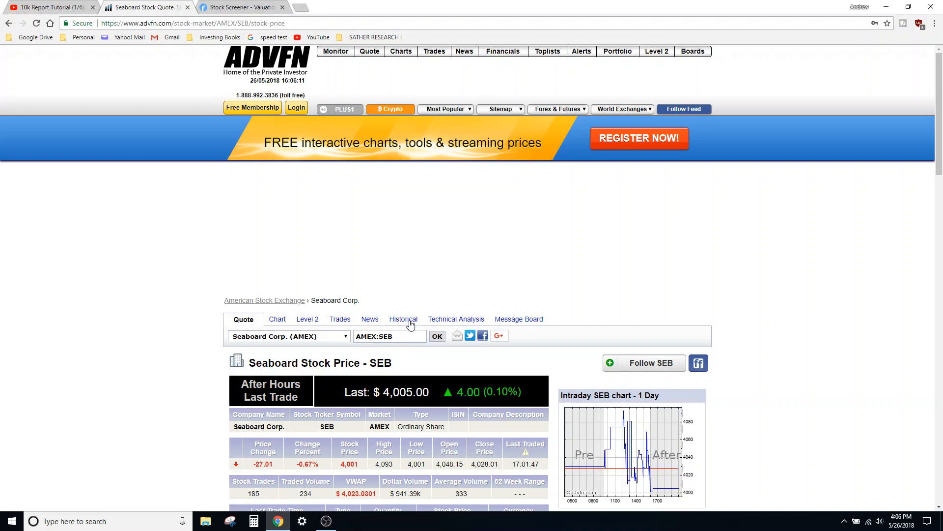
# - View Seaboard's historical prices, log in to ADVFN, and open its Financials
pyautogui.click(403, 319)
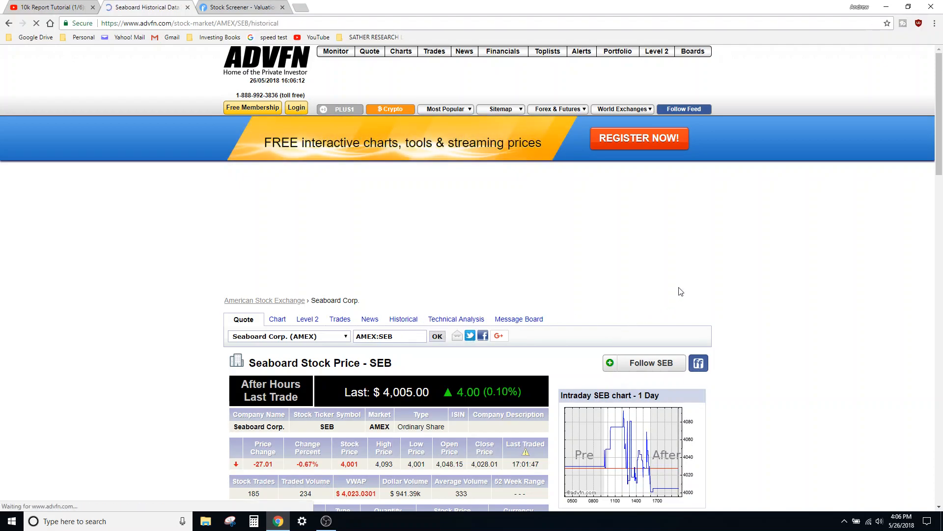
pyautogui.click(402, 319)
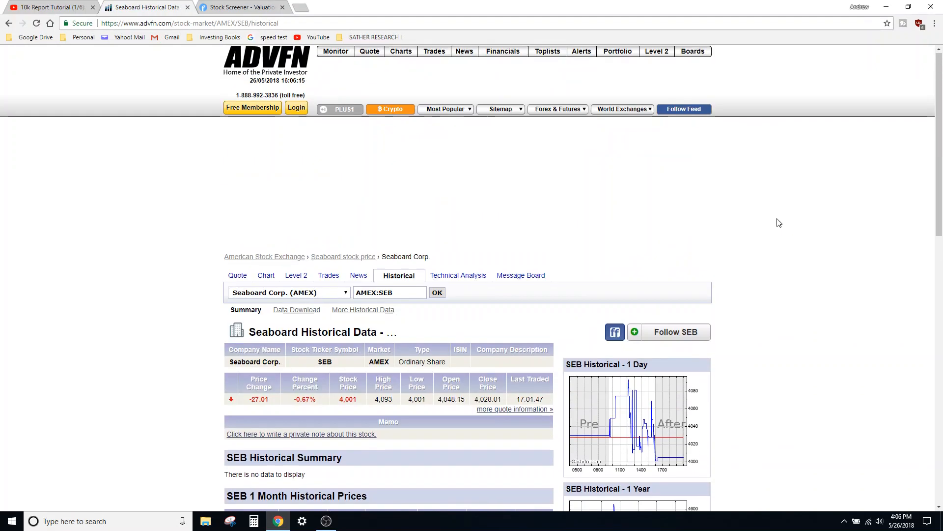
pyautogui.scroll(-3)
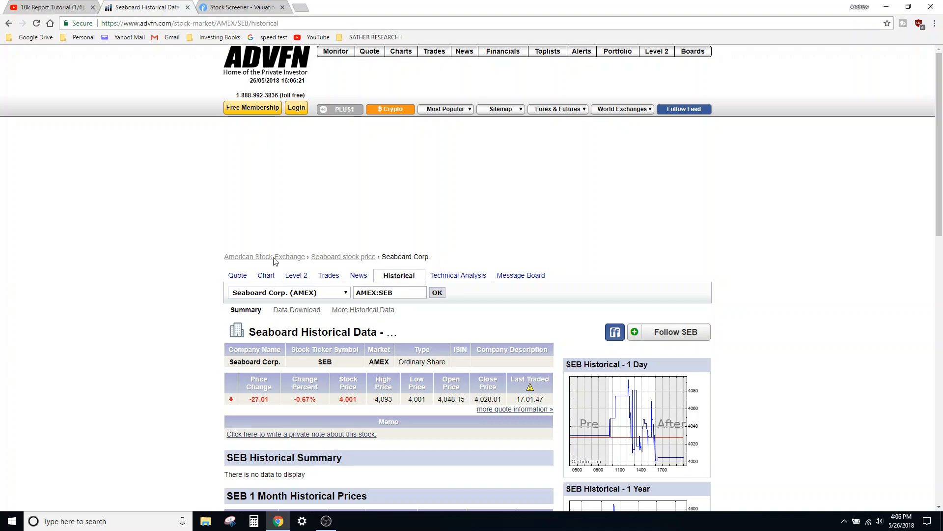
pyautogui.click(296, 107)
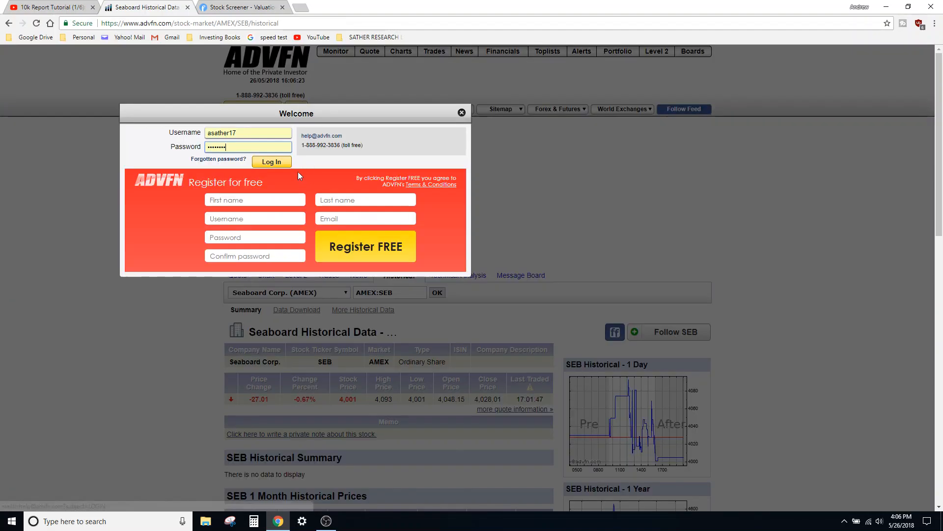
pyautogui.click(271, 162)
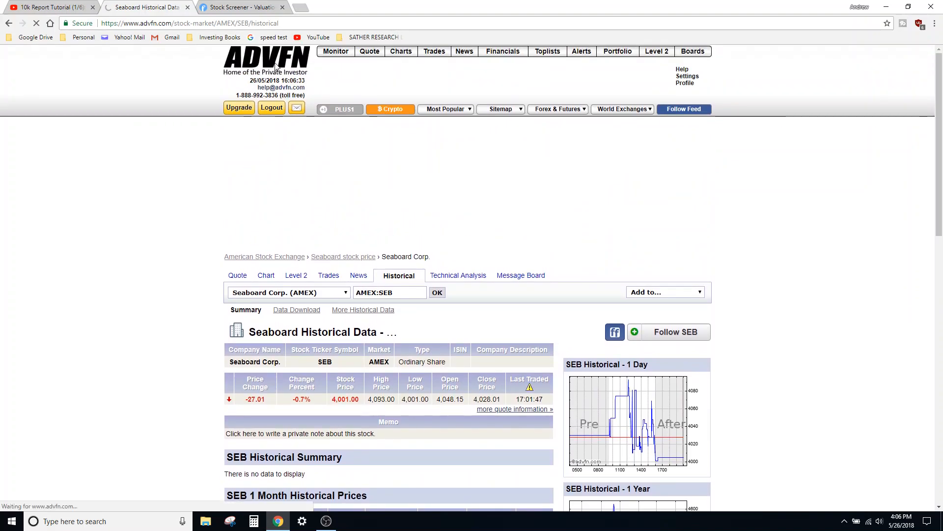
pyautogui.click(266, 59)
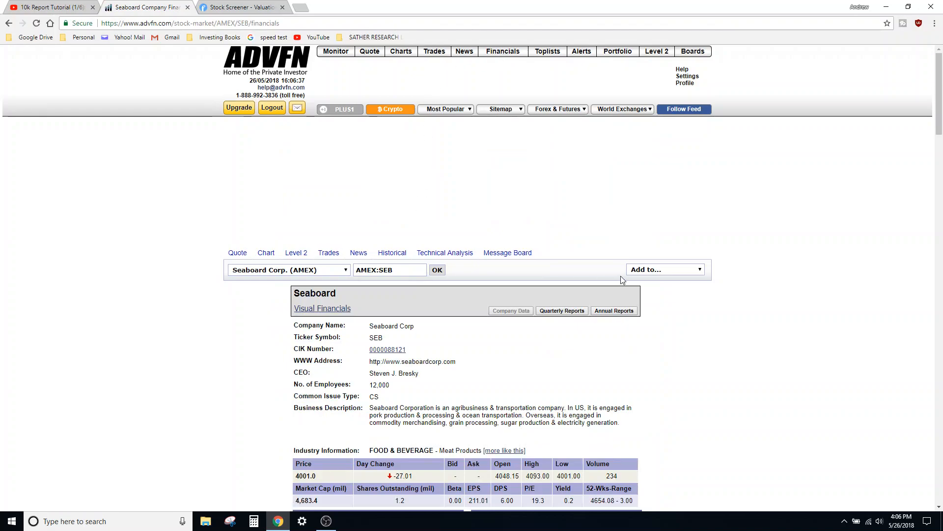
pyautogui.moveTo(544, 296)
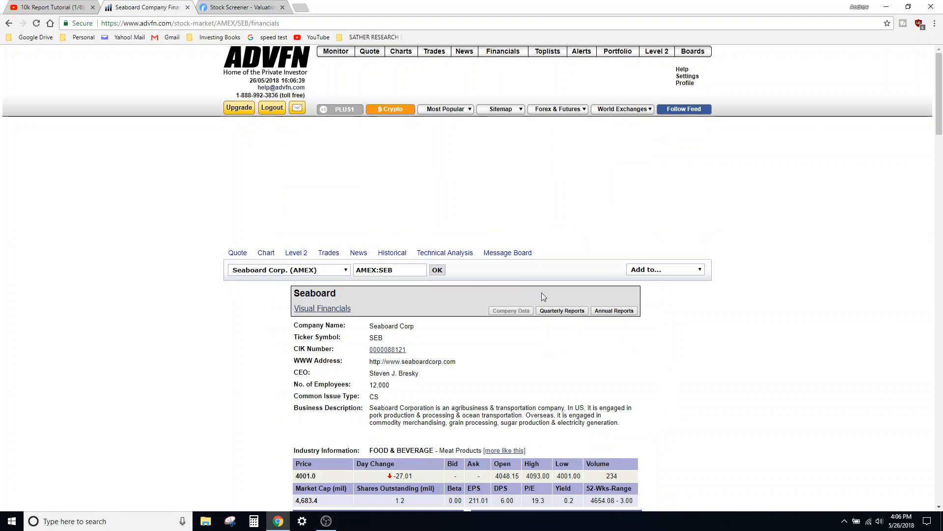
pyautogui.click(614, 311)
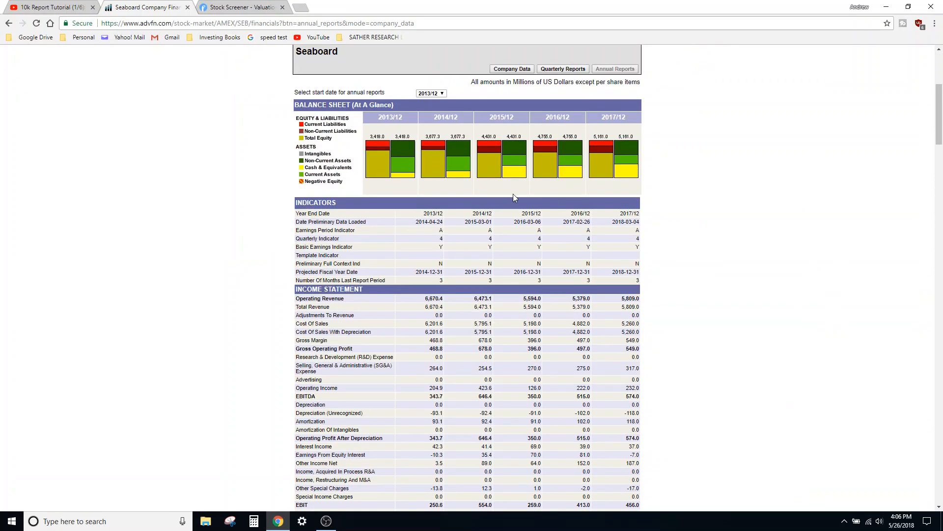
pyautogui.scroll(-3)
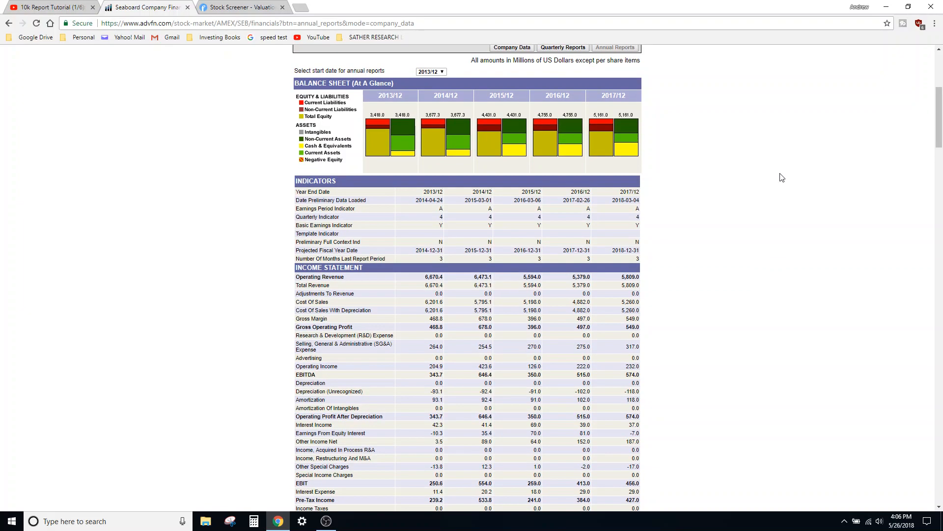
pyautogui.scroll(-3)
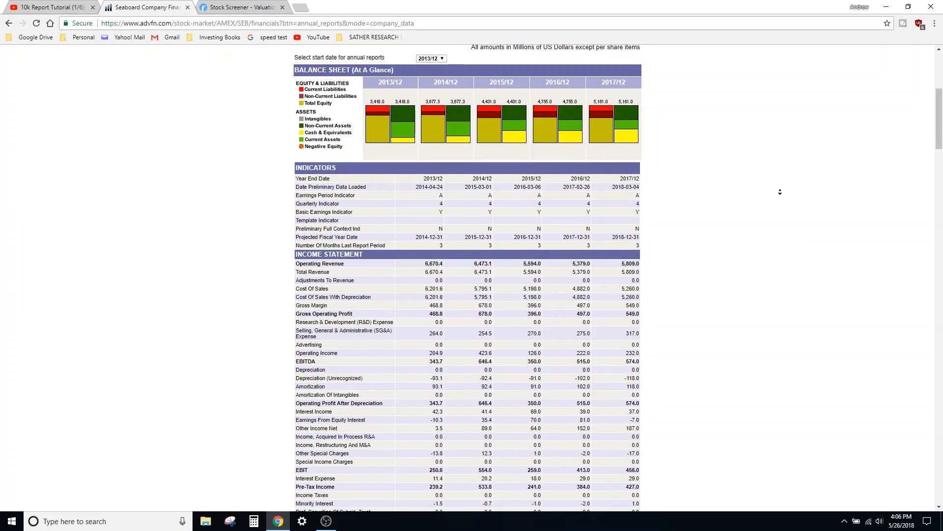
pyautogui.scroll(-3)
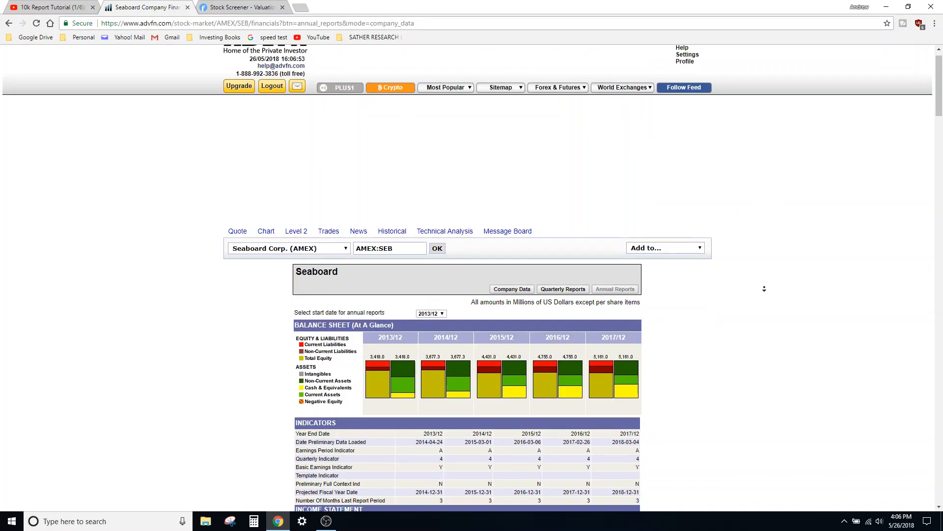
pyautogui.scroll(-3)
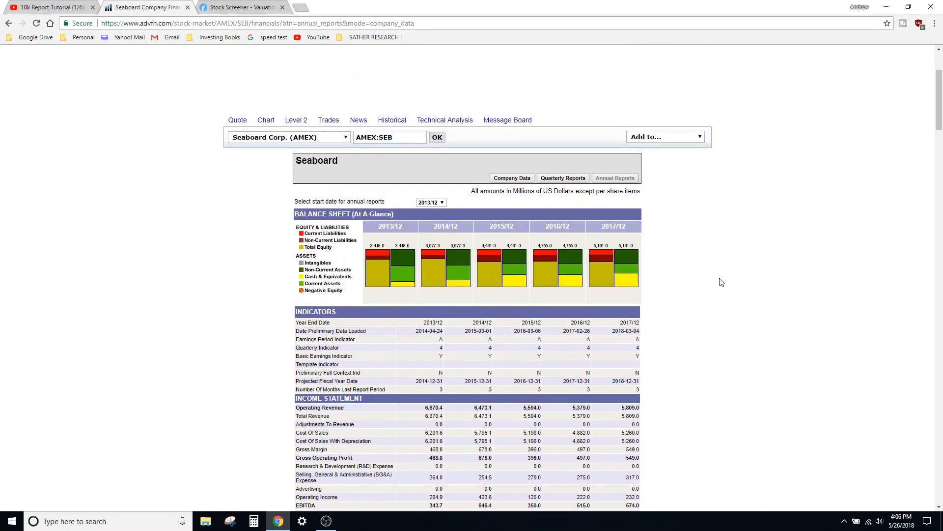
pyautogui.scroll(-3)
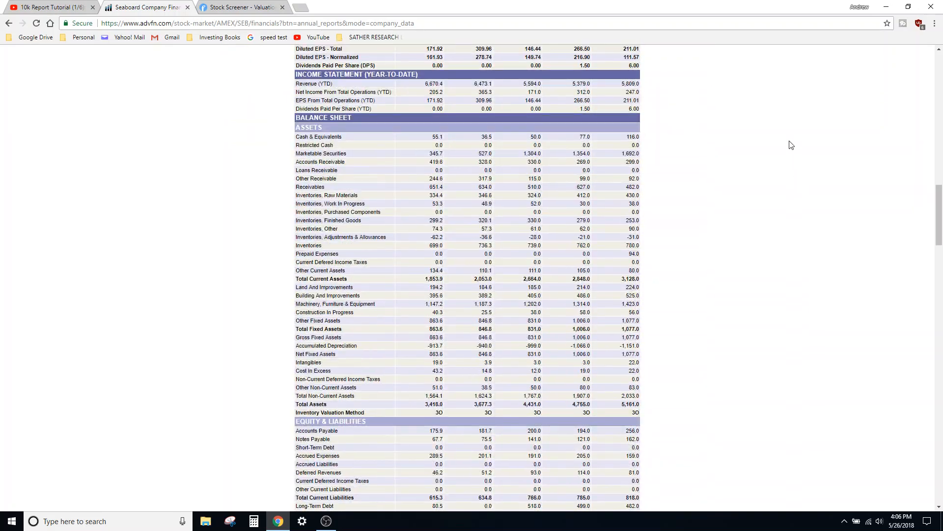
pyautogui.scroll(-3)
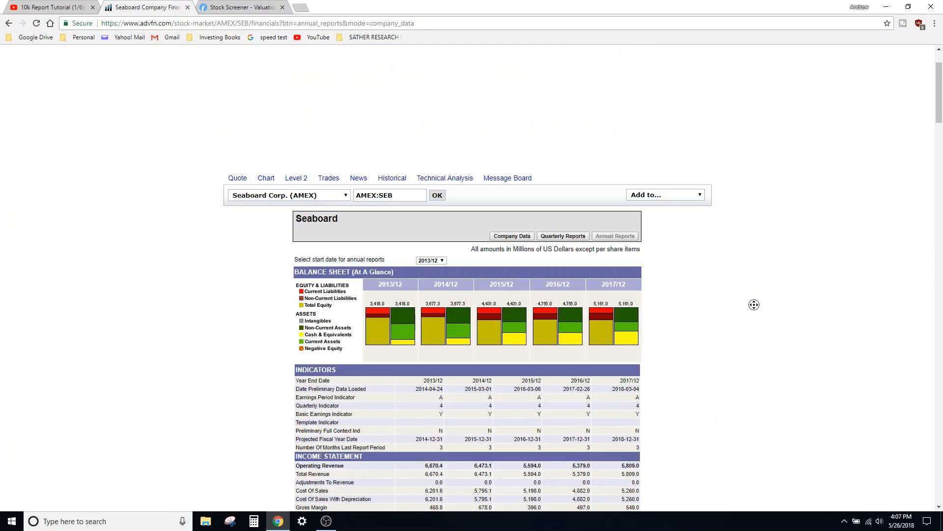
pyautogui.scroll(-3)
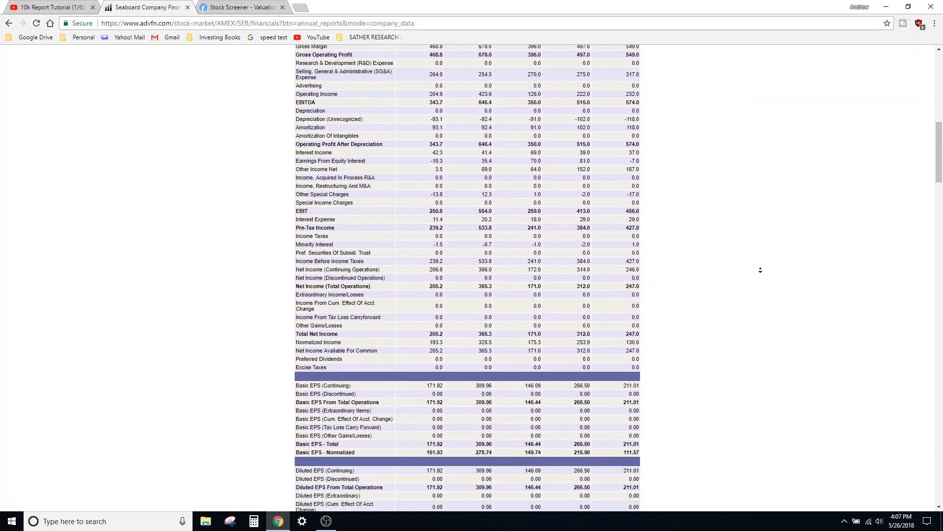
pyautogui.scroll(3)
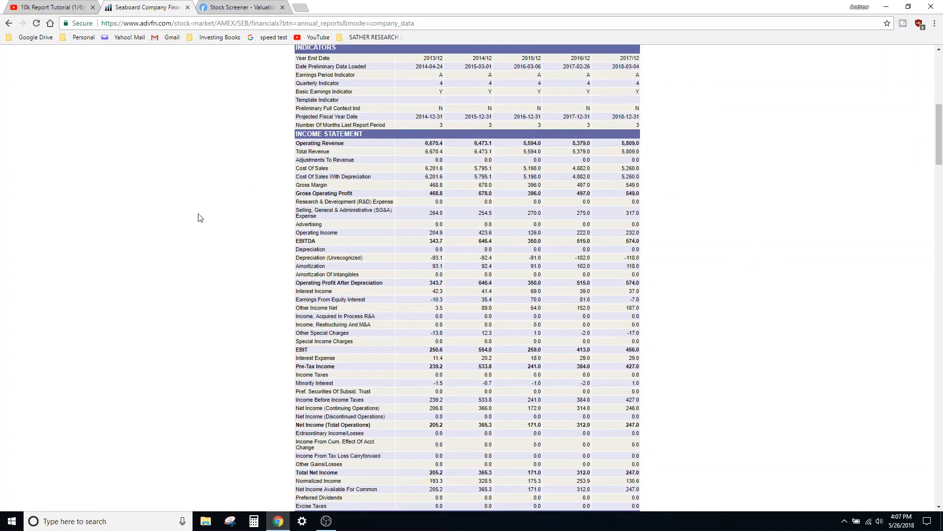
pyautogui.moveTo(773, 159)
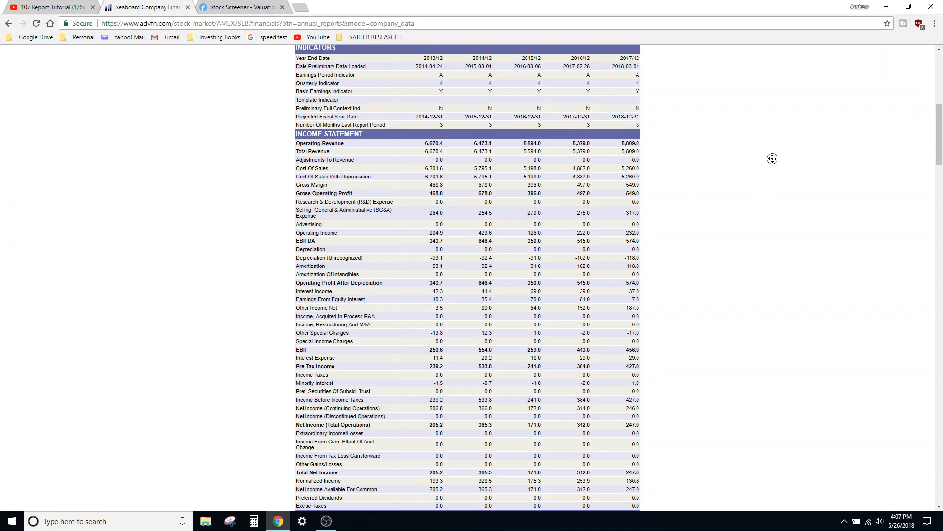
pyautogui.scroll(-3)
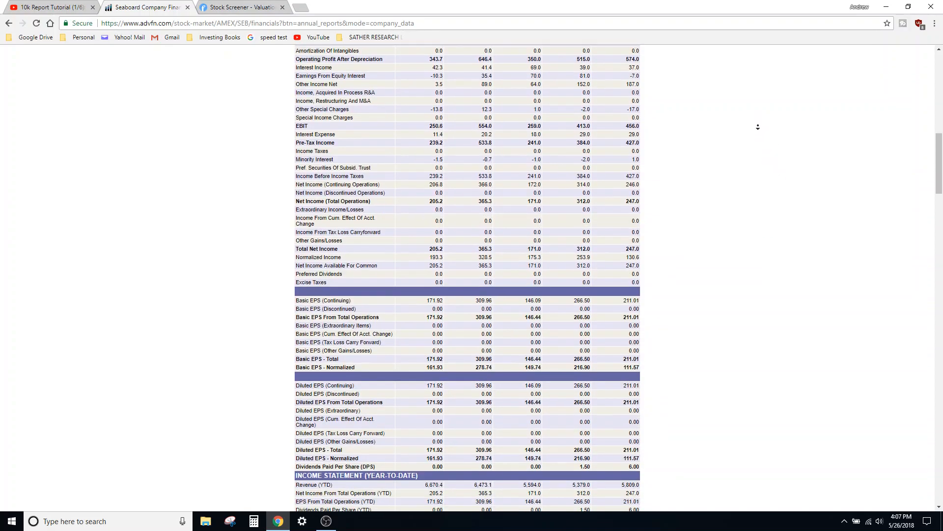
pyautogui.scroll(-3)
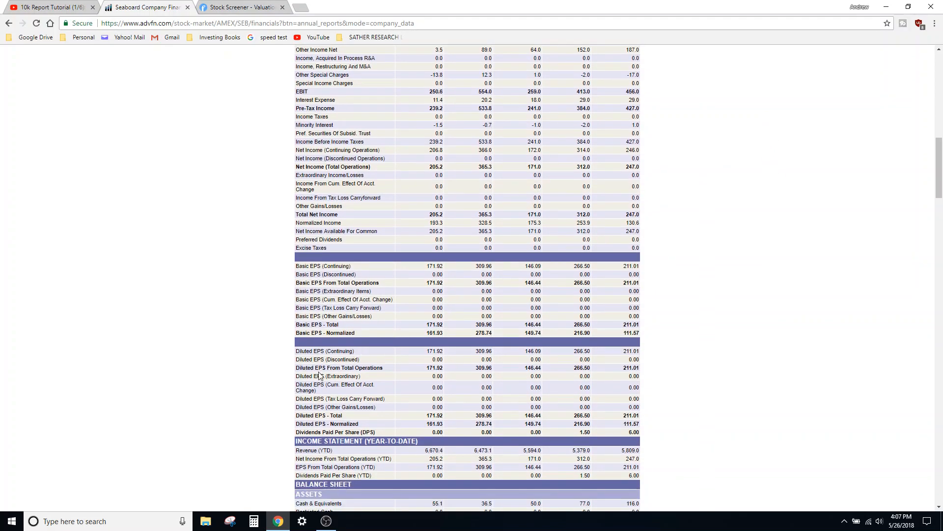
pyautogui.scroll(-3)
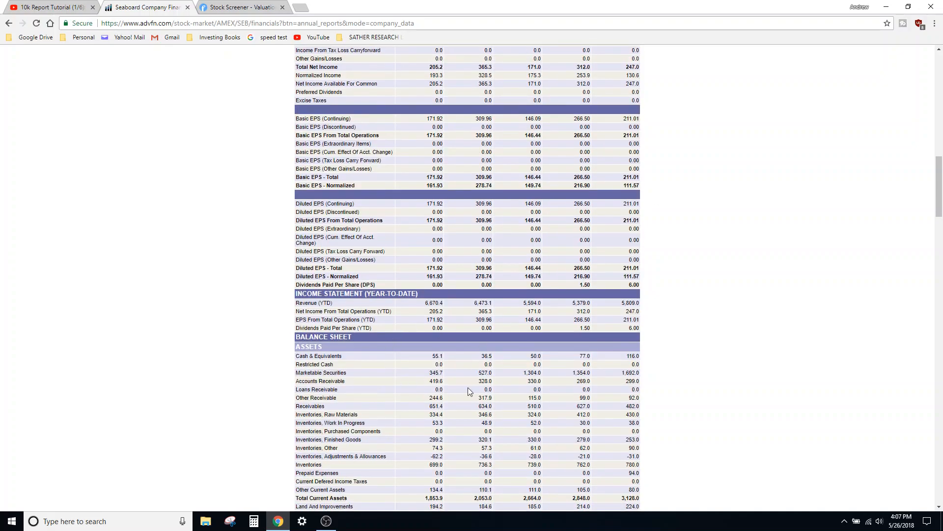
pyautogui.scroll(-3)
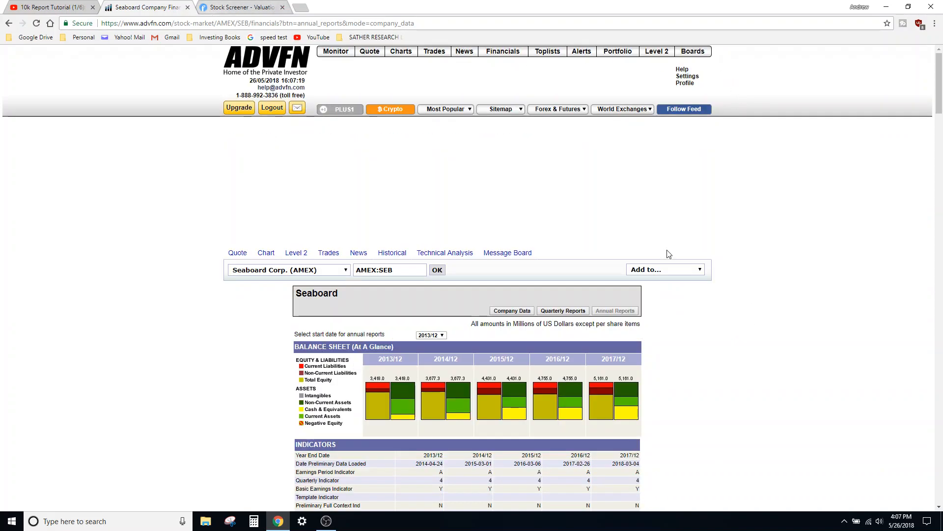
pyautogui.scroll(-3)
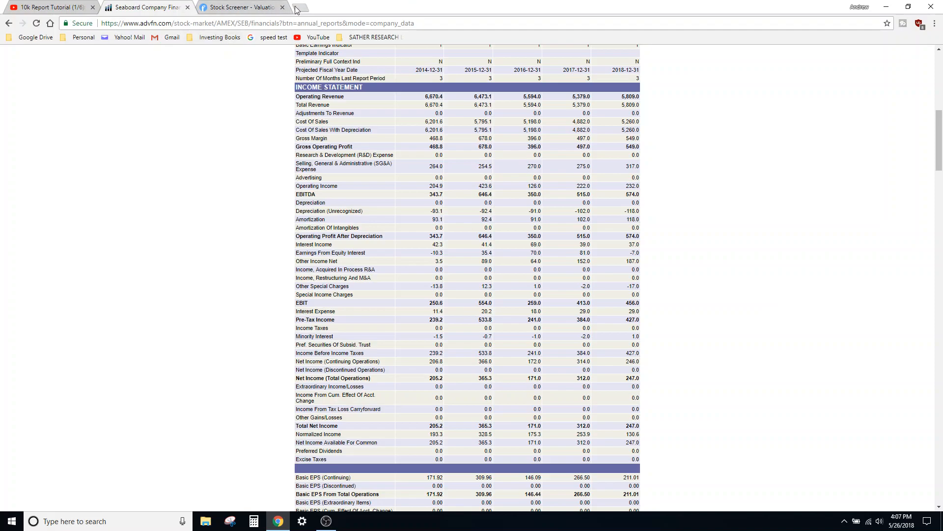
# - Search QuickFS for 'seb' and open the Seaboard Corp (SEB) page
pyautogui.click(300, 7)
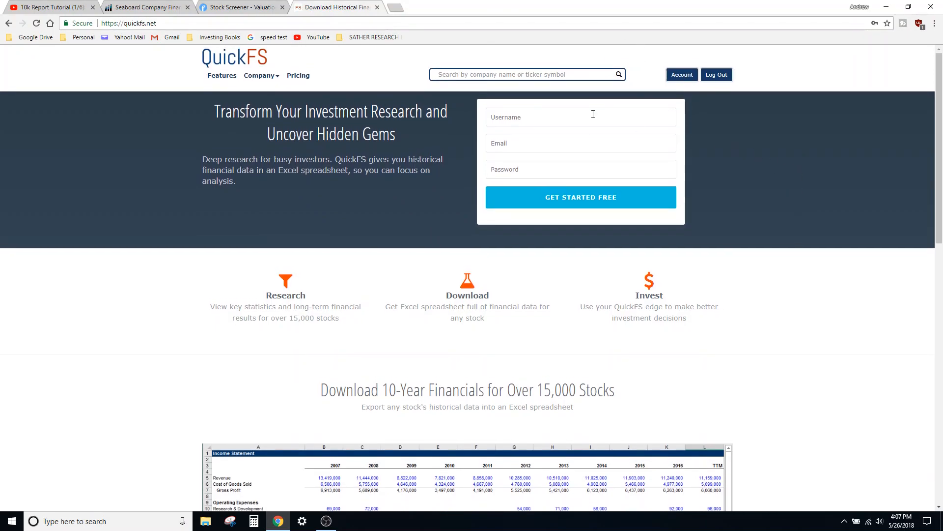
pyautogui.click(138, 7)
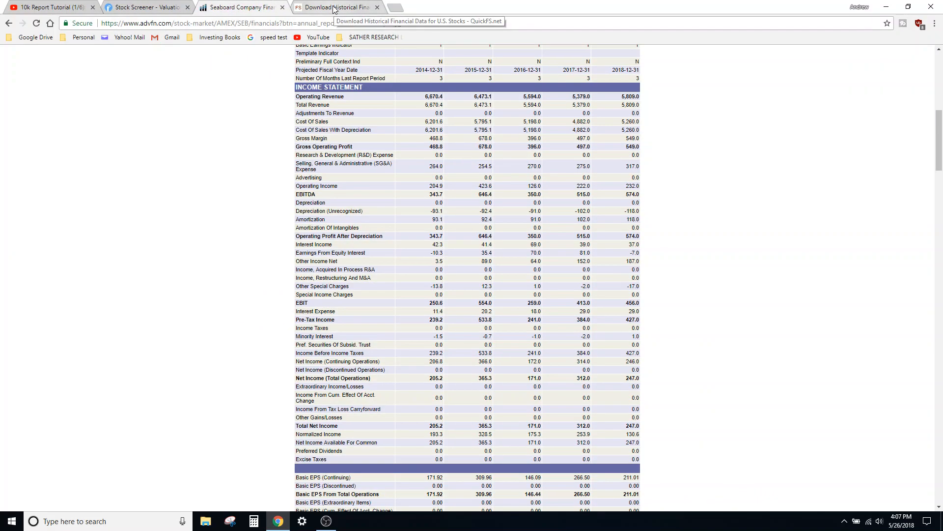
pyautogui.click(336, 8)
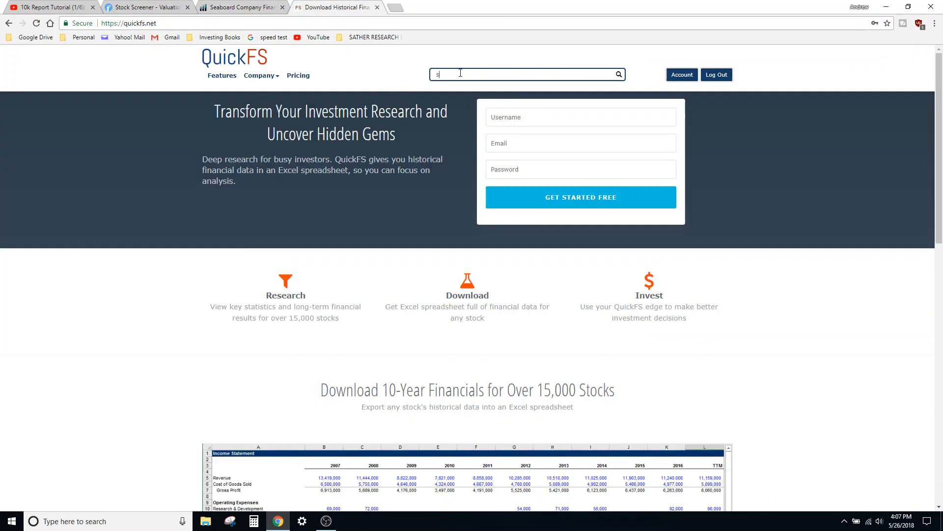
pyautogui.write('eb')
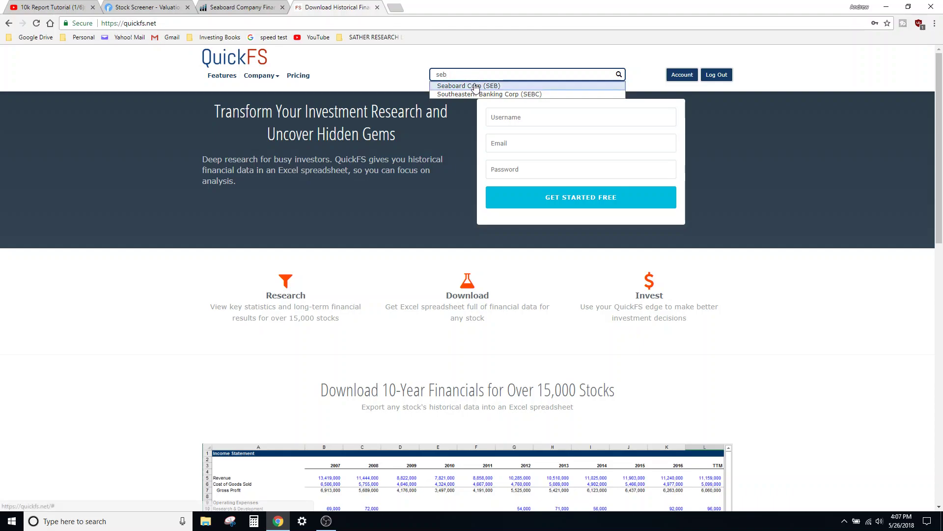
pyautogui.click(468, 86)
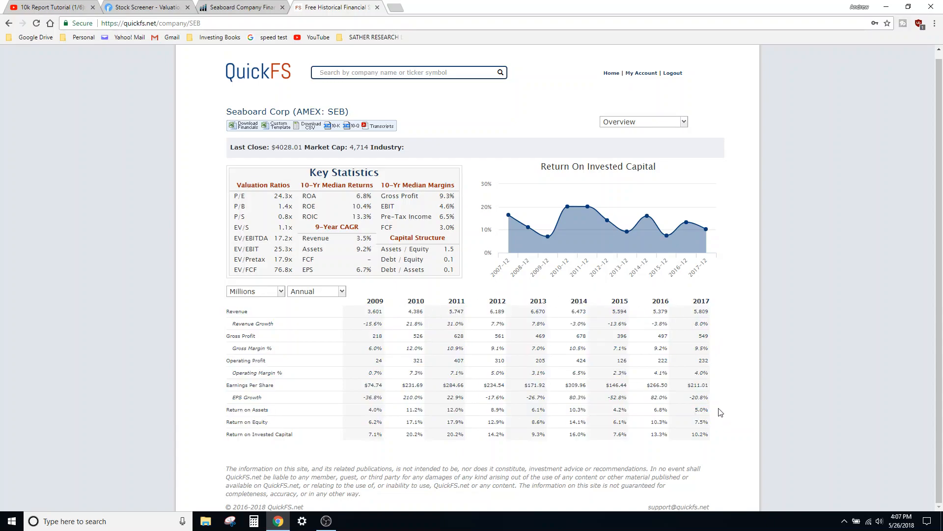
pyautogui.moveTo(590, 262)
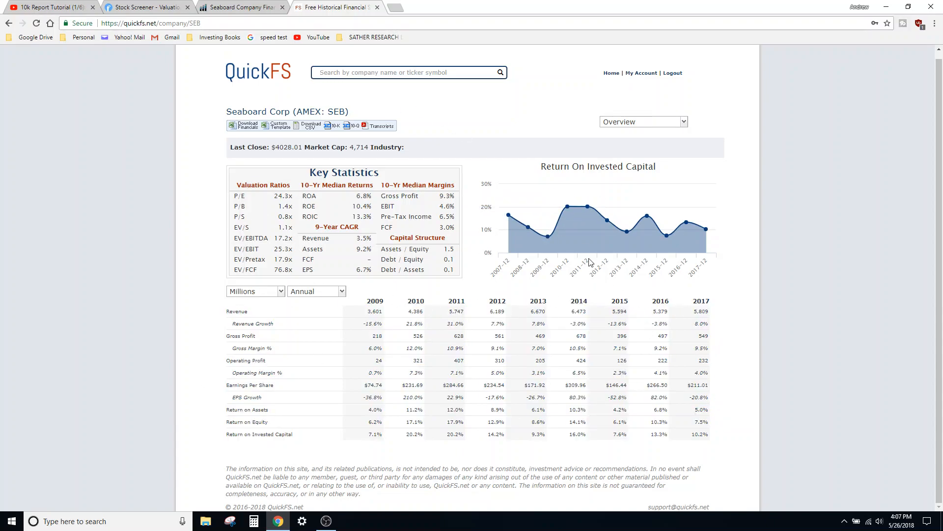
# - Browse Seaboard's income and cash flow statements, then return to Overview
pyautogui.click(240, 7)
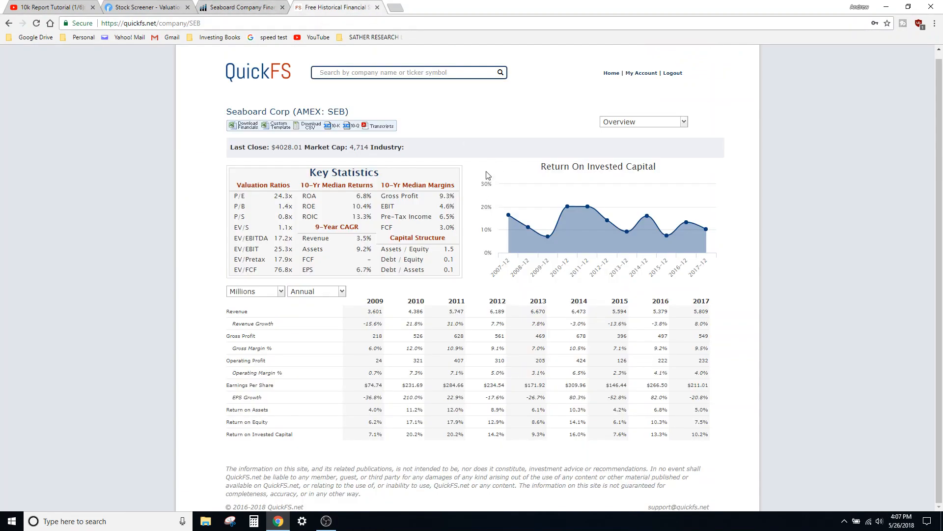
pyautogui.click(644, 121)
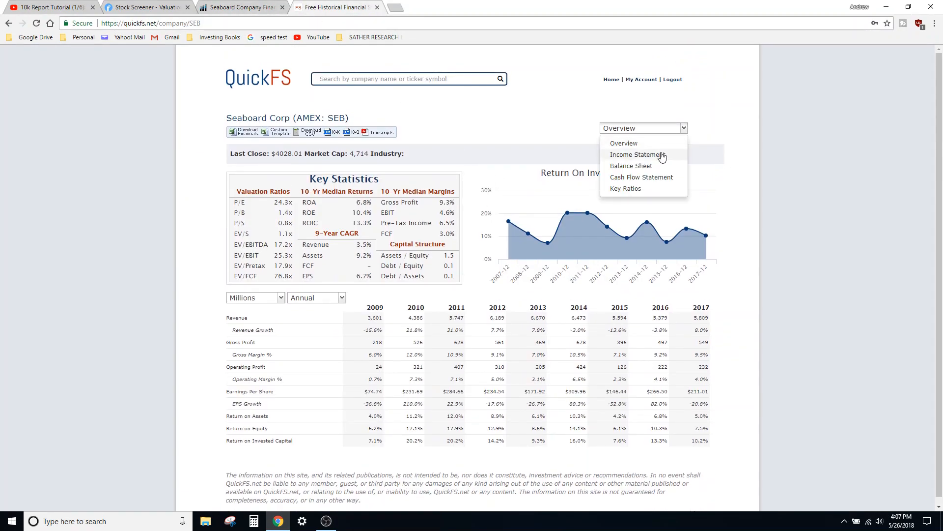
pyautogui.click(638, 154)
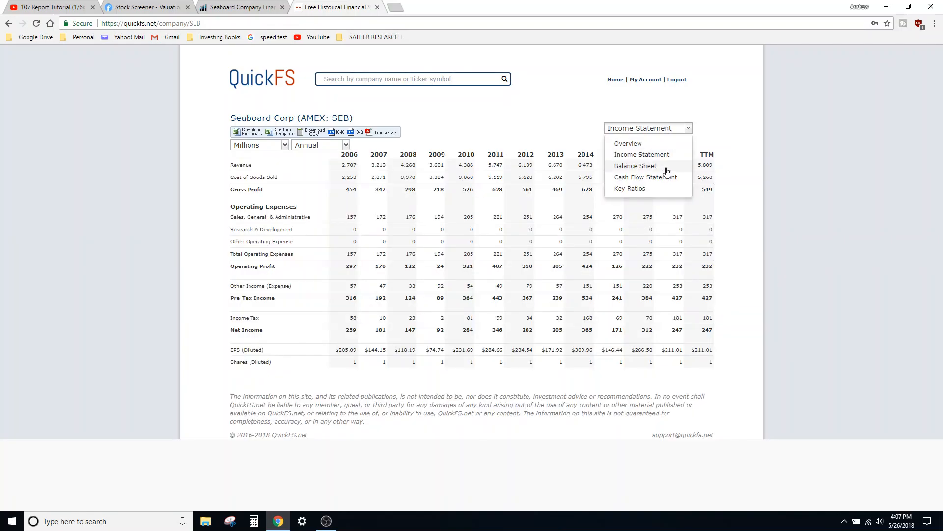
pyautogui.click(645, 177)
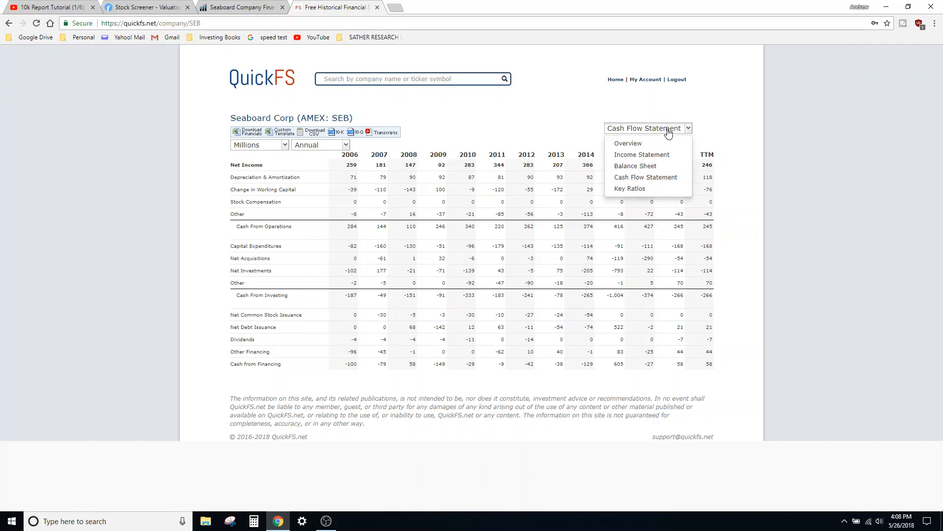
pyautogui.click(630, 189)
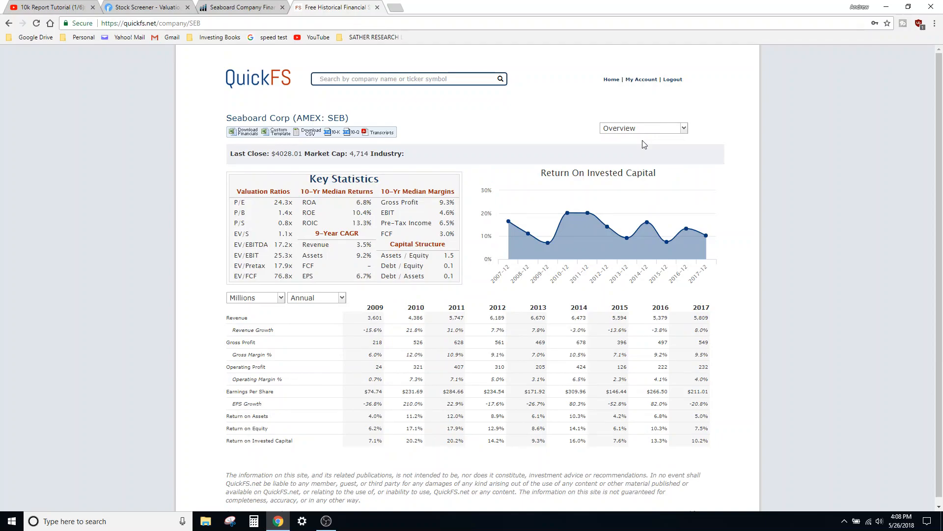
pyautogui.moveTo(741, 368)
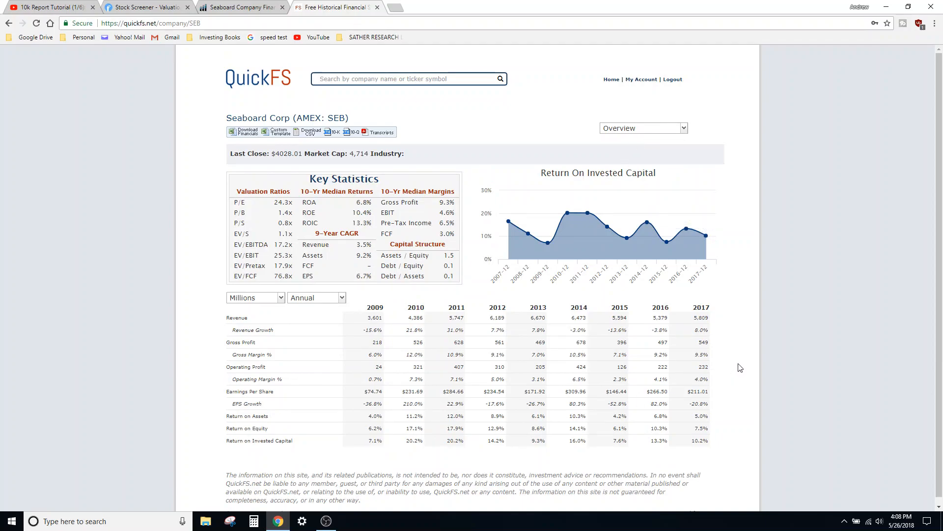
# - Scroll through and select figures in Seaboard's QuickFS annual summary, then start a new tab
pyautogui.scroll(-3)
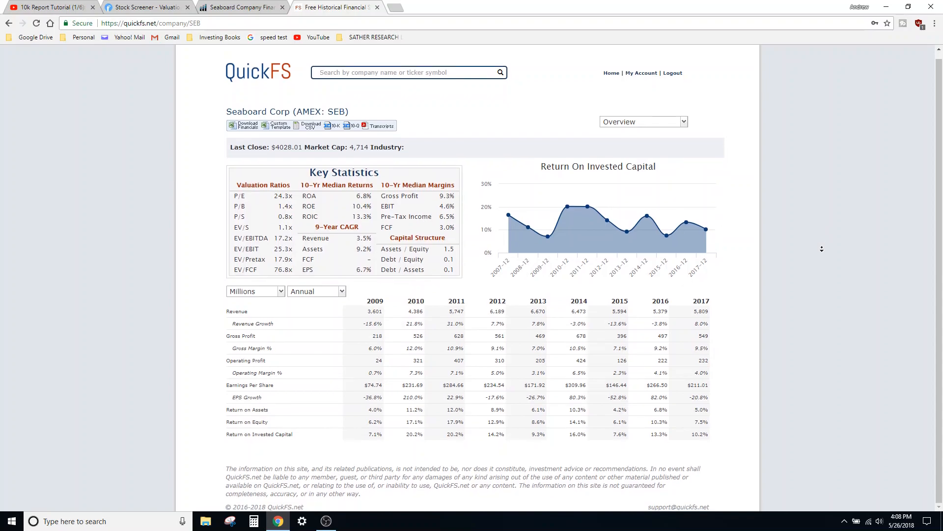
pyautogui.moveTo(400, 226)
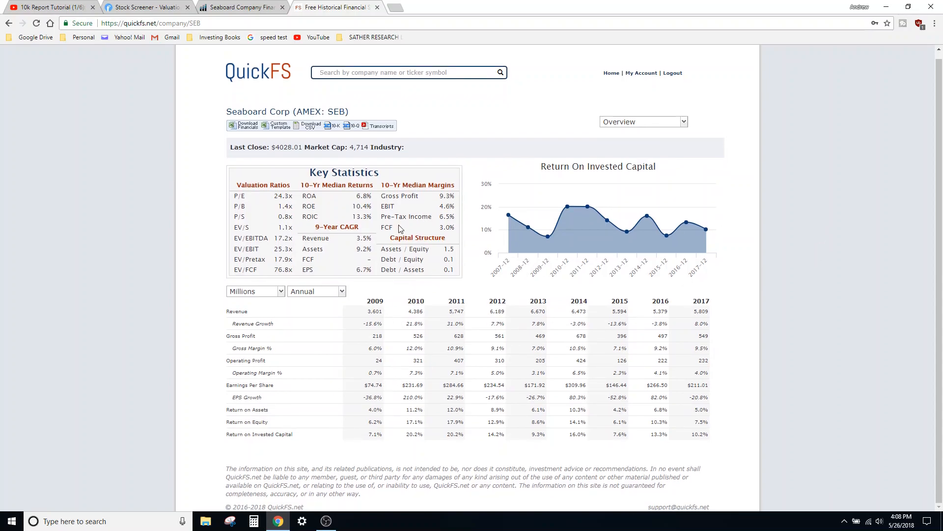
pyautogui.moveTo(379, 252)
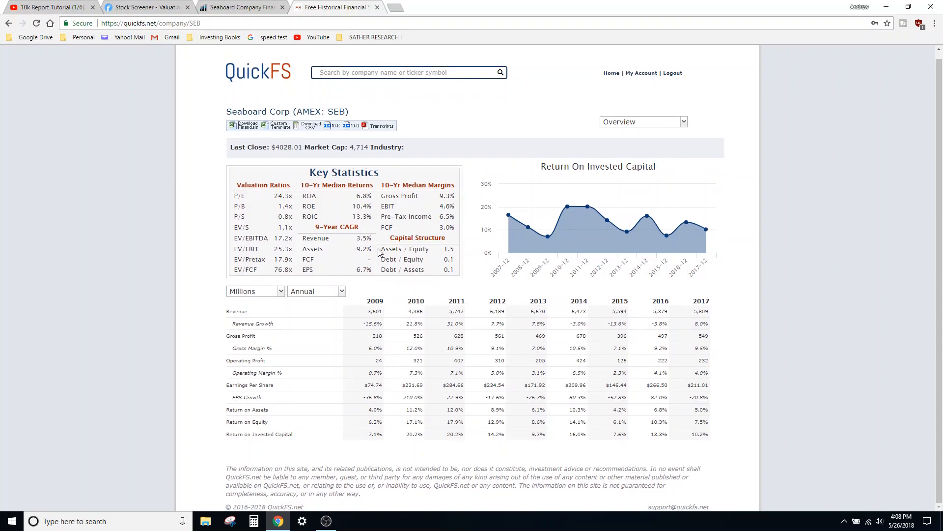
pyautogui.doubleClick(336, 227)
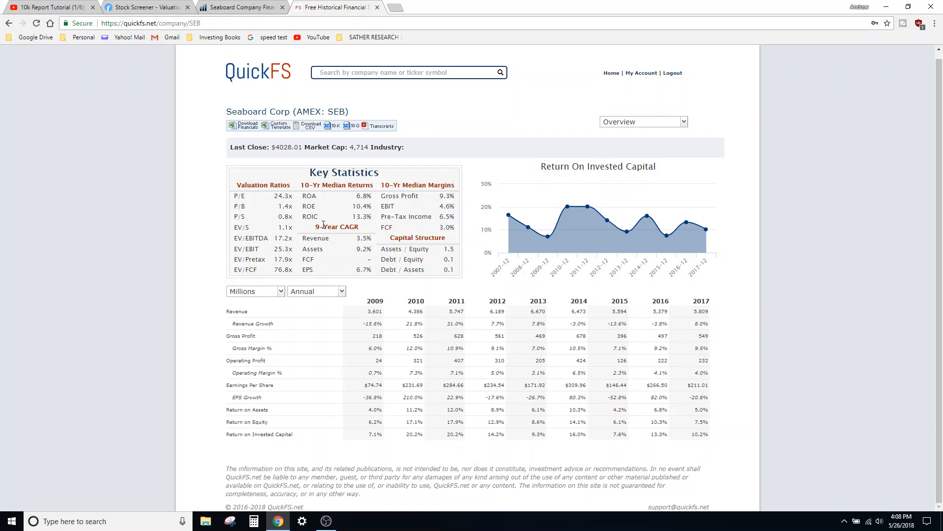
pyautogui.doubleClick(307, 269)
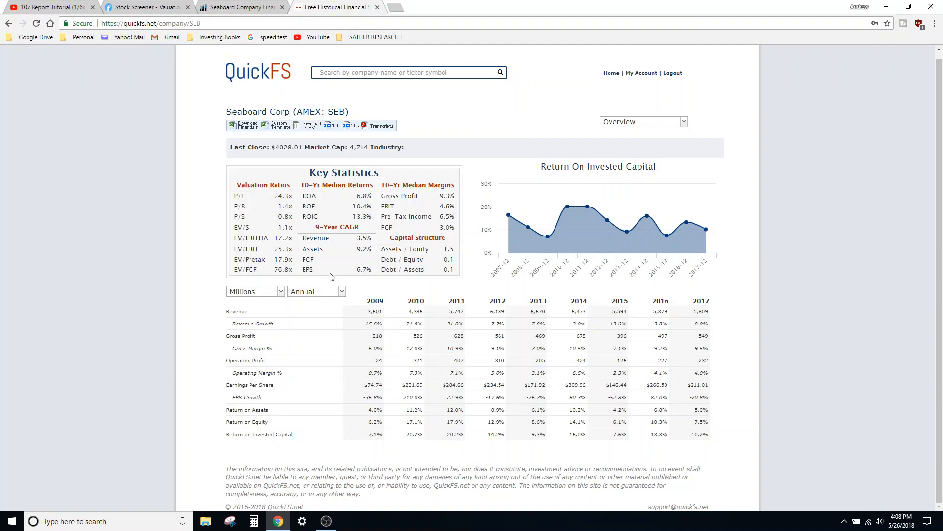
pyautogui.doubleClick(307, 269)
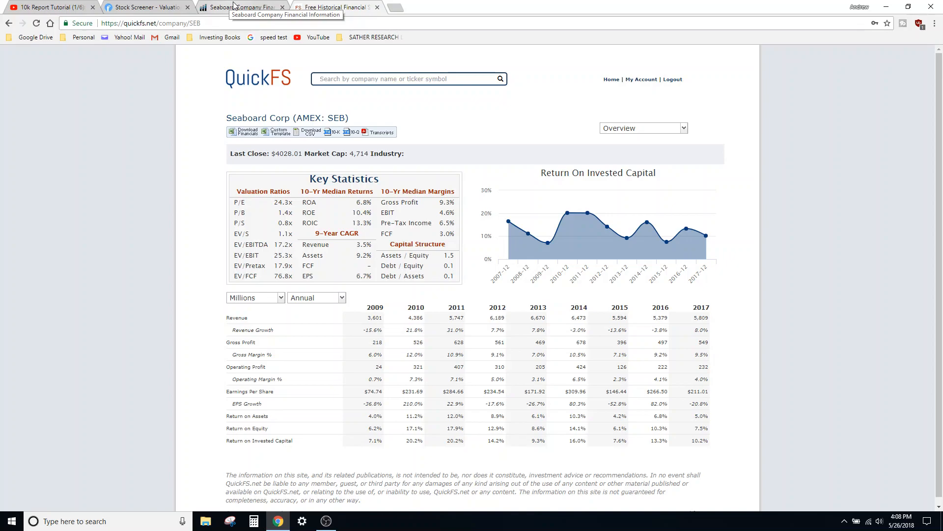
pyautogui.moveTo(377, 8)
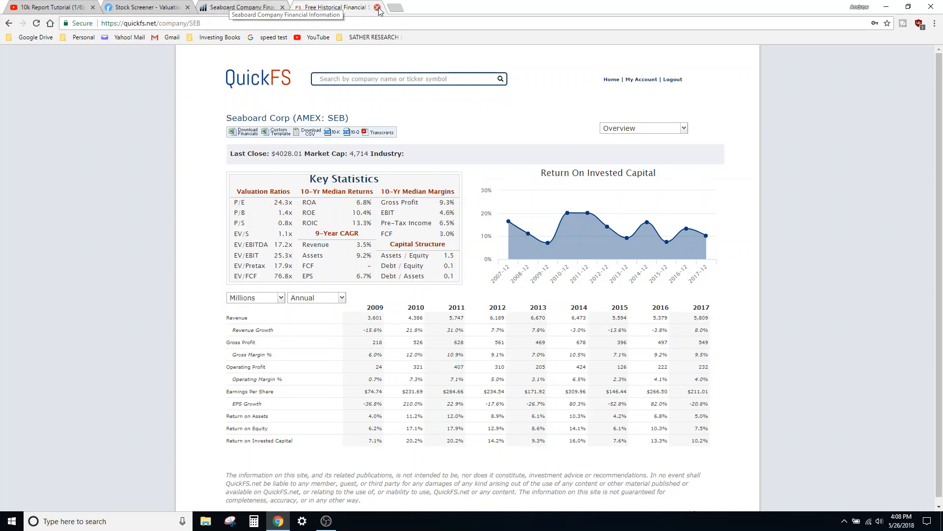
pyautogui.click(398, 7)
pyautogui.write('value')
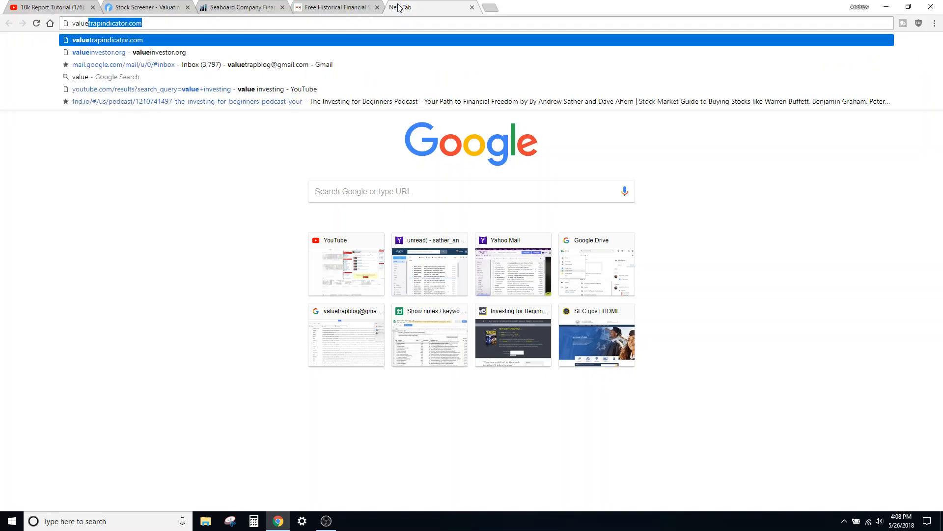
# - Visit ValueInvestor.org and its screener, then select the home-page company search box
pyautogui.click(89, 53)
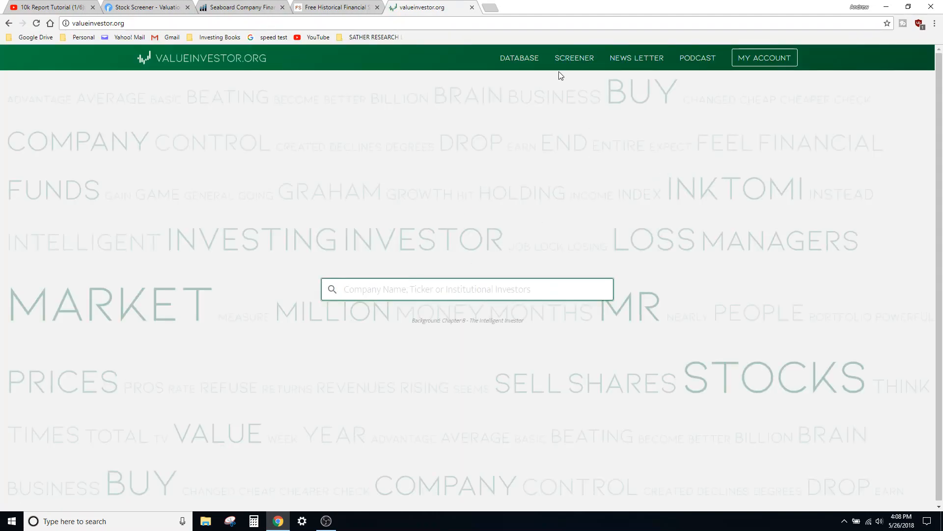
pyautogui.click(575, 58)
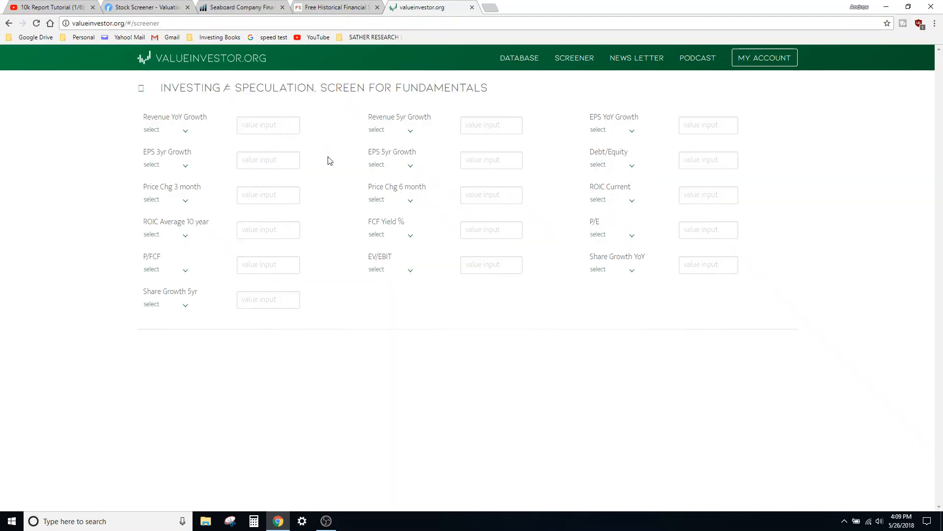
pyautogui.moveTo(382, 182)
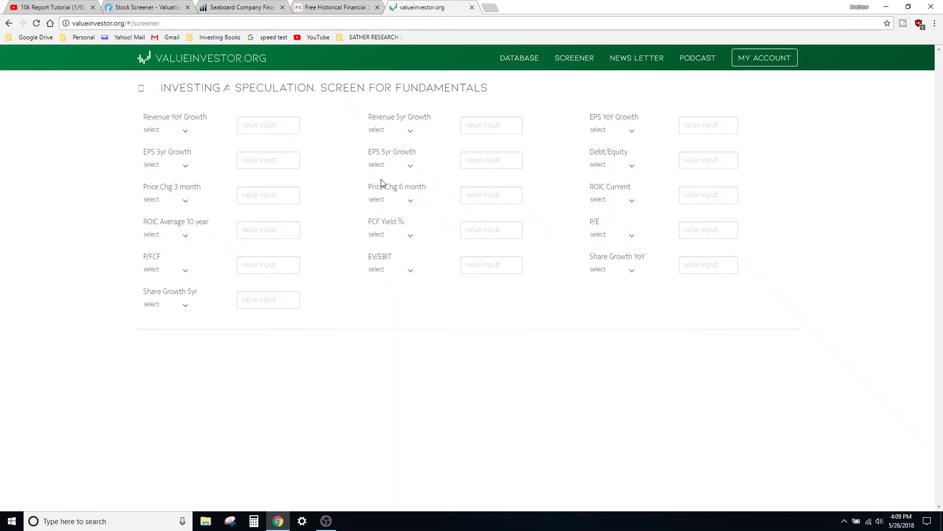
pyautogui.moveTo(816, 147)
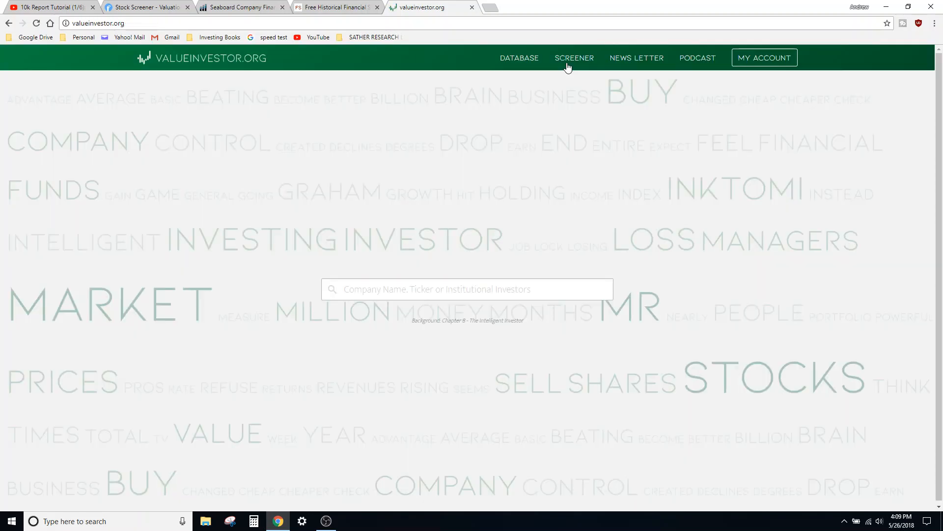
pyautogui.click(467, 289)
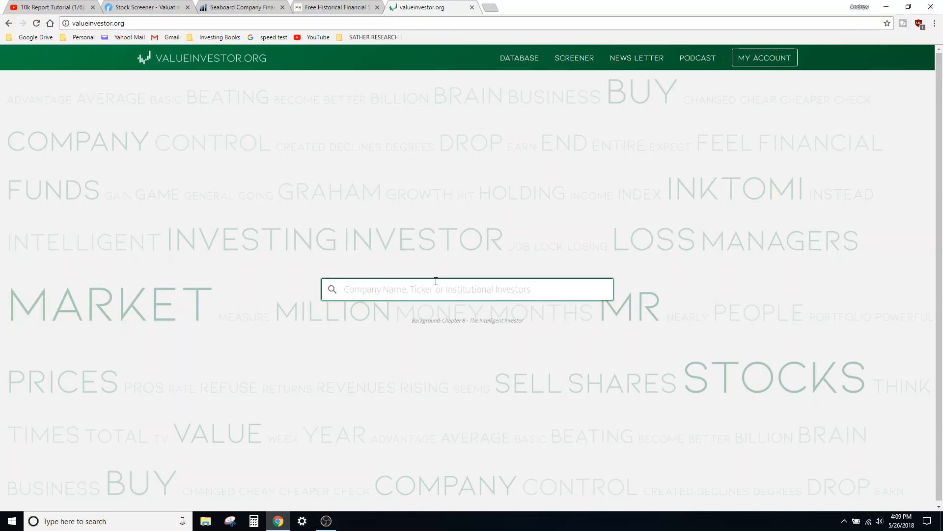
pyautogui.moveTo(33, 152)
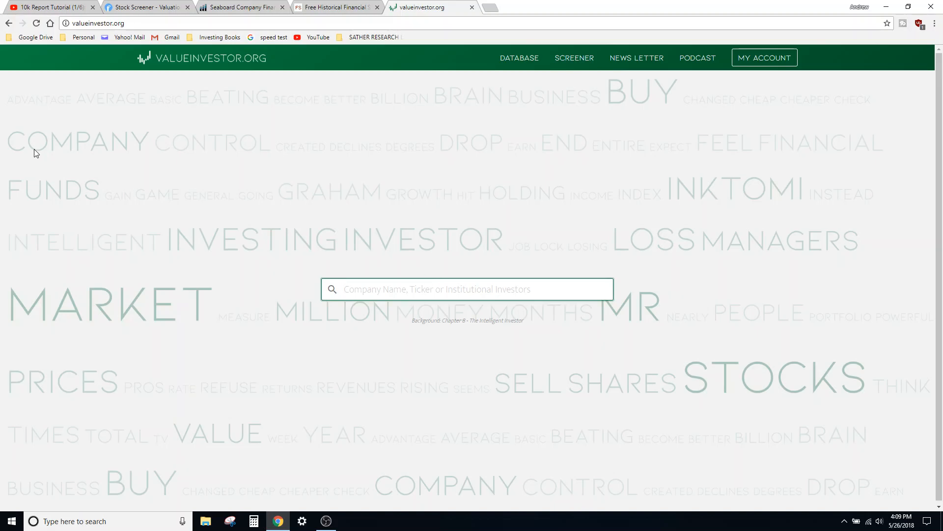
# - Return to the ValueInvestor.org Seaboard page and highlight its income statement figures
pyautogui.click(349, 7)
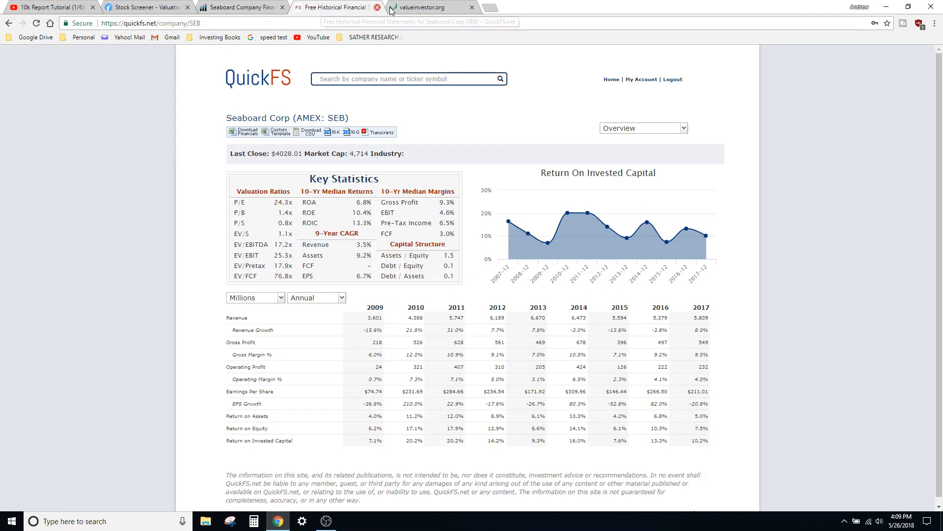
pyautogui.click(432, 7)
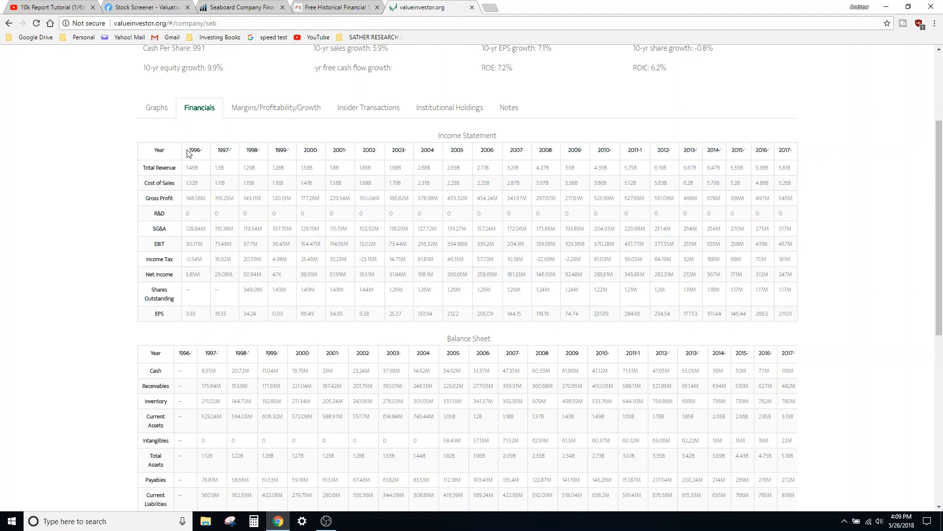
pyautogui.moveTo(188, 150); pyautogui.dragTo(794, 313)
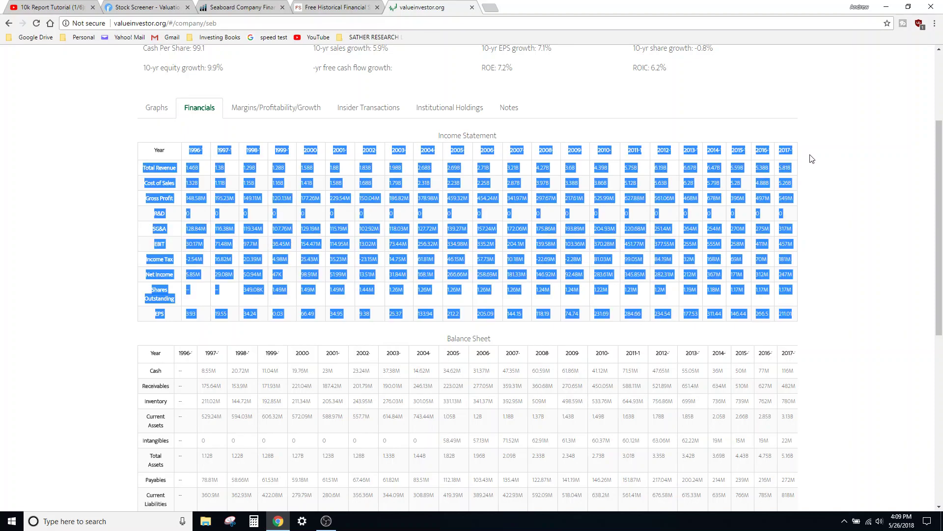
pyautogui.click(190, 285)
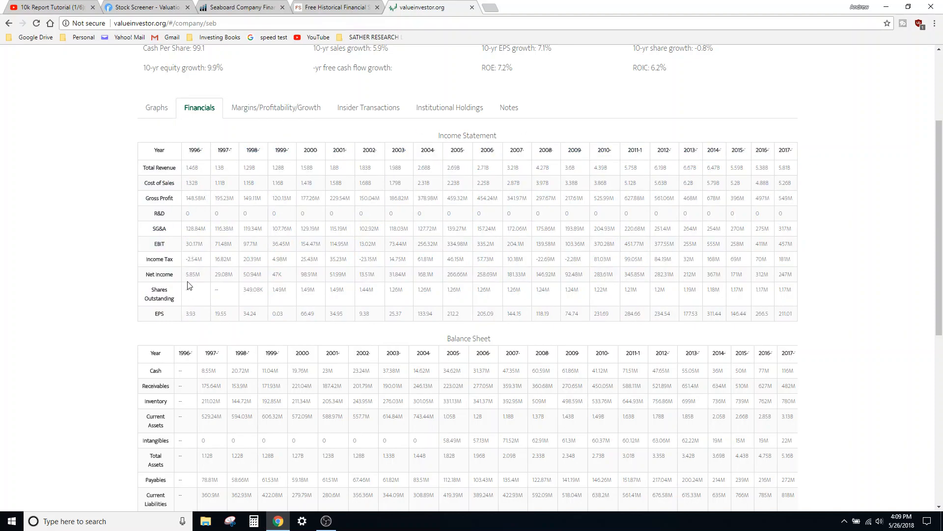
pyautogui.moveTo(193, 274); pyautogui.dragTo(635, 274)
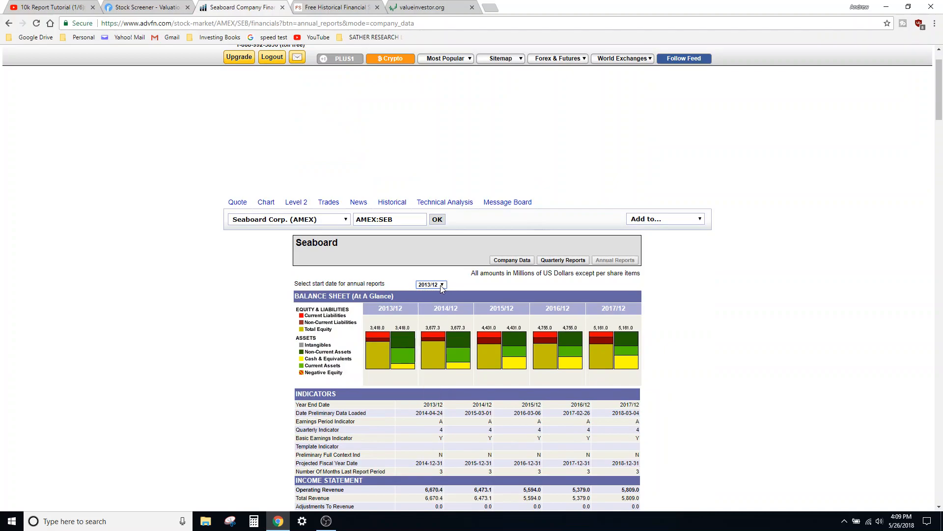
pyautogui.click(437, 7)
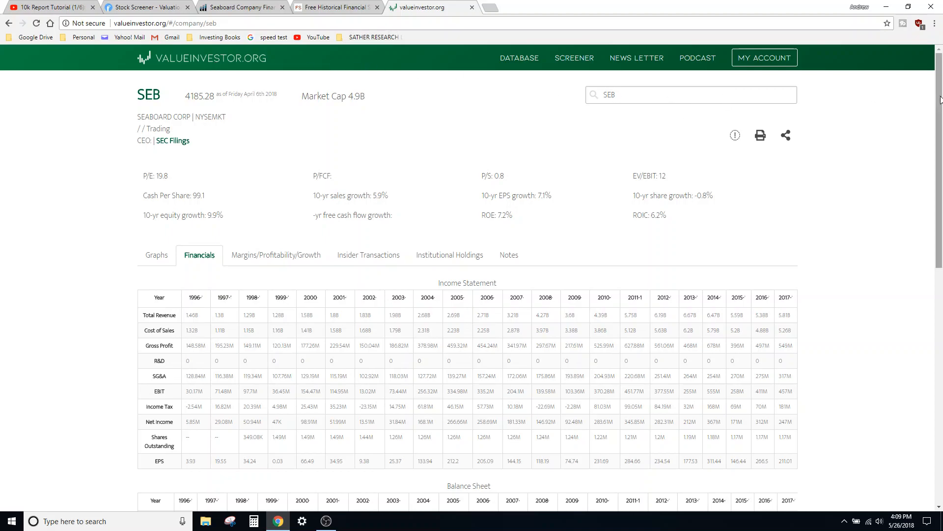
# - Scroll down through the income statement and balance sheet tables, highlighting figures
pyautogui.scroll(-3)
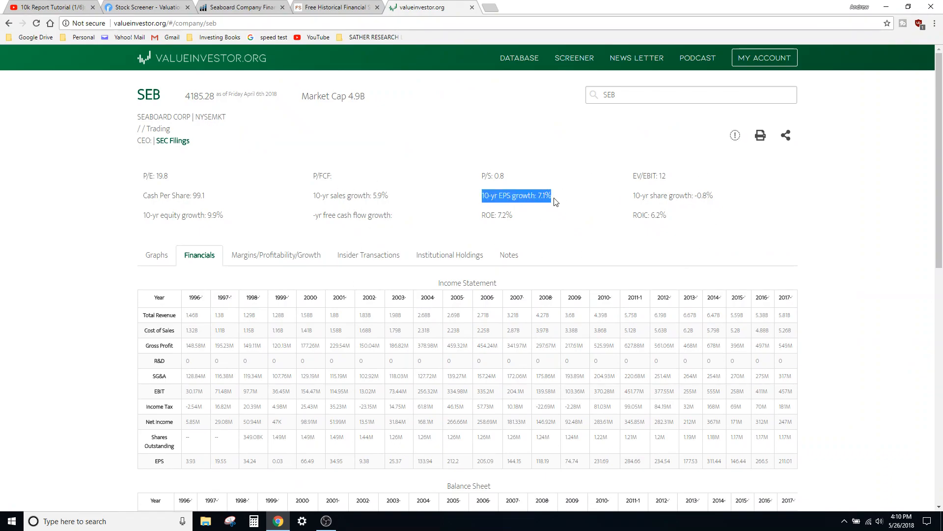
pyautogui.click(731, 207)
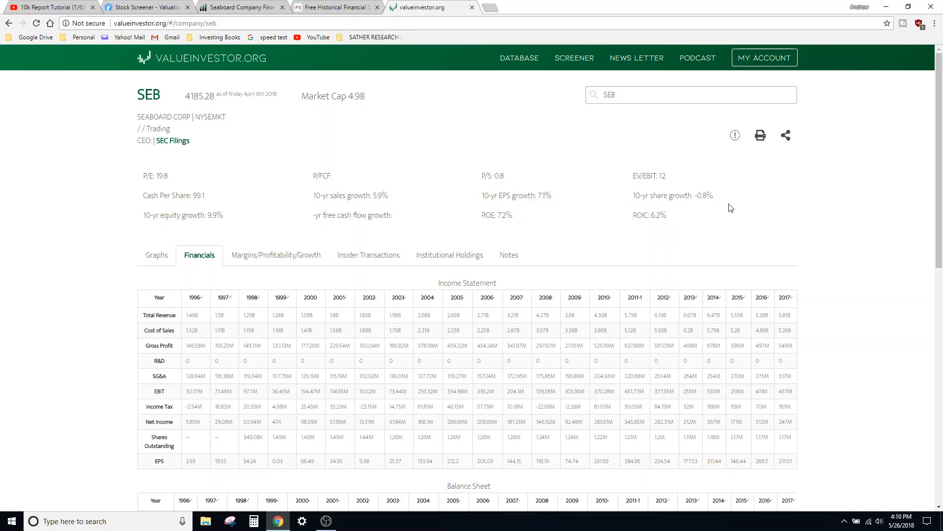
pyautogui.scroll(-3)
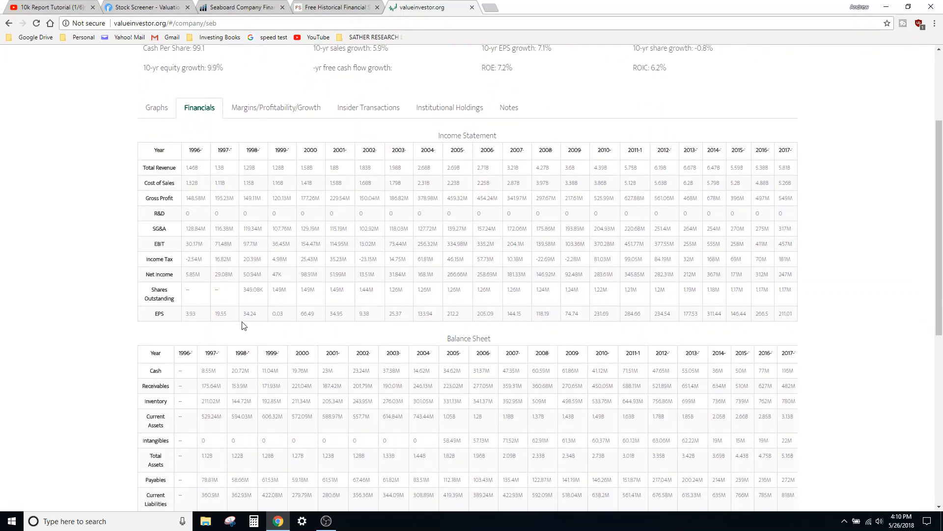
pyautogui.moveTo(186, 152)
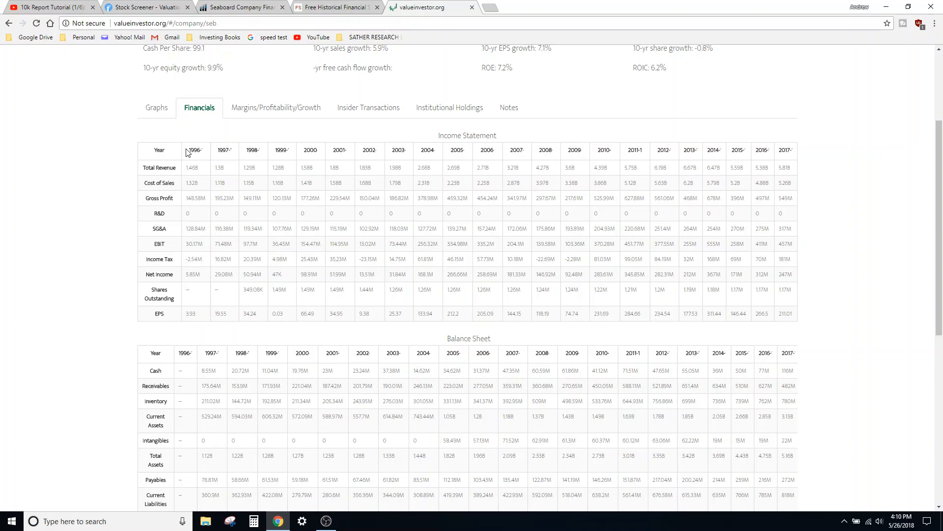
pyautogui.moveTo(189, 150); pyautogui.dragTo(794, 313)
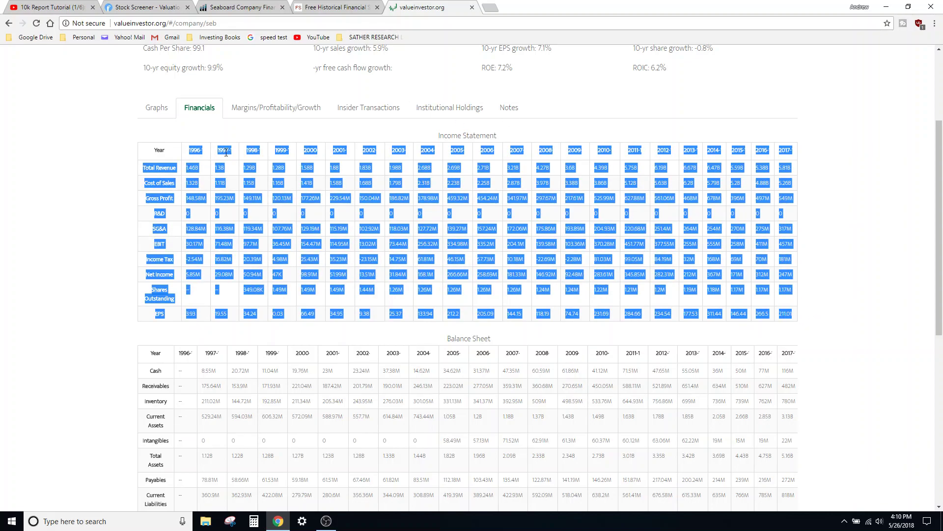
pyautogui.click(485, 192)
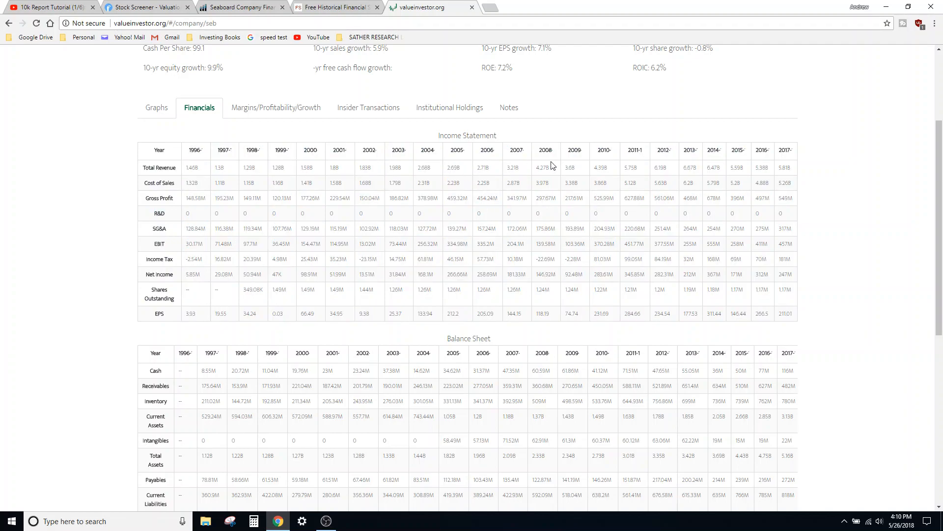
pyautogui.moveTo(556, 164)
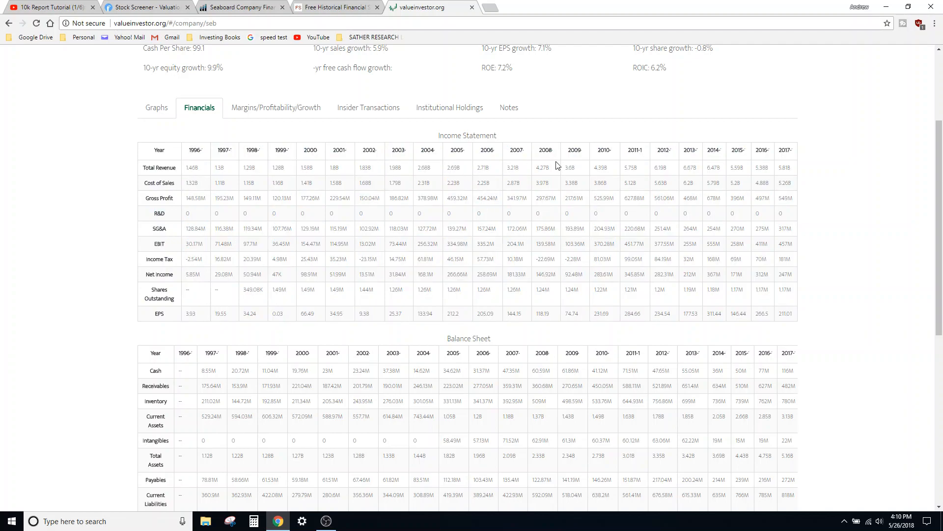
pyautogui.moveTo(656, 166)
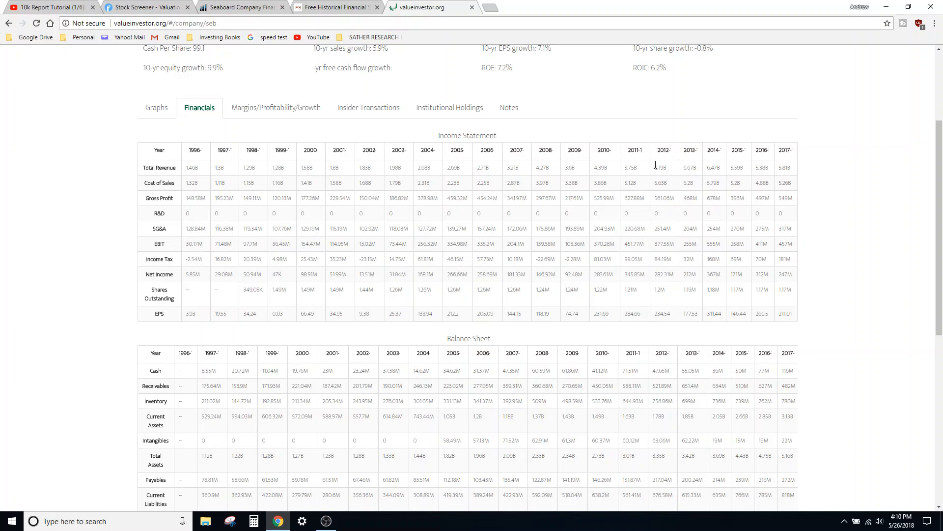
pyautogui.scroll(-3)
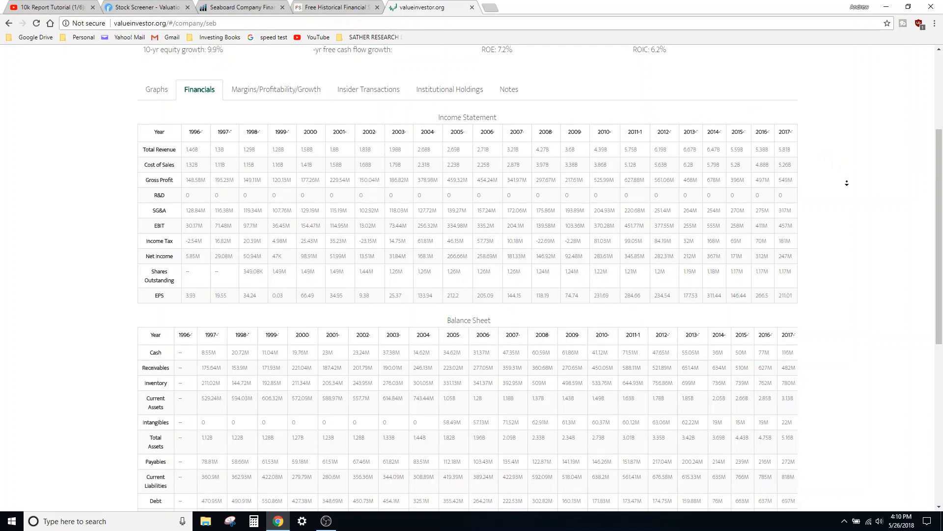
pyautogui.scroll(-3)
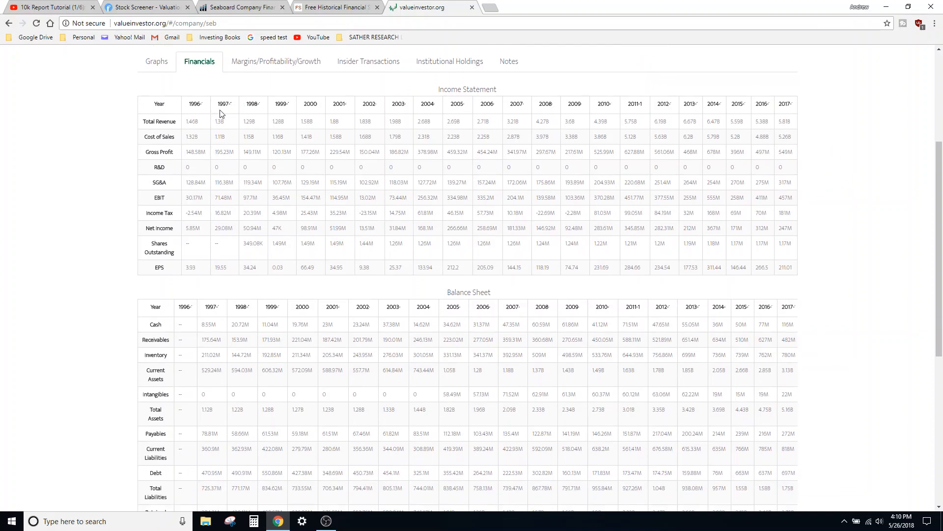
pyautogui.moveTo(211, 102)
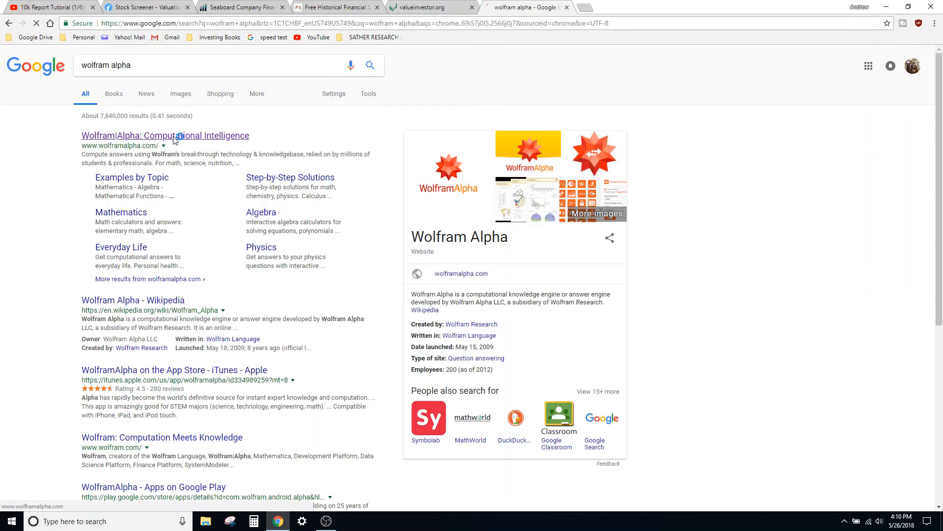
# - Open Wolfram Alpha and query 'coca cola book value 1985'
pyautogui.click(172, 138)
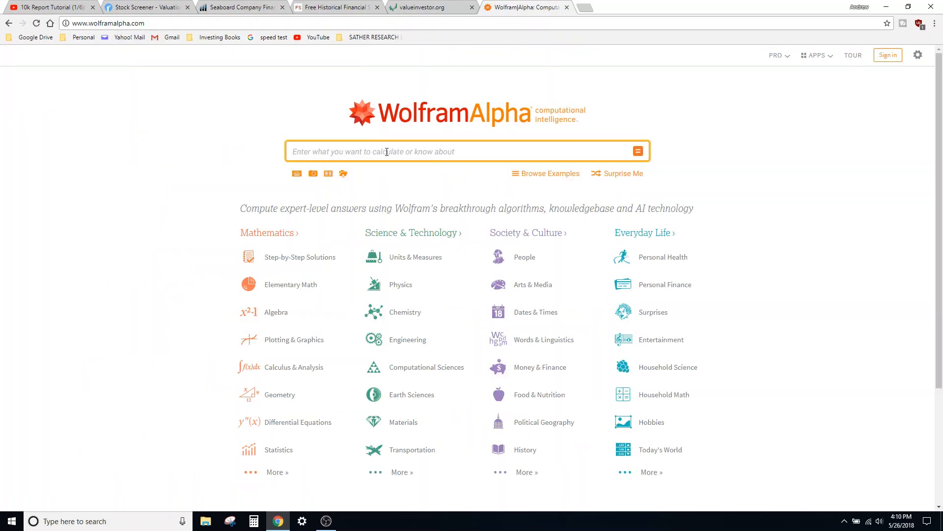
pyautogui.write('ko')
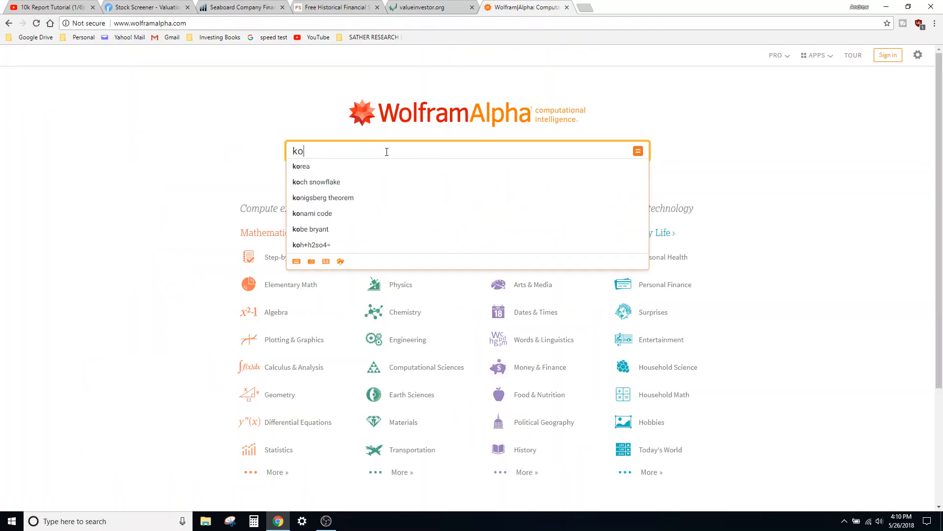
pyautogui.write('coca cola net earnings 1985')
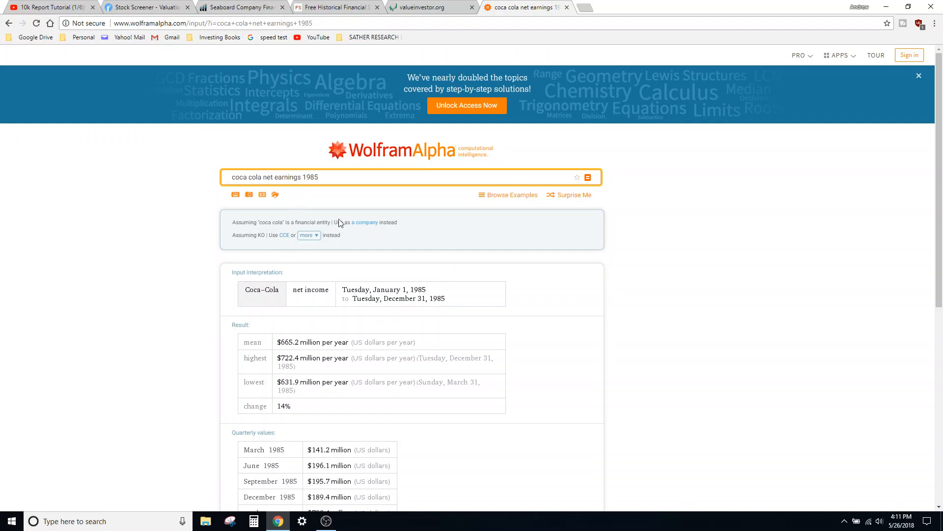
pyautogui.moveTo(415, 295)
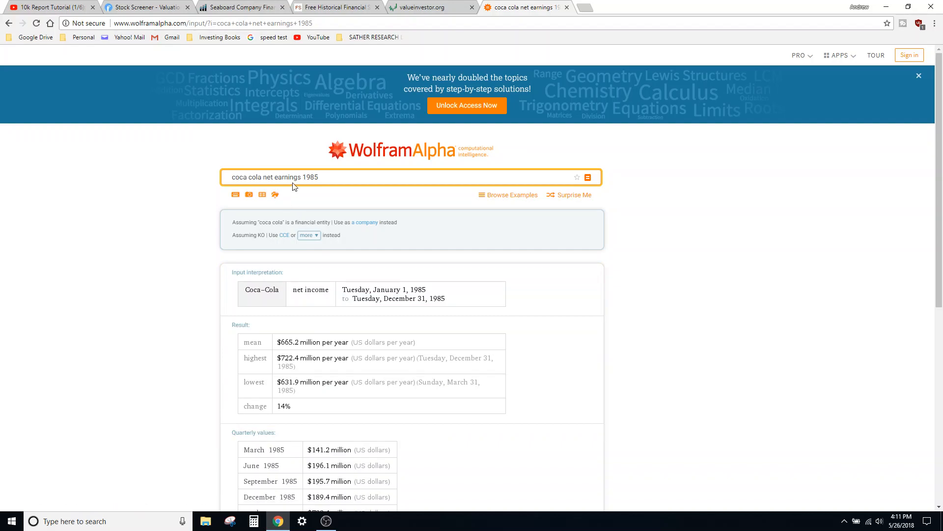
pyautogui.doubleClick(277, 177)
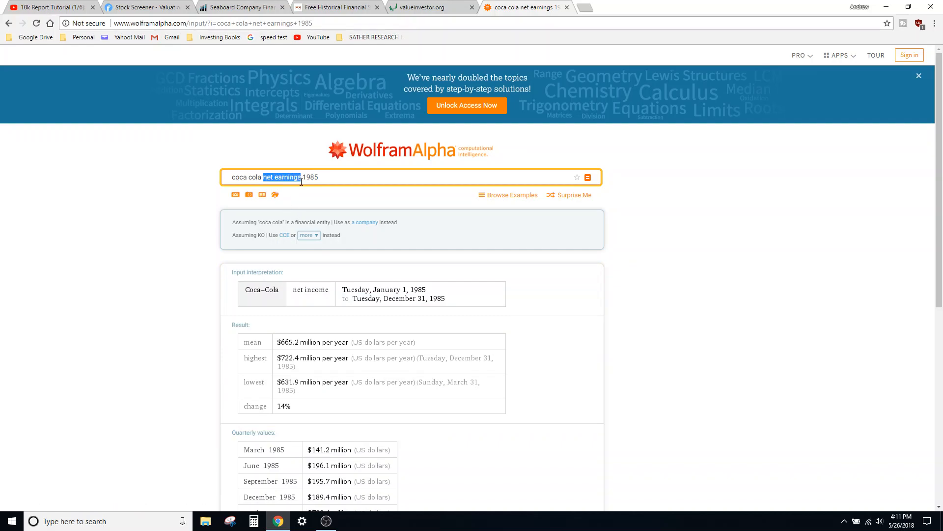
pyautogui.write('coca cola book value 1985')
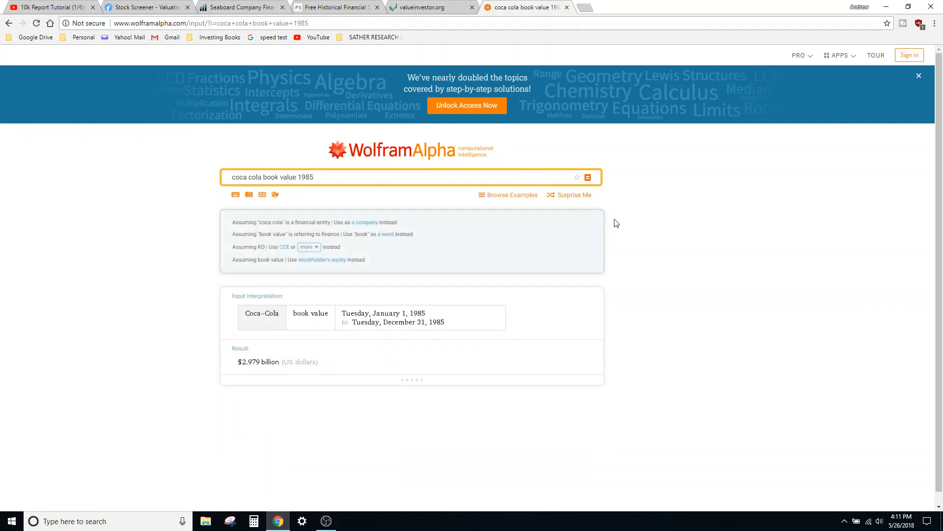
# - Change the query to Coca-Cola's 1985 total assets, returning $6.898 billion
pyautogui.scroll(-3)
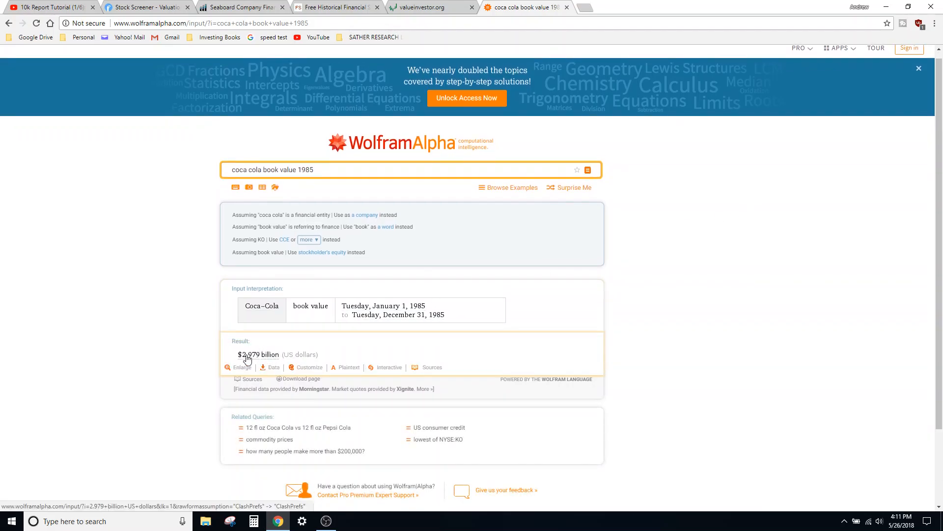
pyautogui.doubleClick(277, 170)
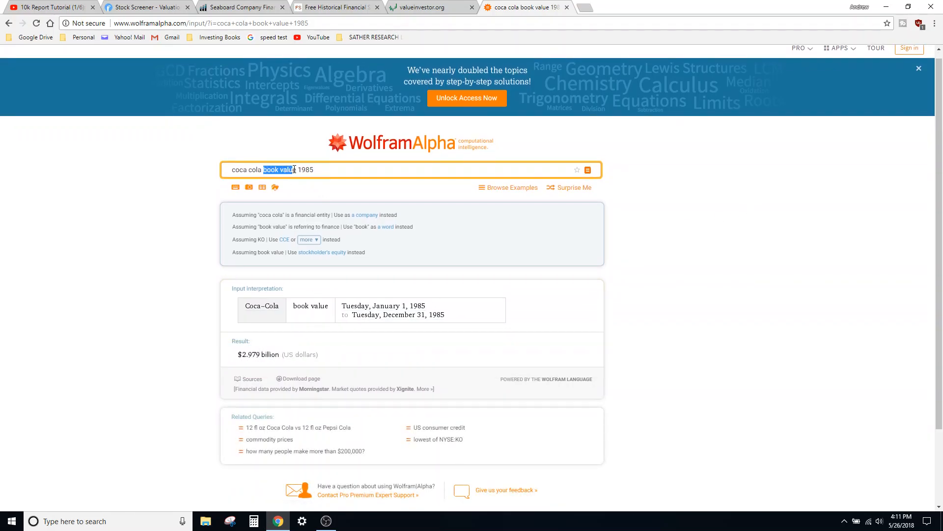
pyautogui.write('total assets')
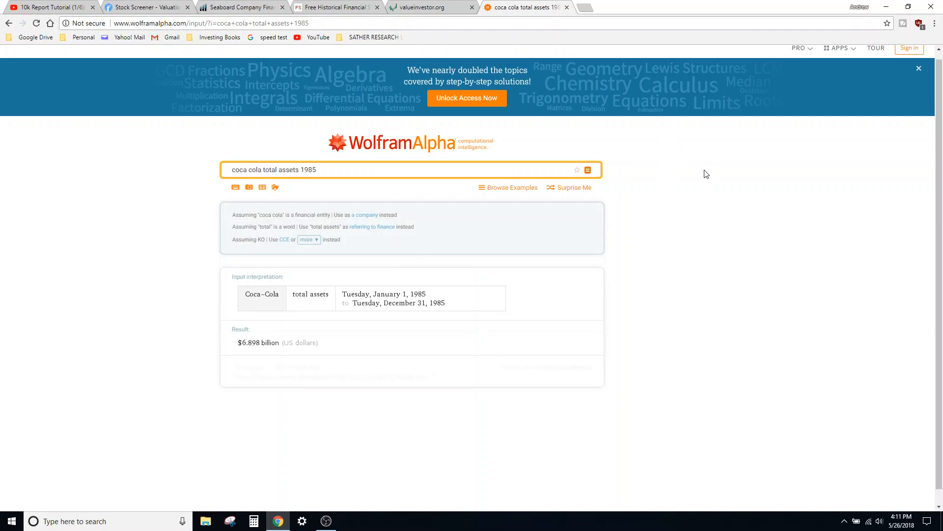
pyautogui.scroll(-3)
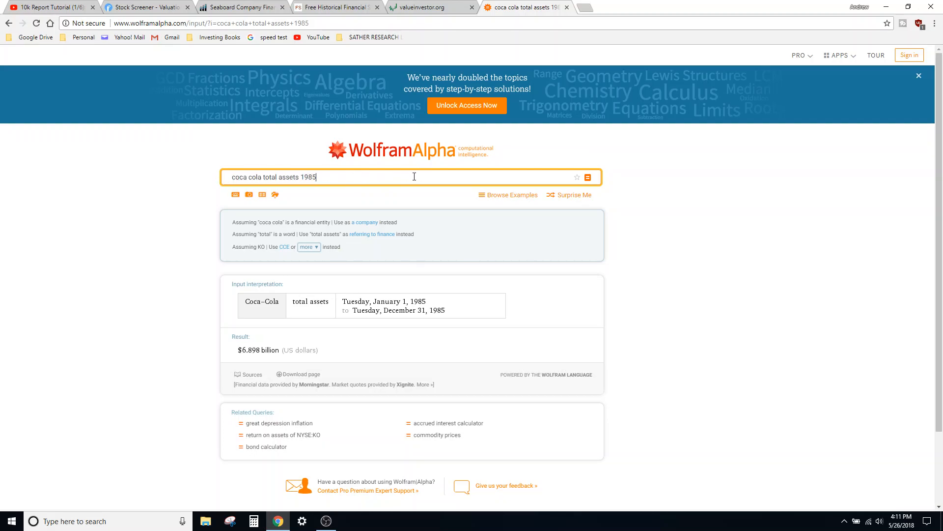
pyautogui.tripleClick(273, 177)
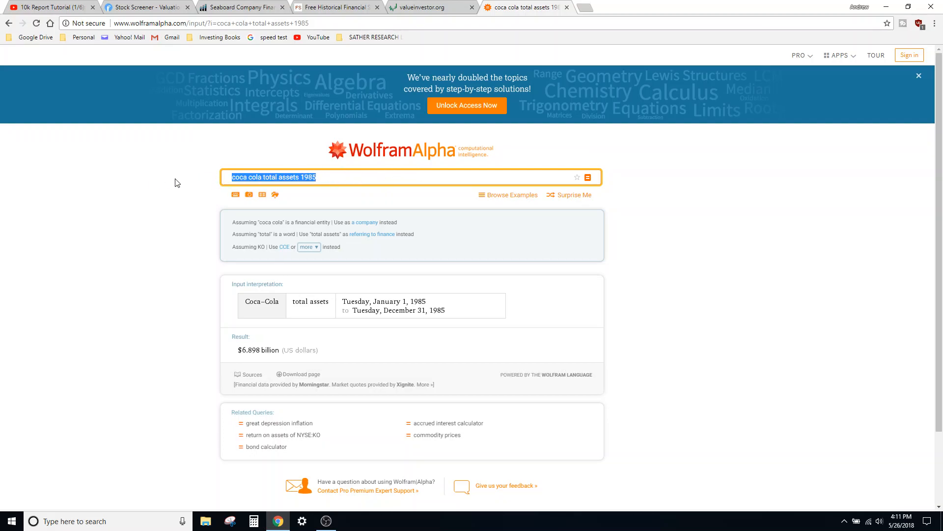
pyautogui.moveTo(690, 201)
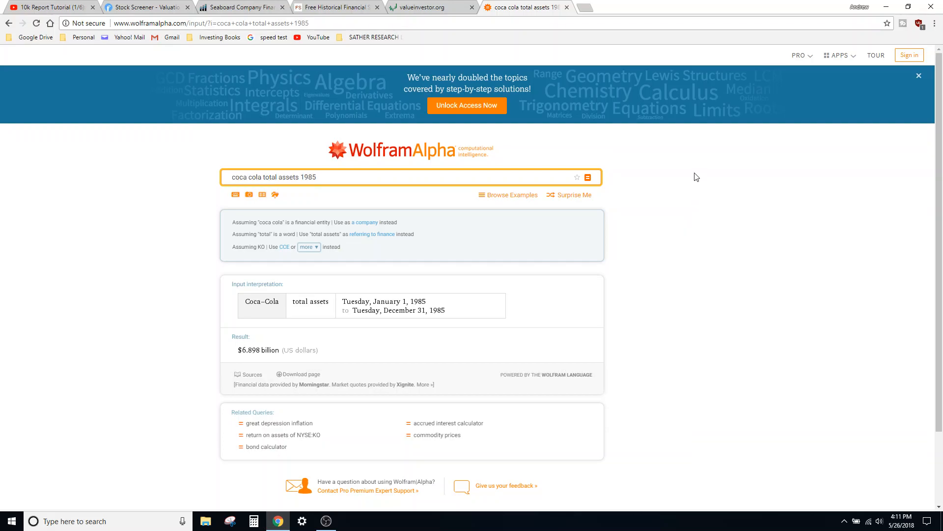
pyautogui.moveTo(689, 186)
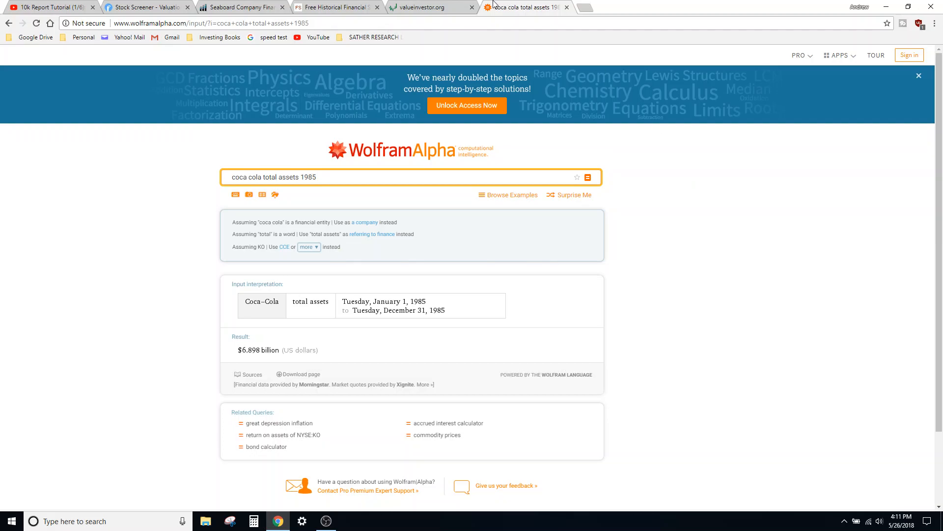
pyautogui.moveTo(428, 7)
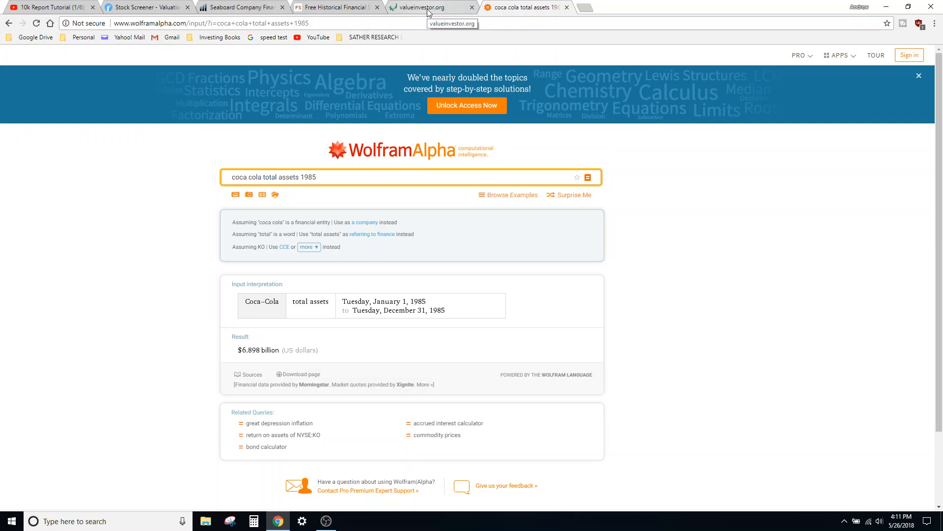
pyautogui.moveTo(431, 8)
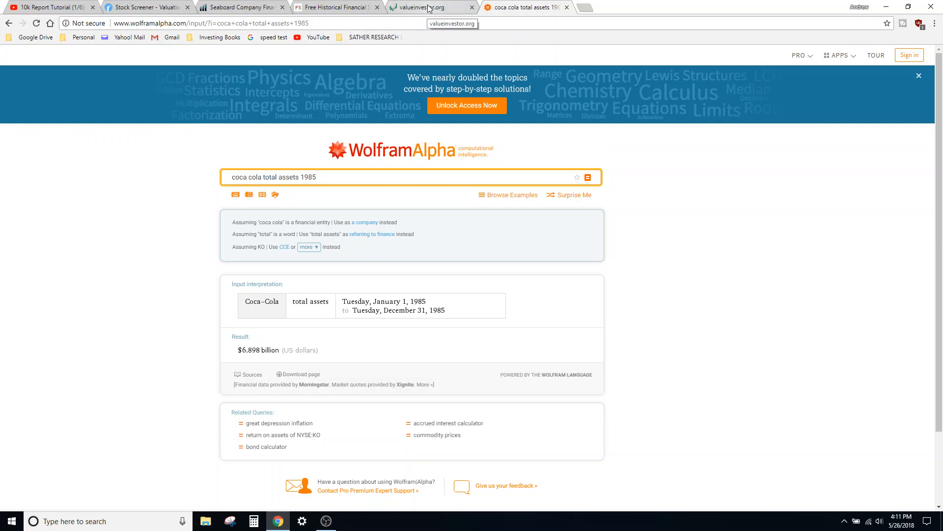
# - Glance at Seaboard's ValueInvestor.org financials, then return to the Finviz screener
pyautogui.click(427, 8)
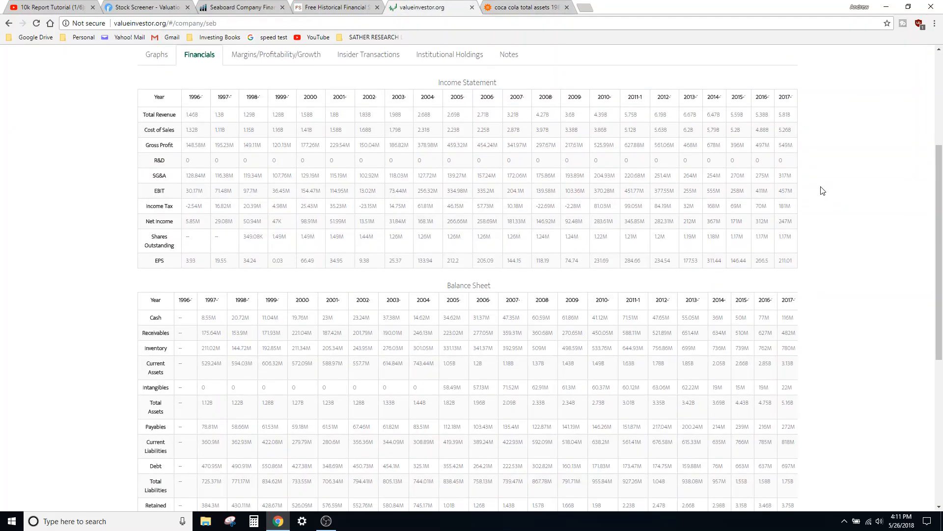
pyautogui.scroll(3)
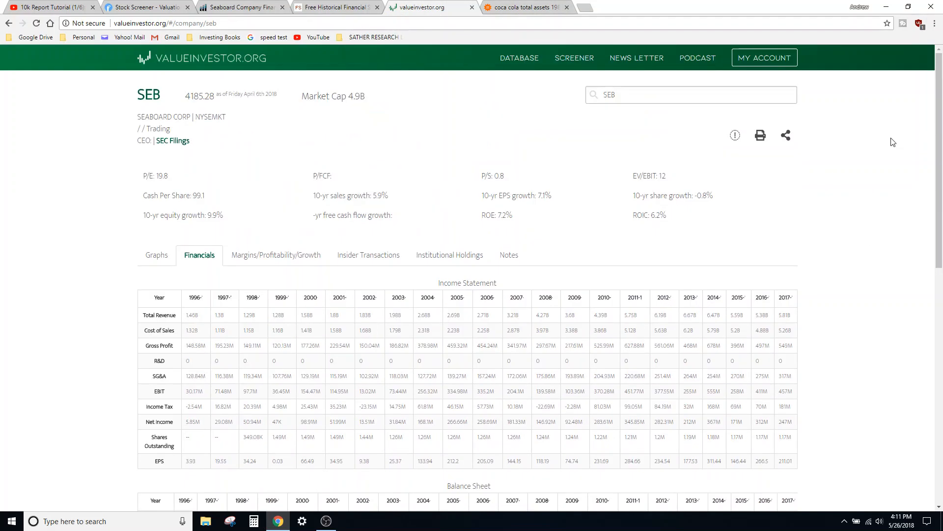
pyautogui.scroll(-3)
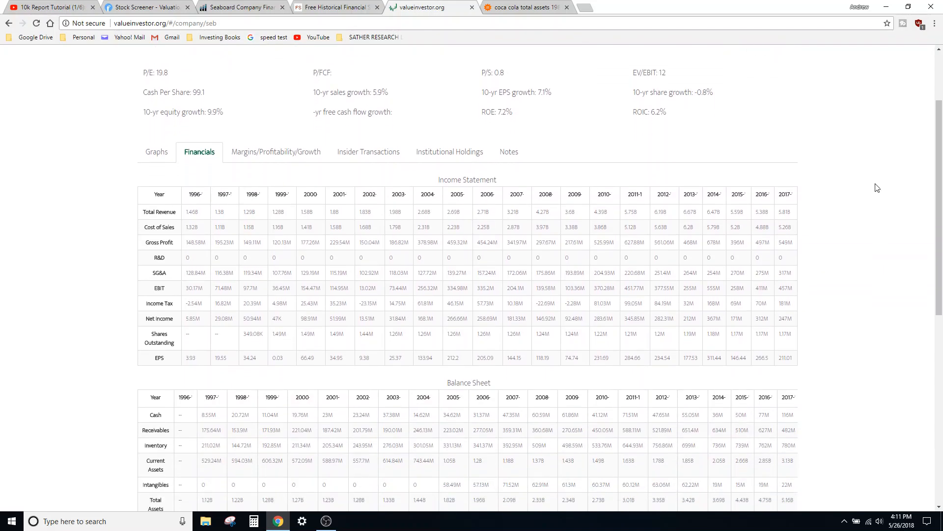
pyautogui.scroll(3)
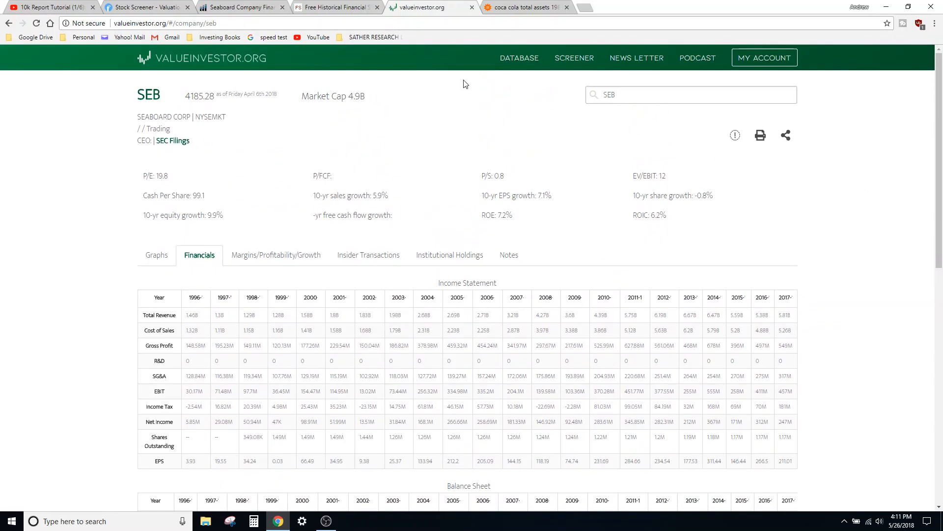
pyautogui.click(147, 7)
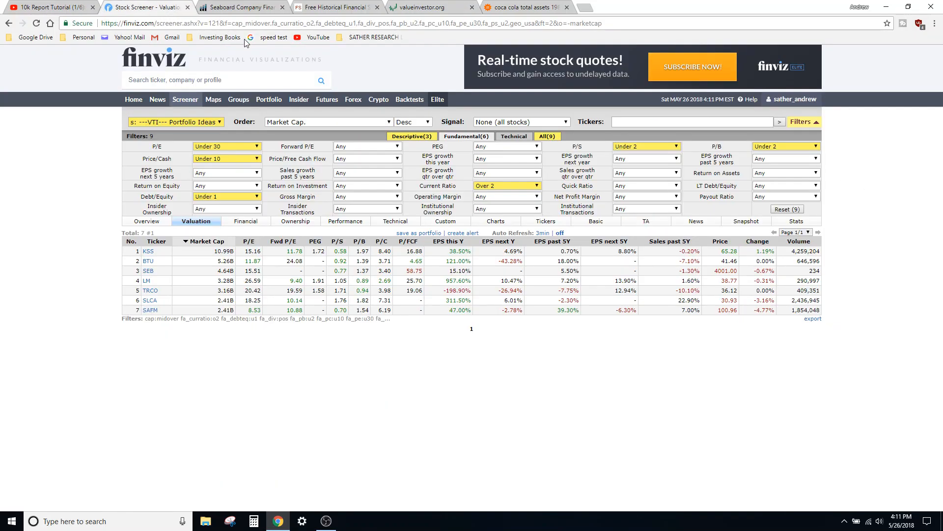
pyautogui.moveTo(250, 7)
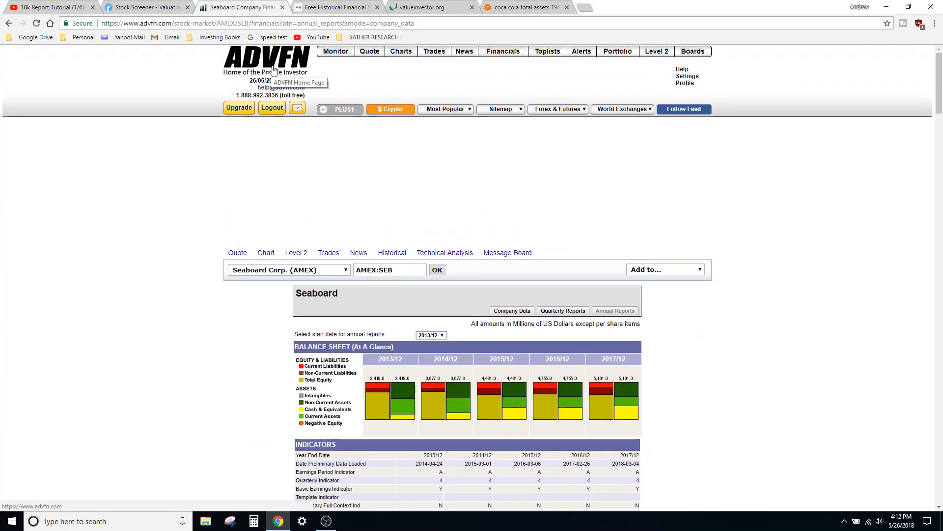
pyautogui.moveTo(380, 141)
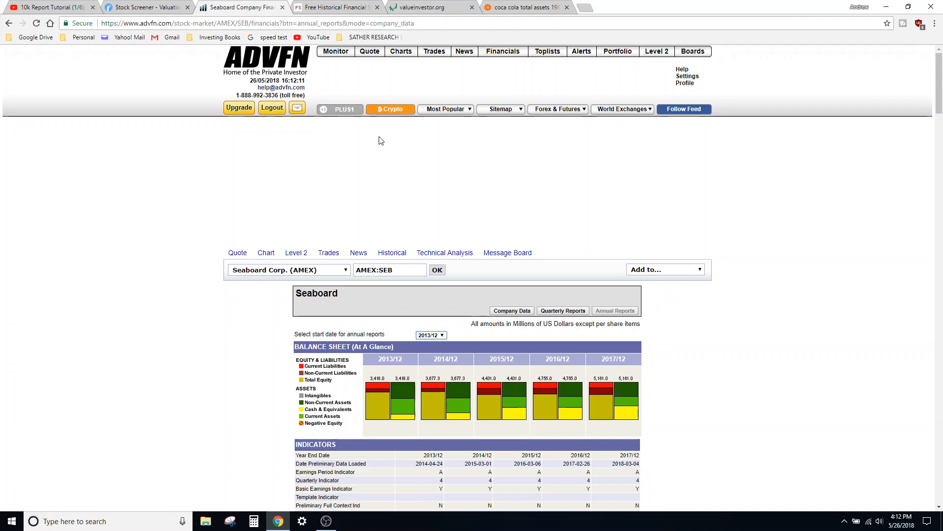
pyautogui.moveTo(577, 63)
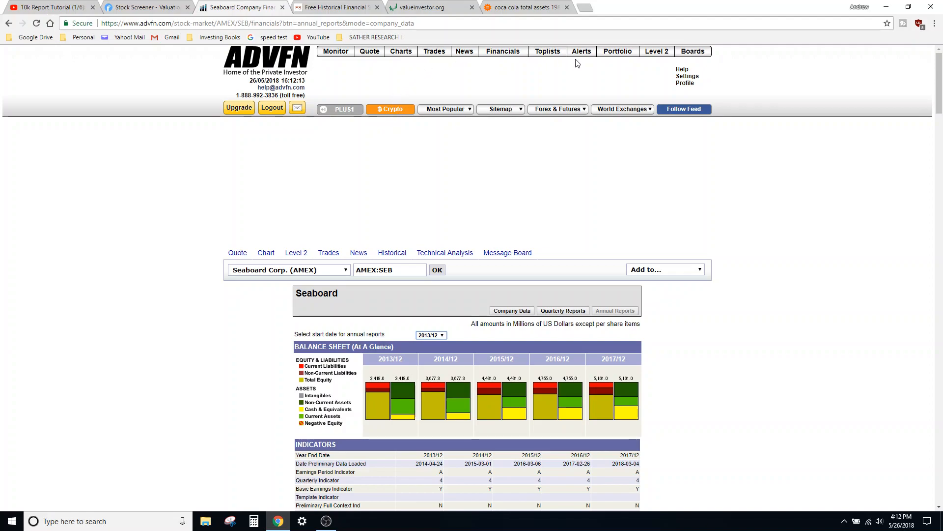
pyautogui.moveTo(582, 55)
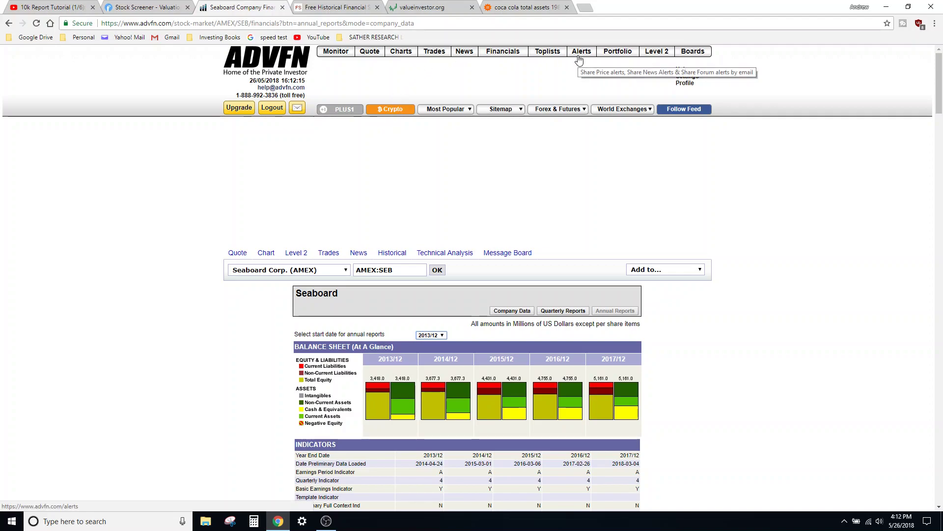
# - View ADVFN's Stocks and Shares Alerts page, then go back to the Finviz screener
pyautogui.click(581, 51)
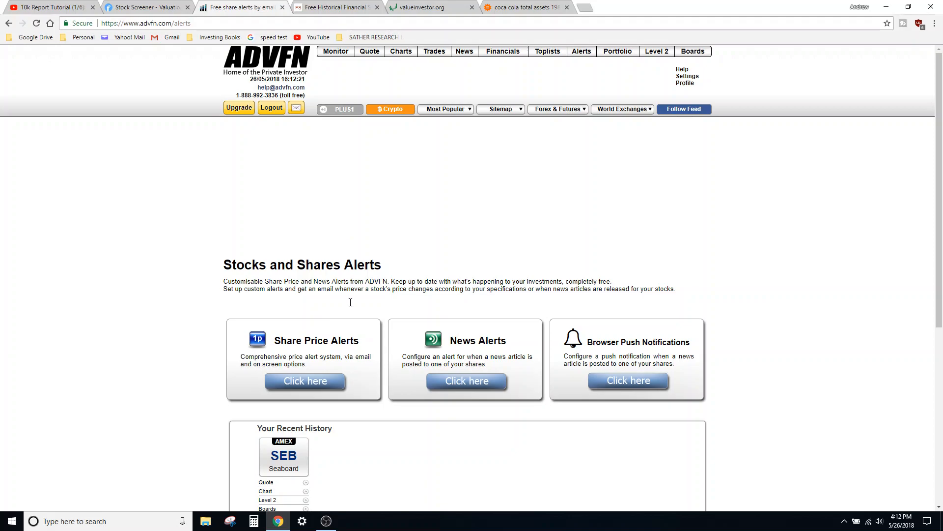
pyautogui.moveTo(368, 225)
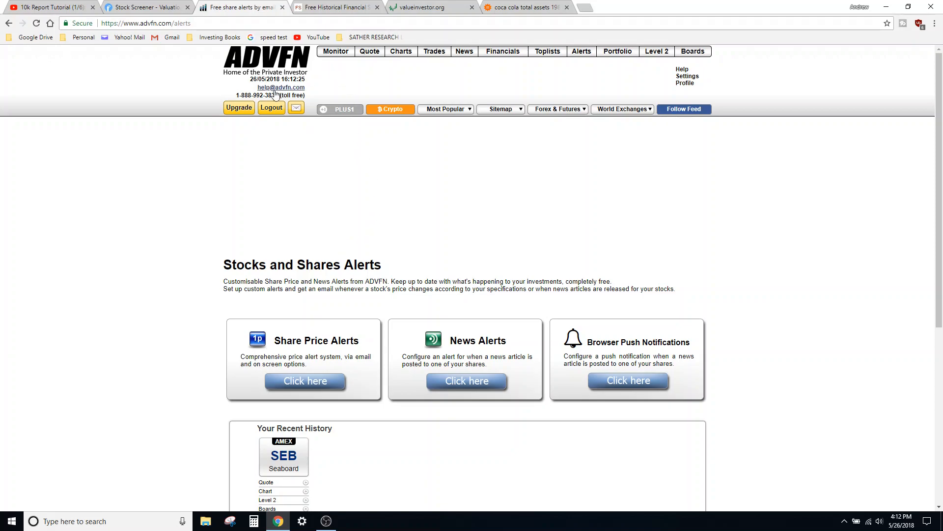
pyautogui.moveTo(476, 66)
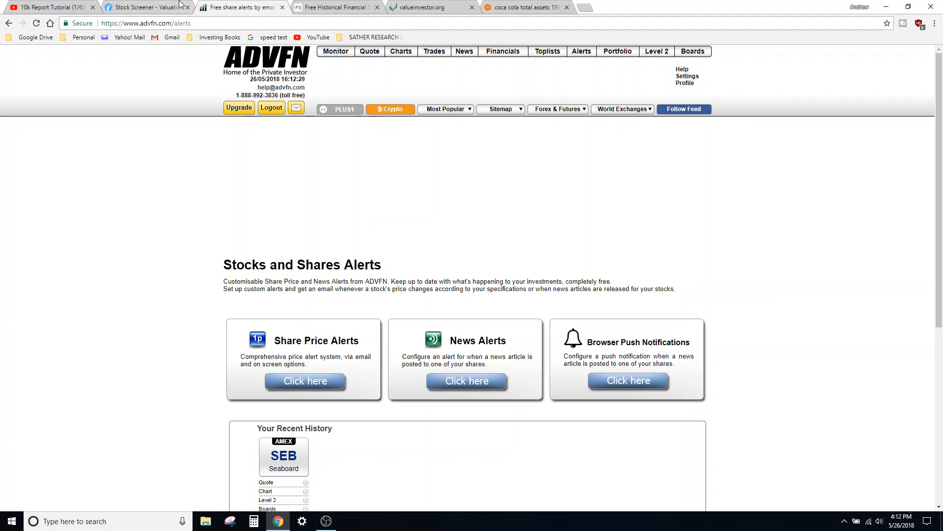
pyautogui.click(147, 8)
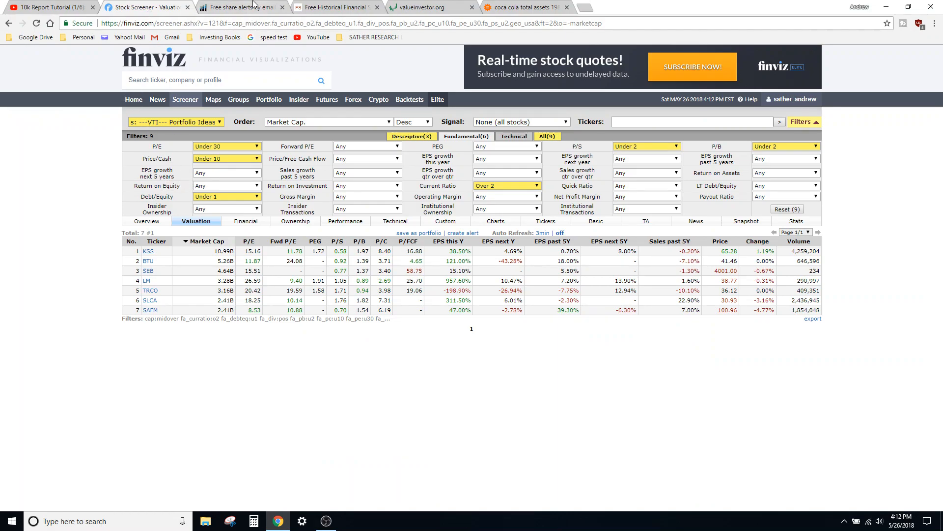
# - Minimize Chrome and select Value Trap Indicator v5.5 in the desktop package folder
pyautogui.click(416, 7)
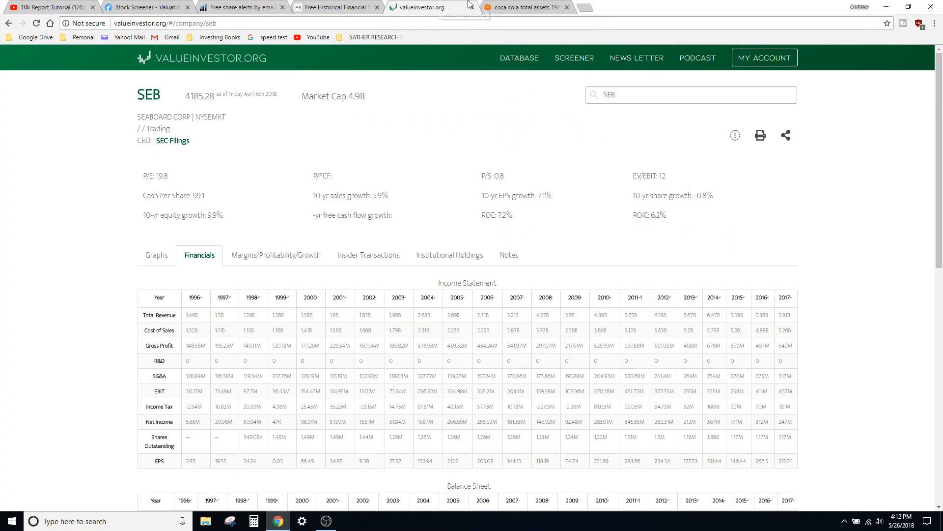
pyautogui.click(528, 6)
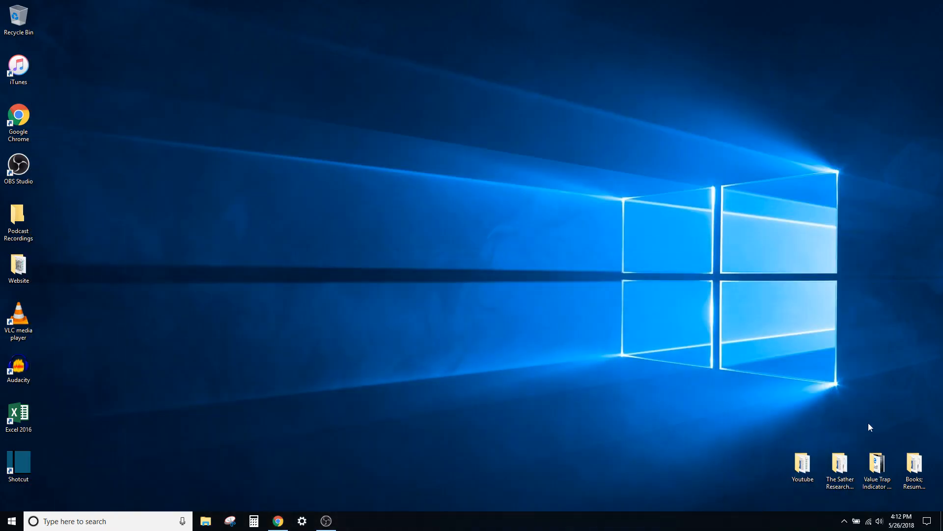
pyautogui.doubleClick(877, 463)
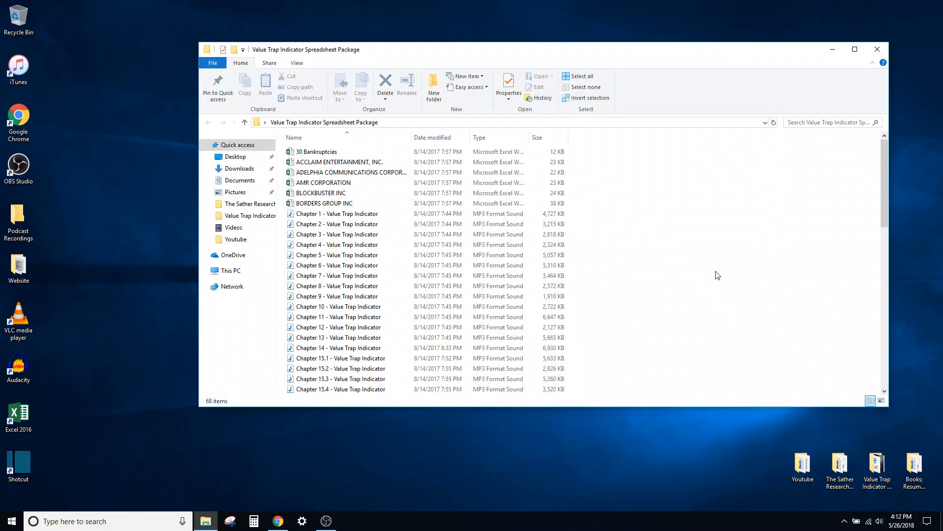
pyautogui.scroll(-3)
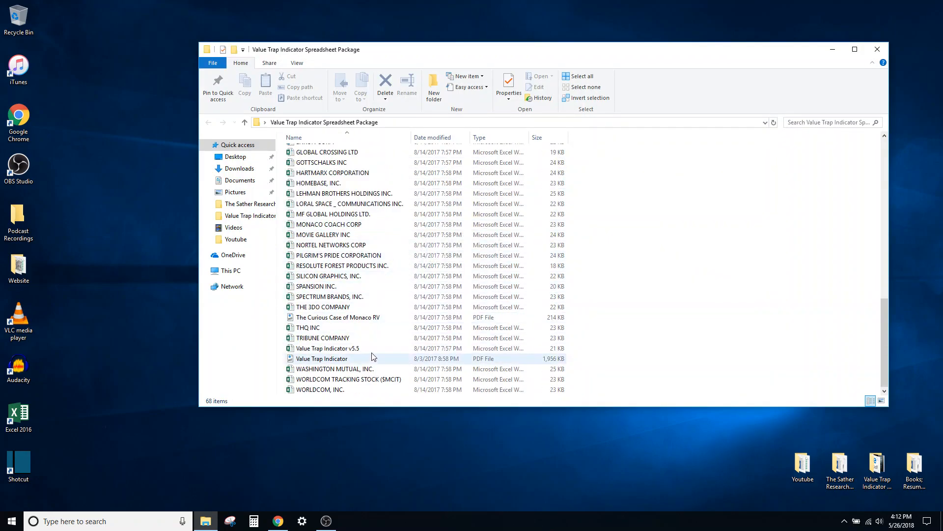
pyautogui.click(327, 348)
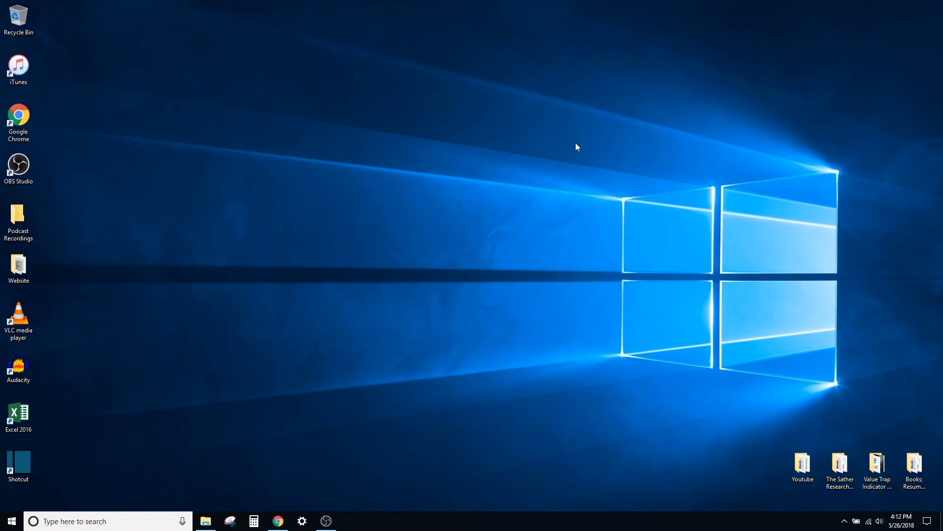
# - Open Value Trap Indicator v5.5.xlsx, check its year cell, and return to Chrome
pyautogui.doubleClick(19, 415)
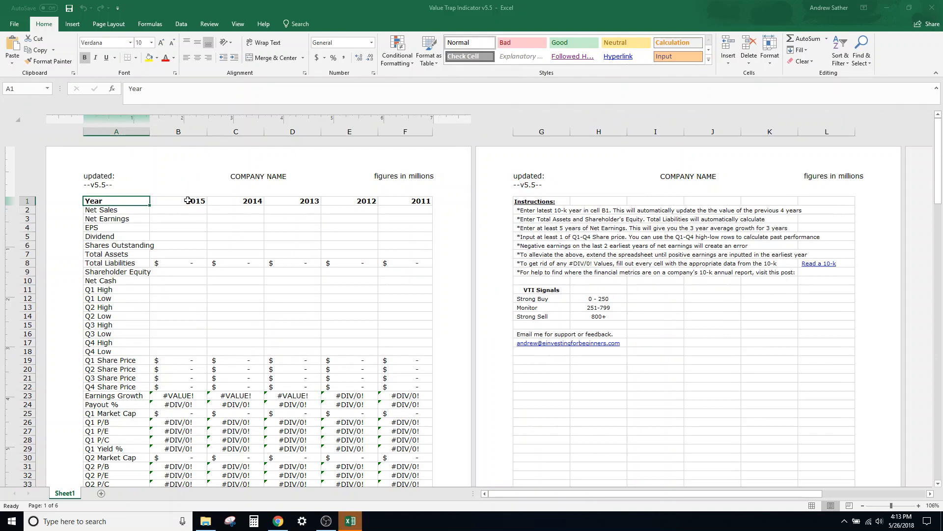
pyautogui.click(177, 200)
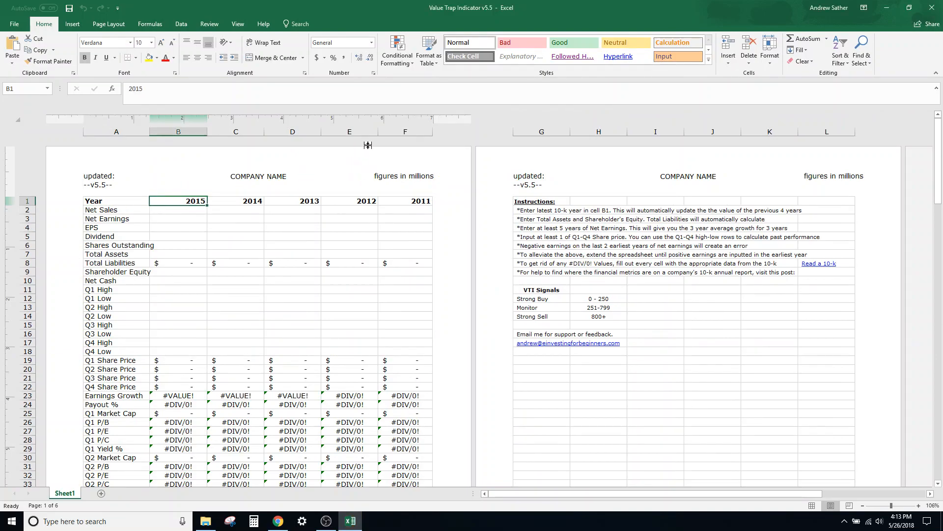
pyautogui.moveTo(367, 145)
pyautogui.write('2017')
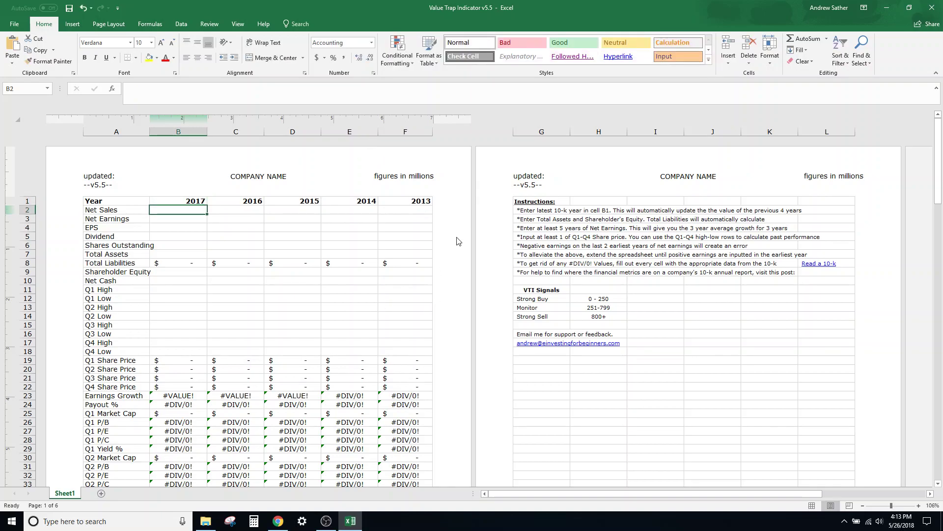
pyautogui.click(277, 521)
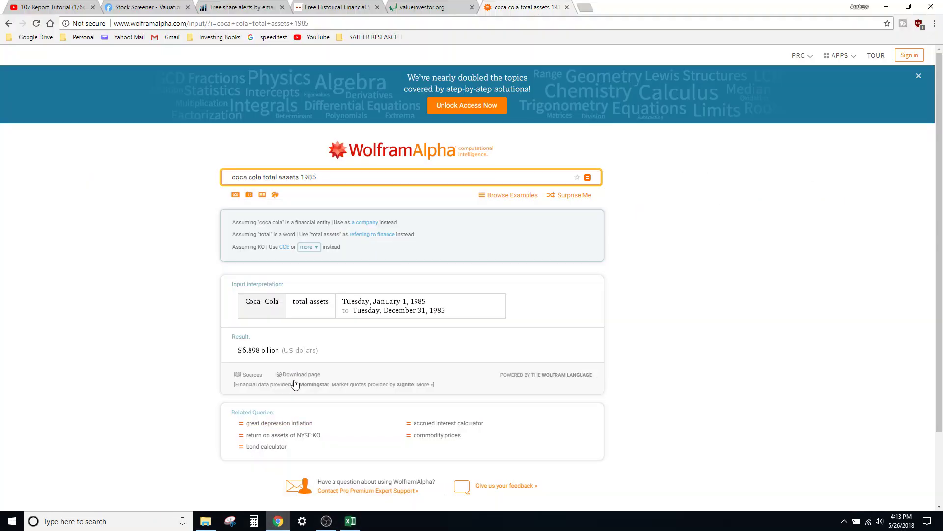
# - Go from Wolfram Alpha to sec.gov and search EDGAR company filings for ticker AET
pyautogui.click(44, 7)
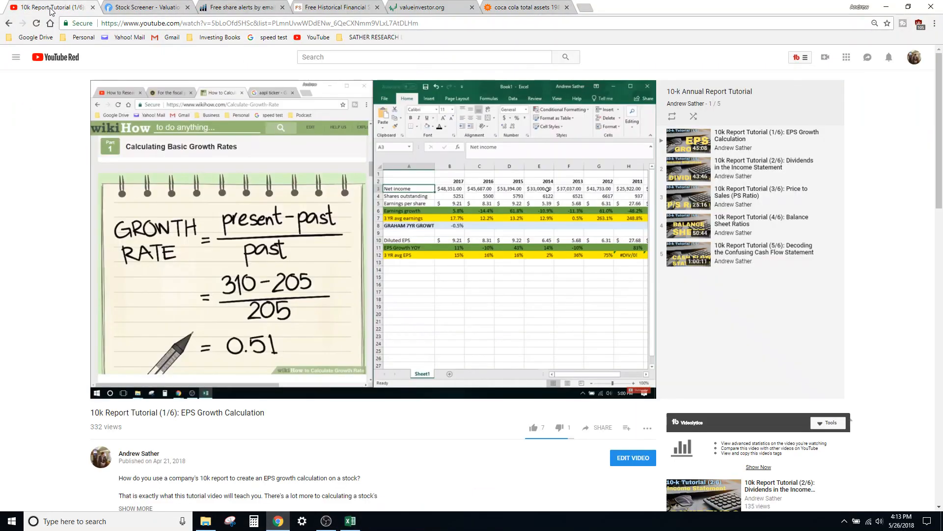
pyautogui.moveTo(157, 8)
pyautogui.write('sec')
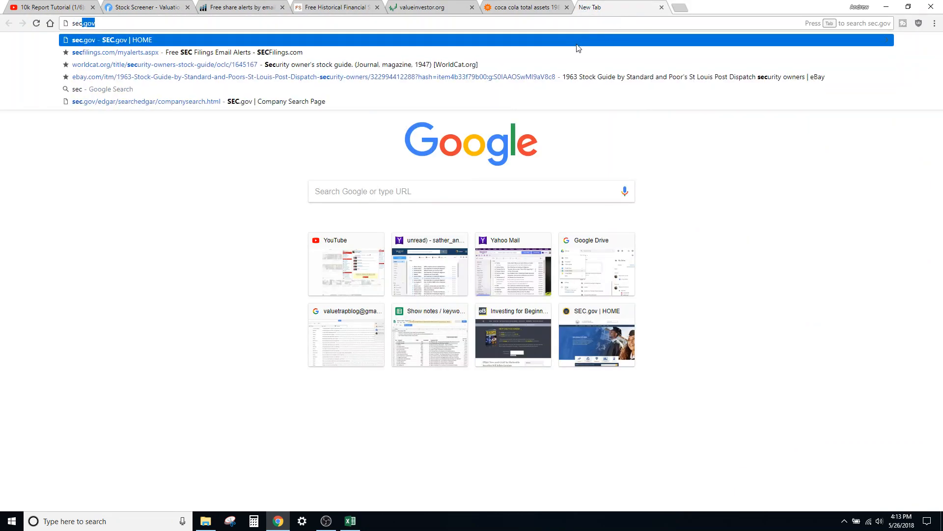
pyautogui.click(110, 40)
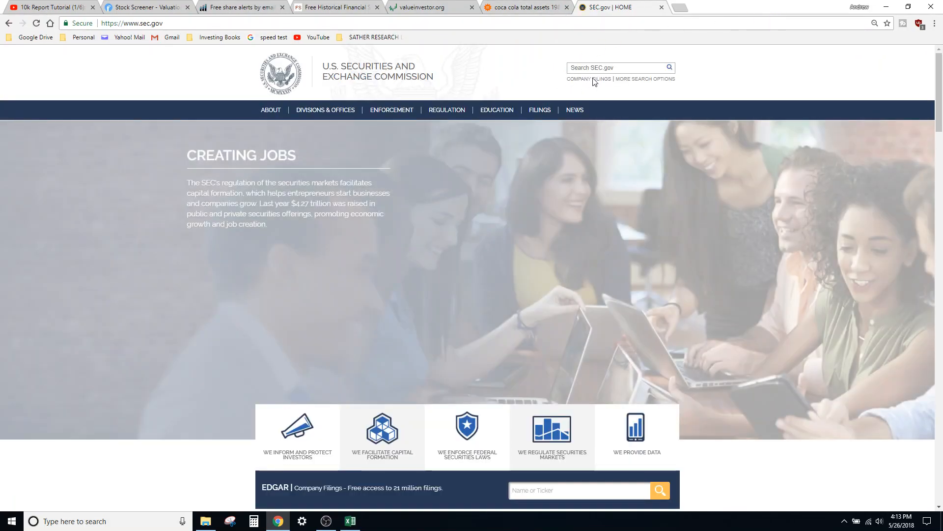
pyautogui.click(588, 79)
pyautogui.write('seb')
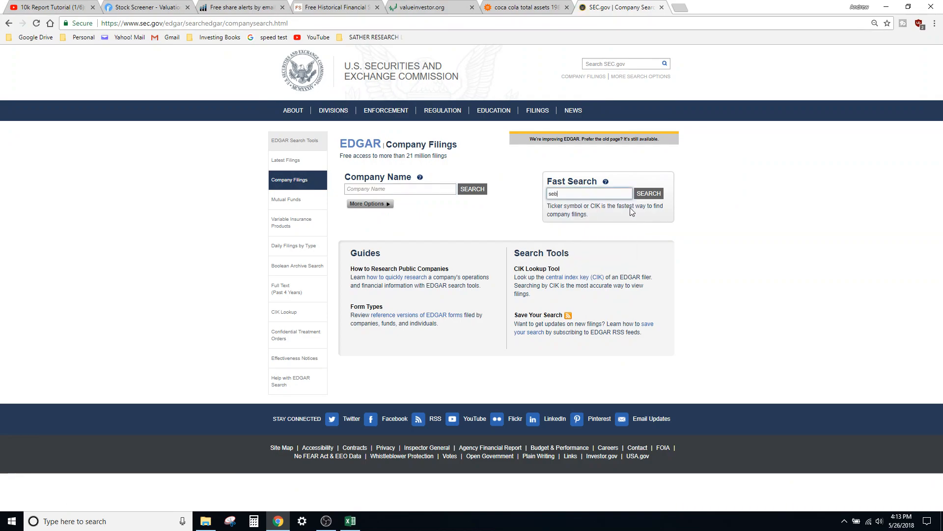
pyautogui.click(648, 193)
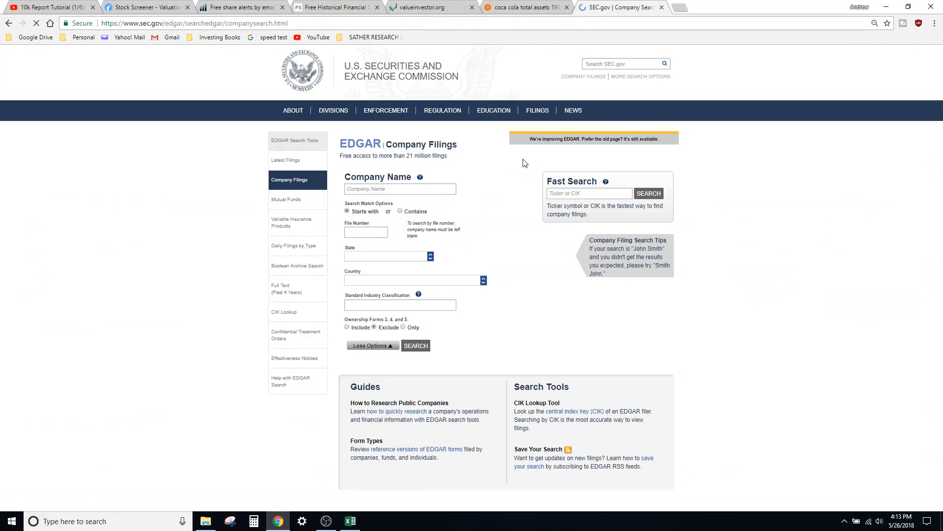
pyautogui.click(649, 193)
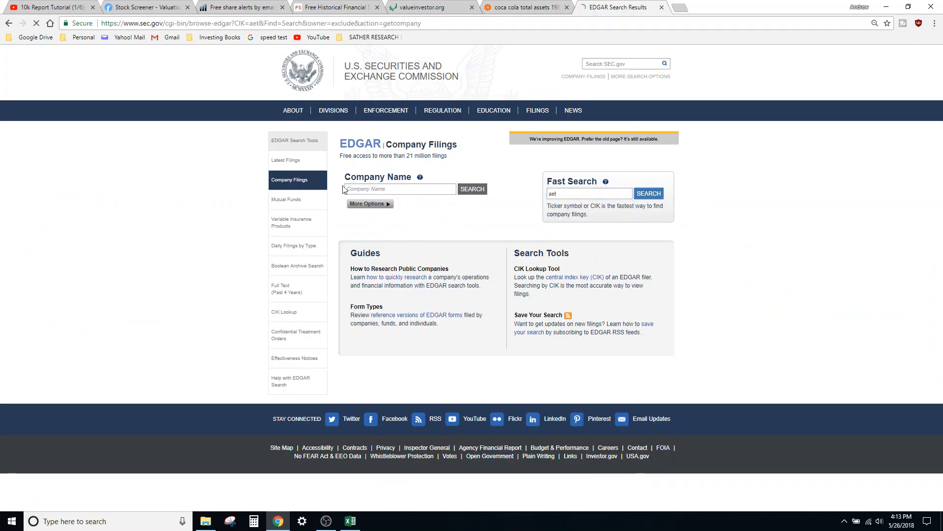
# - Open Aetna's 2017 Form 10-K document and jump to Item 8 financial statements
pyautogui.click(649, 193)
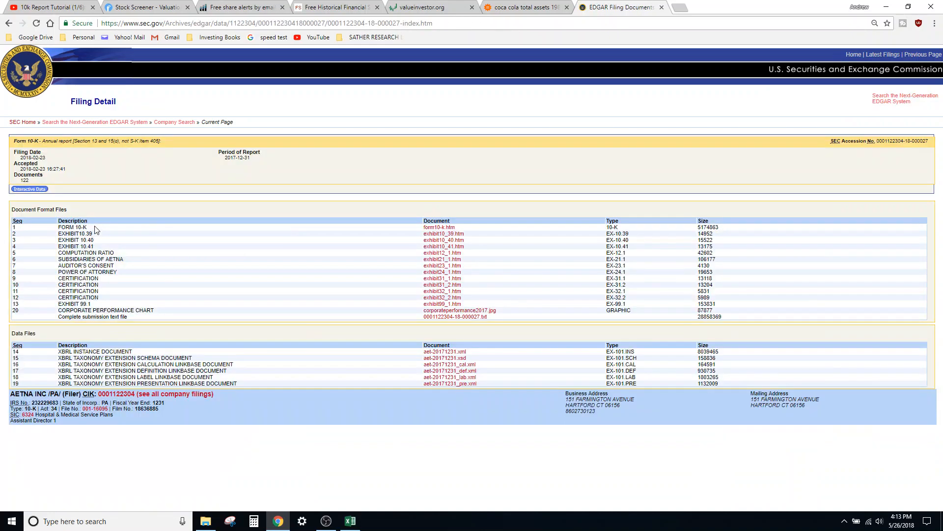
pyautogui.click(439, 227)
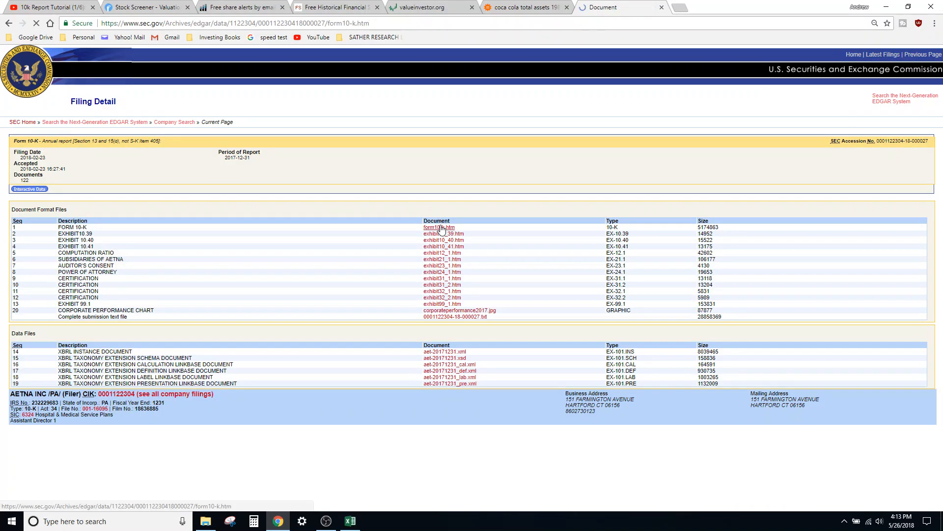
pyautogui.click(436, 227)
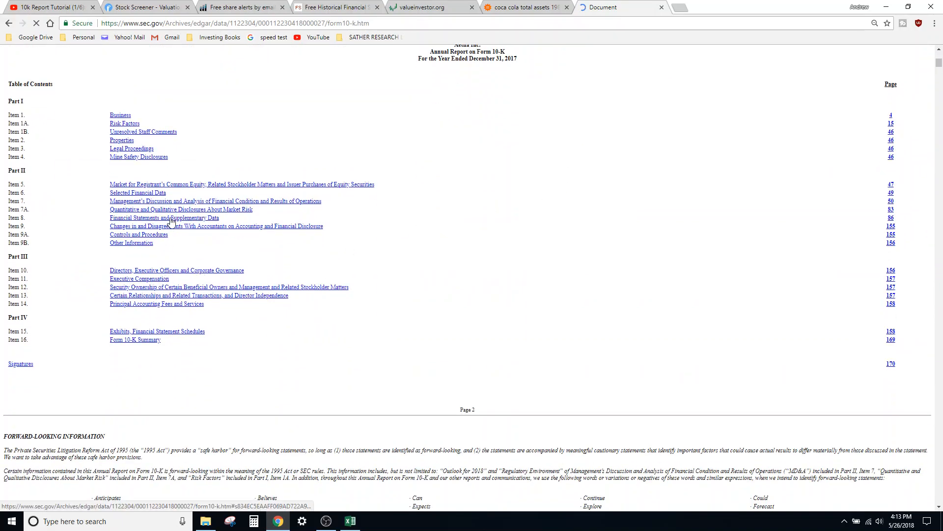
pyautogui.click(163, 218)
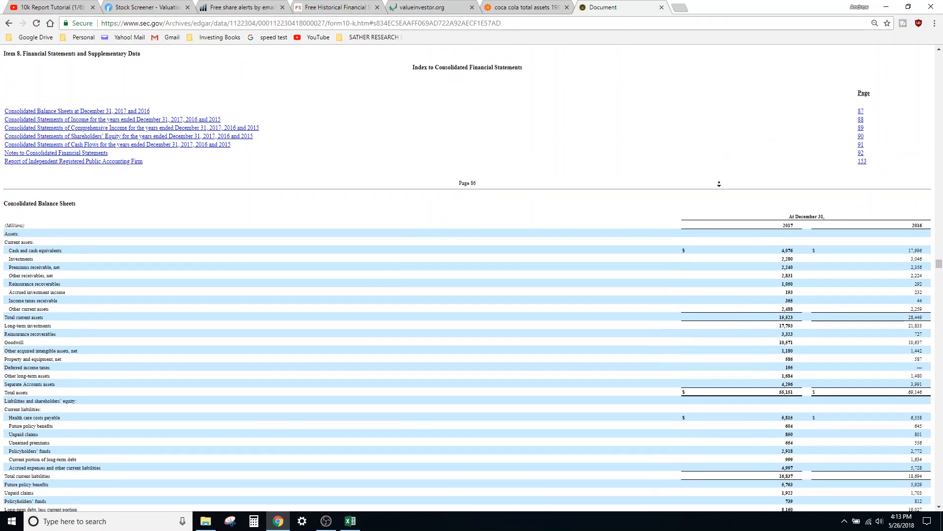
# - Change the header's COMPANY NAME to AET and scroll the 10-K to the income statement
pyautogui.scroll(-3)
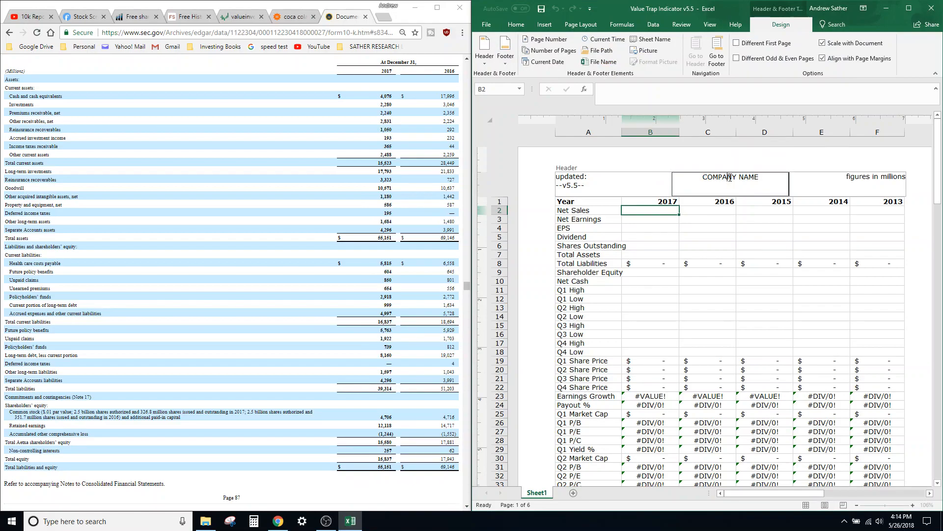
pyautogui.moveTo(704, 177)
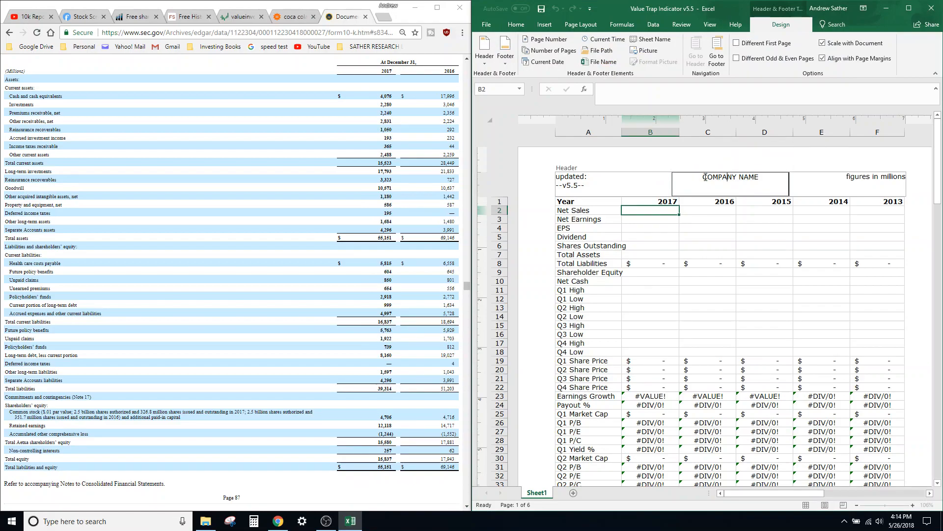
pyautogui.write('SET')
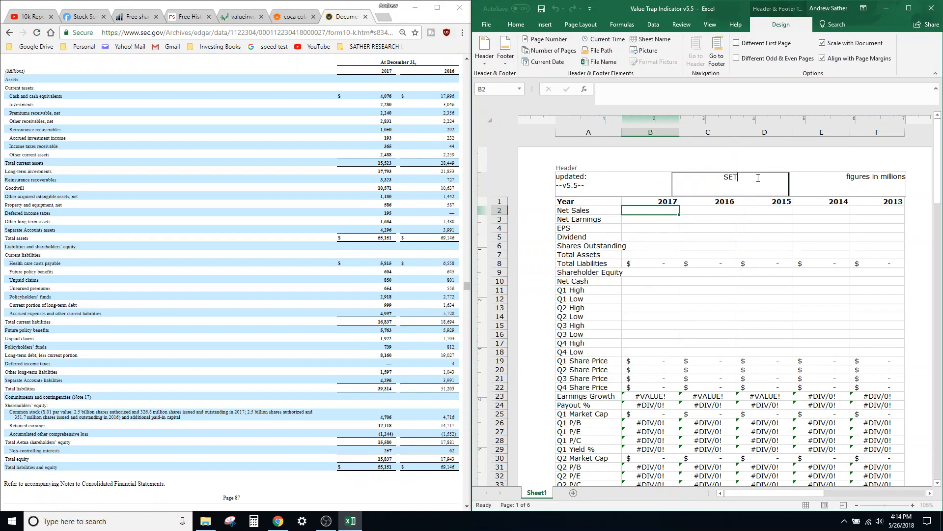
pyautogui.write('AET')
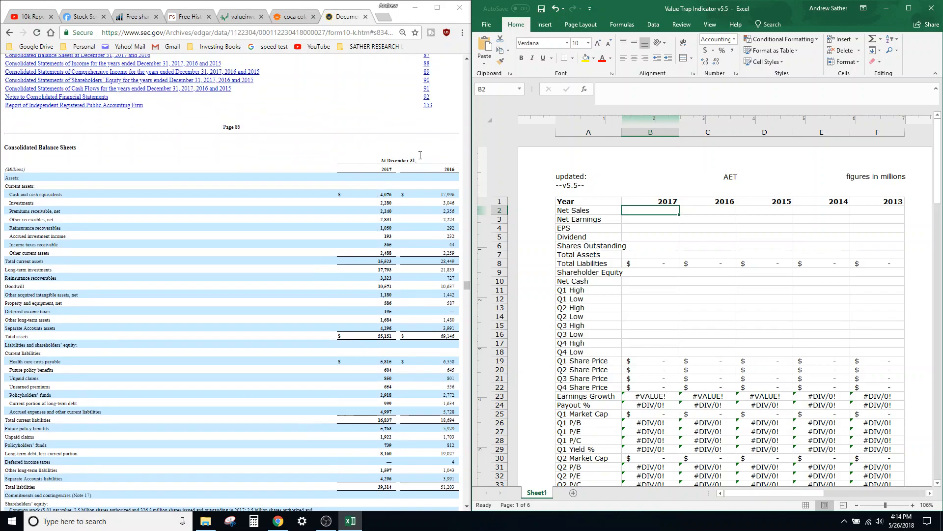
pyautogui.moveTo(759, 254)
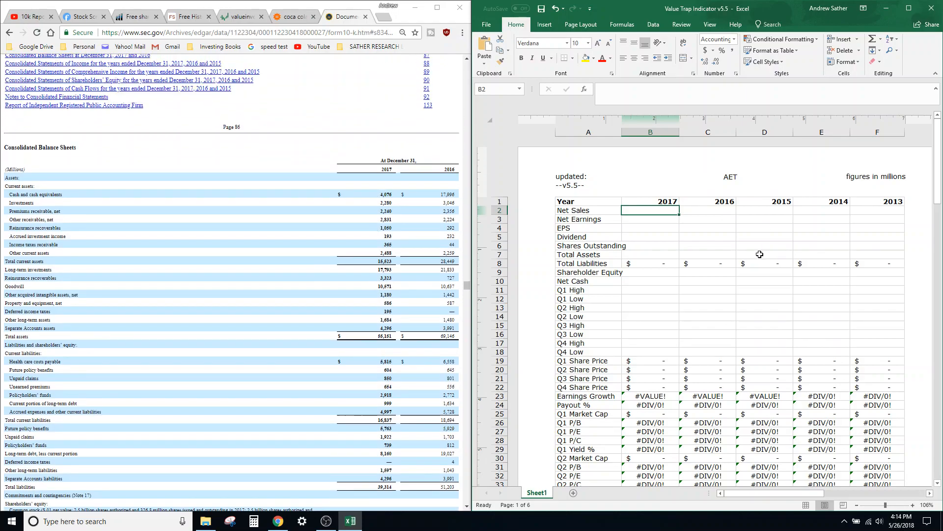
pyautogui.scroll(-3)
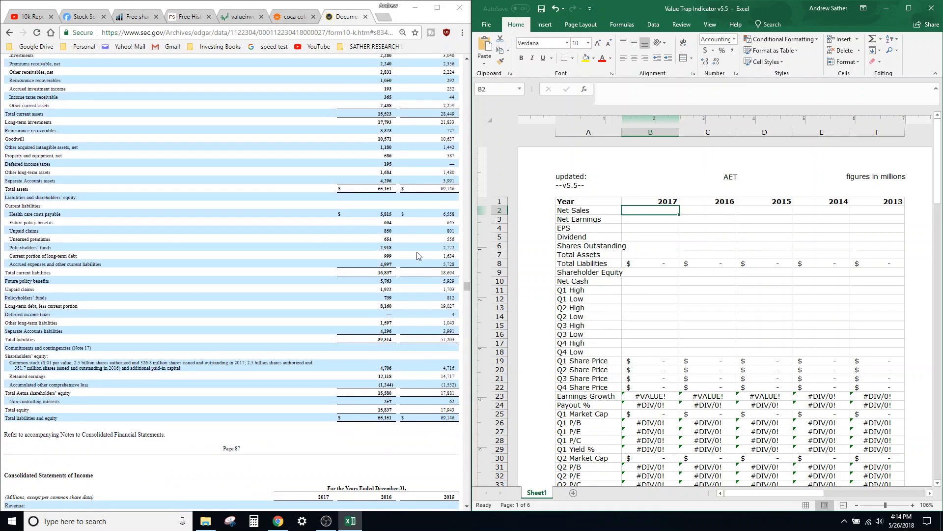
pyautogui.moveTo(422, 213)
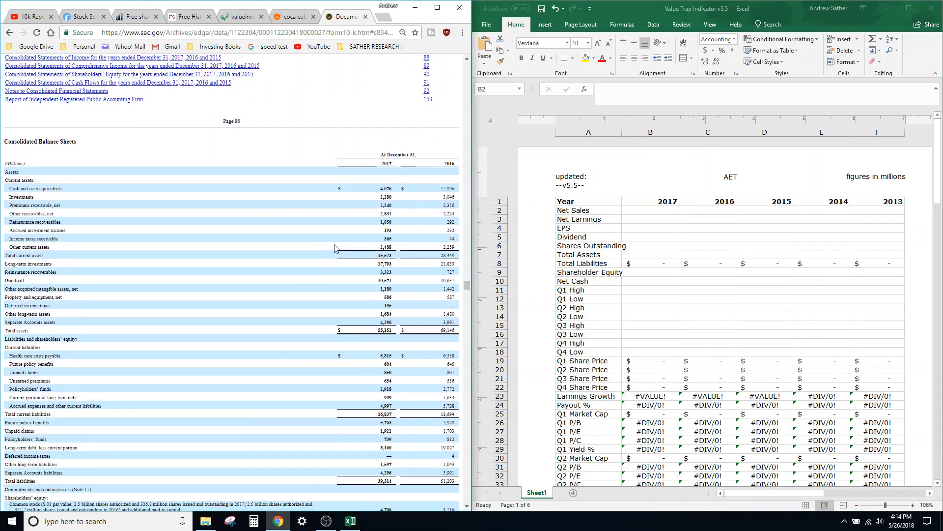
pyautogui.moveTo(387, 182)
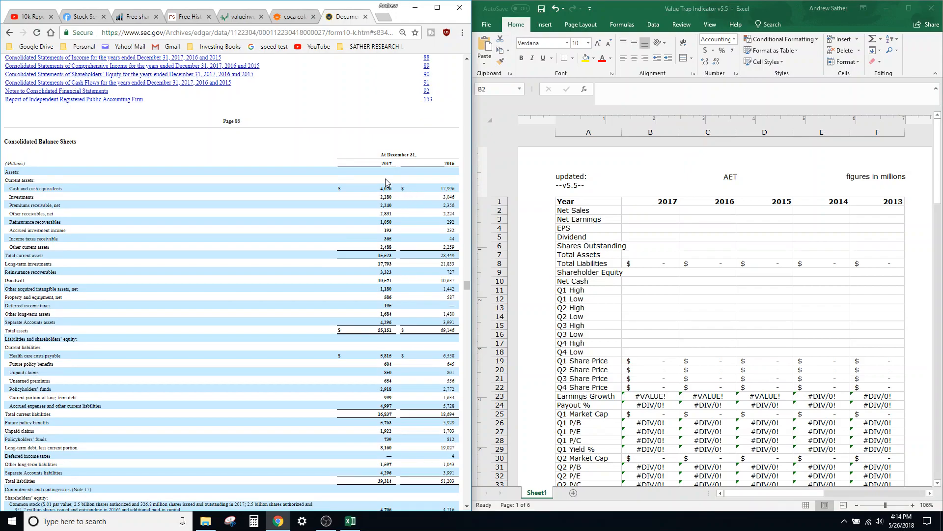
pyautogui.scroll(-3)
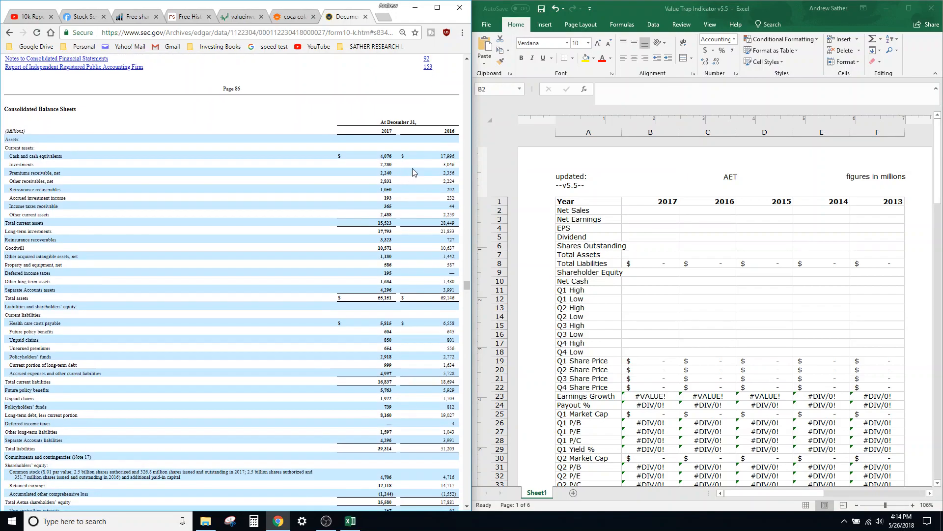
pyautogui.scroll(-3)
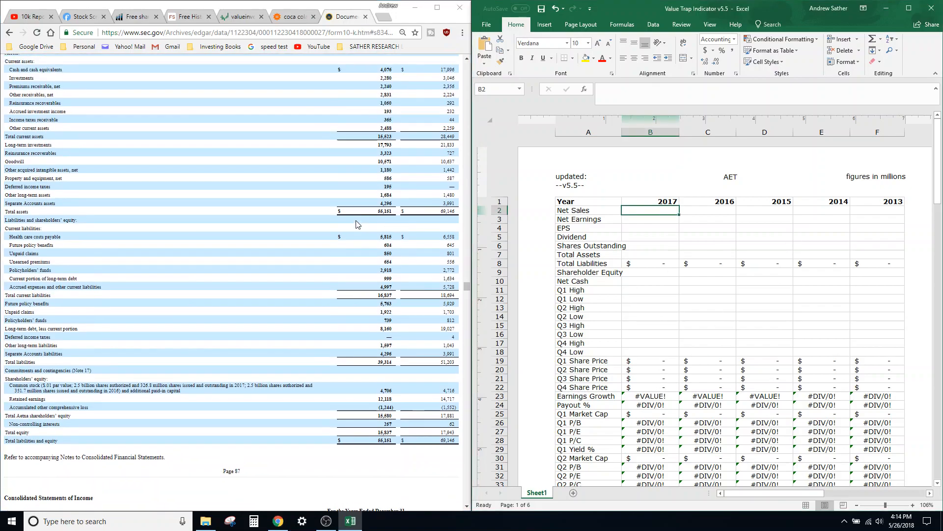
pyautogui.scroll(-3)
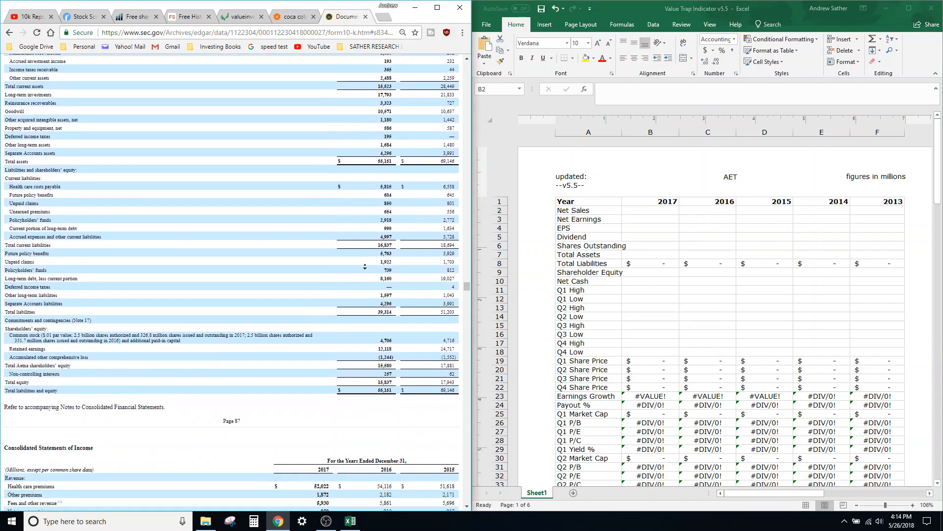
pyautogui.scroll(-3)
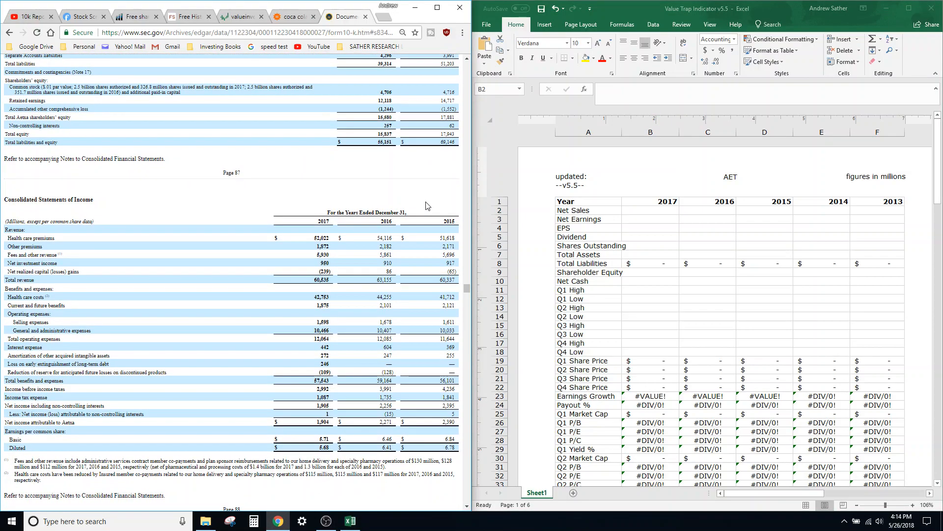
# - Enter Aetna's net sales (6053…), net earnings (1904…) and EPS (5.68…) for 2017–2015 in rows 2–4
pyautogui.click(653, 210)
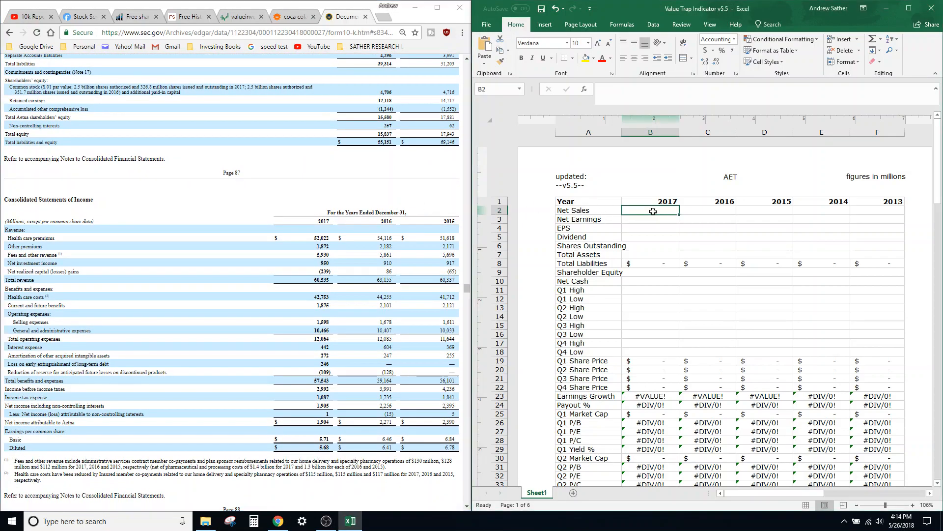
pyautogui.write('6053')
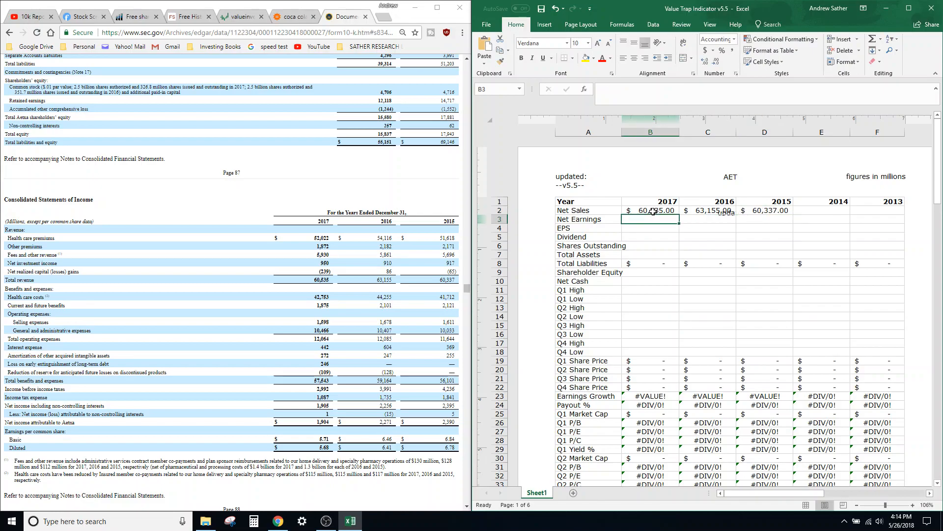
pyautogui.write('1904')
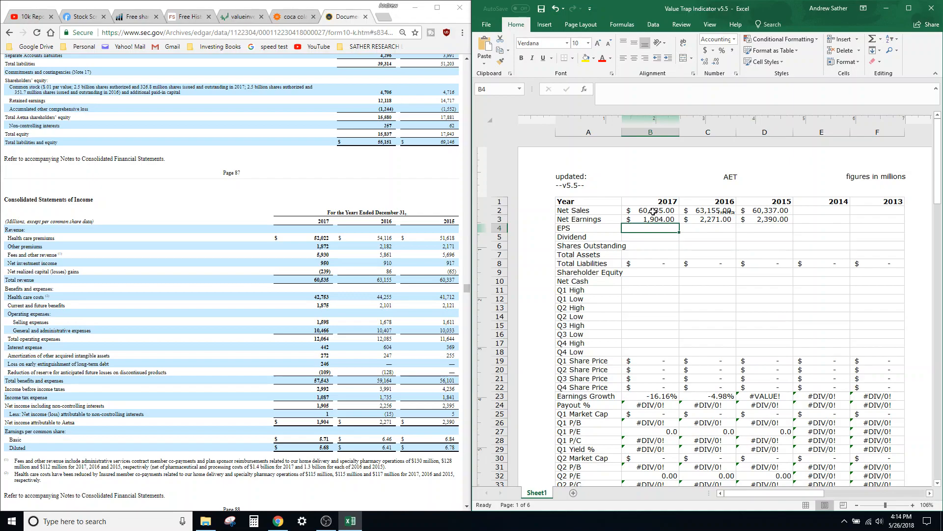
pyautogui.write('5.68')
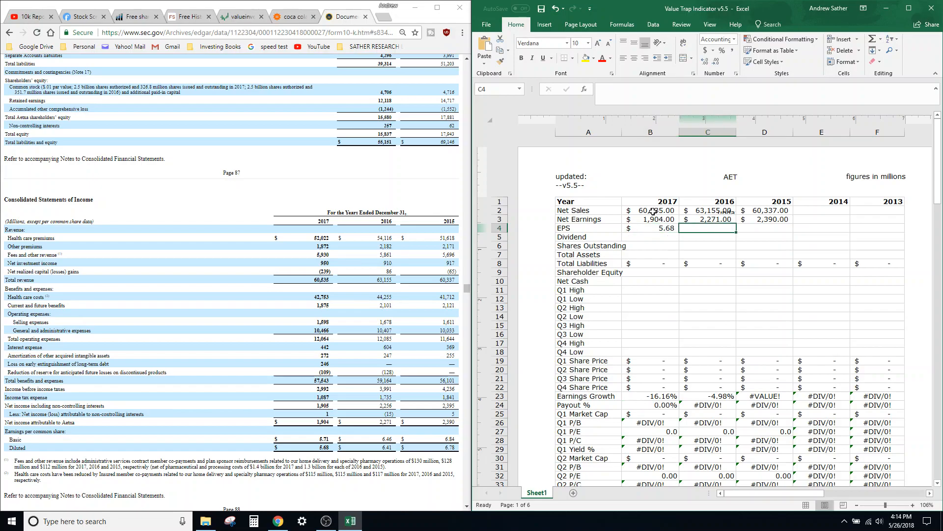
pyautogui.write('63')
pyautogui.click(765, 228)
pyautogui.write('6.78')
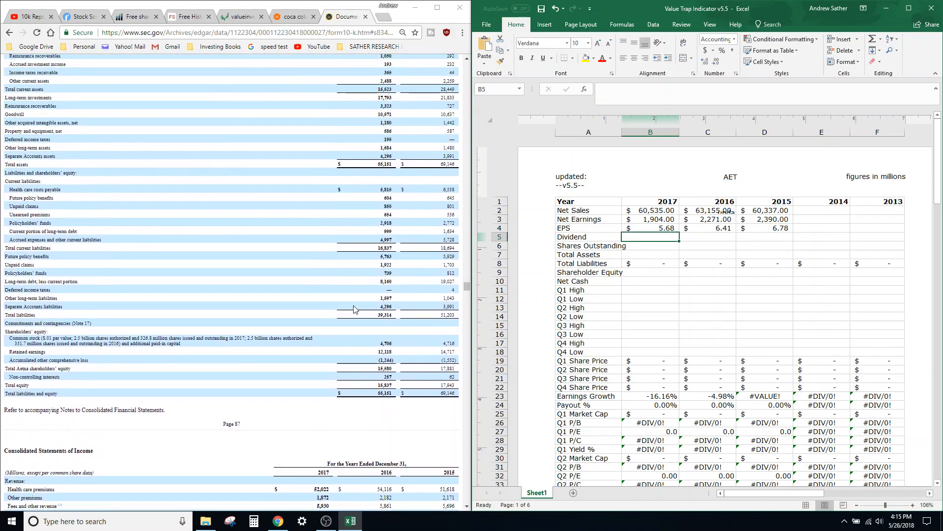
# - Scroll the 10-K and search it for 'market for'
pyautogui.scroll(-3)
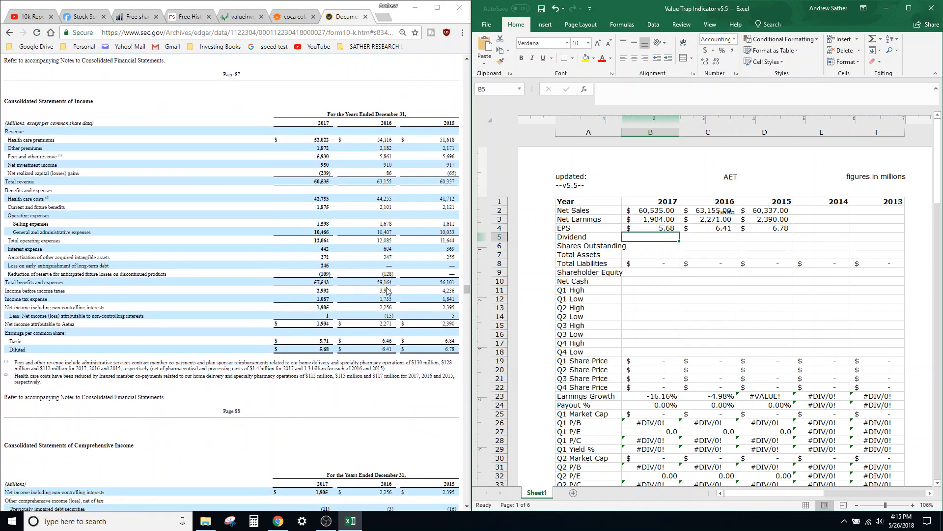
pyautogui.scroll(-3)
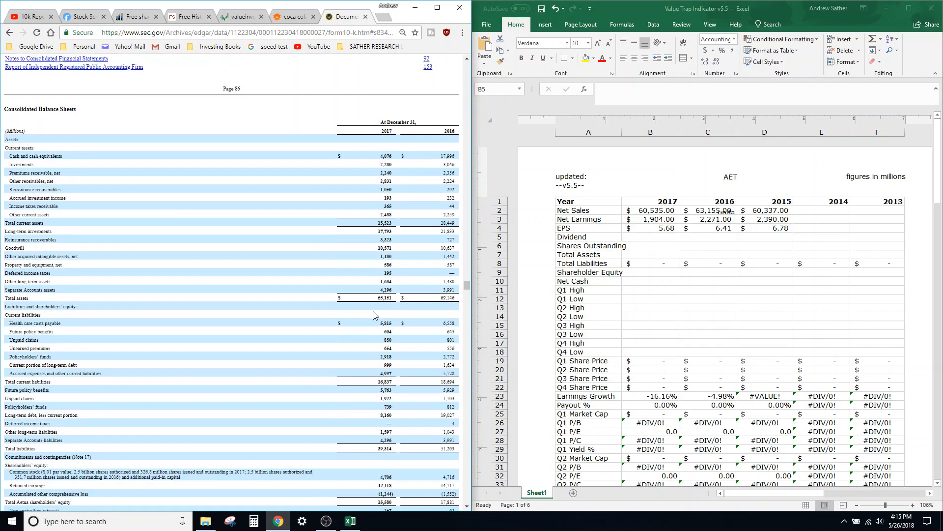
pyautogui.scroll(-3)
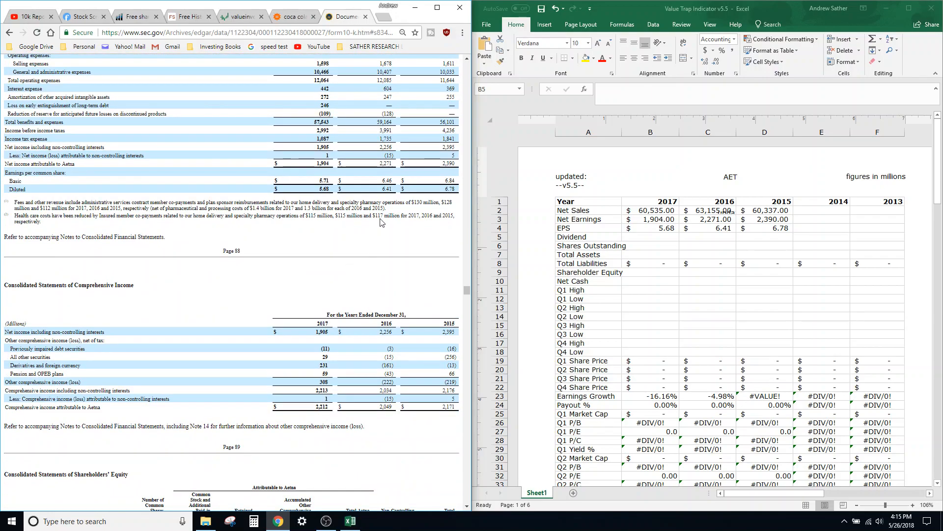
pyautogui.scroll(-3)
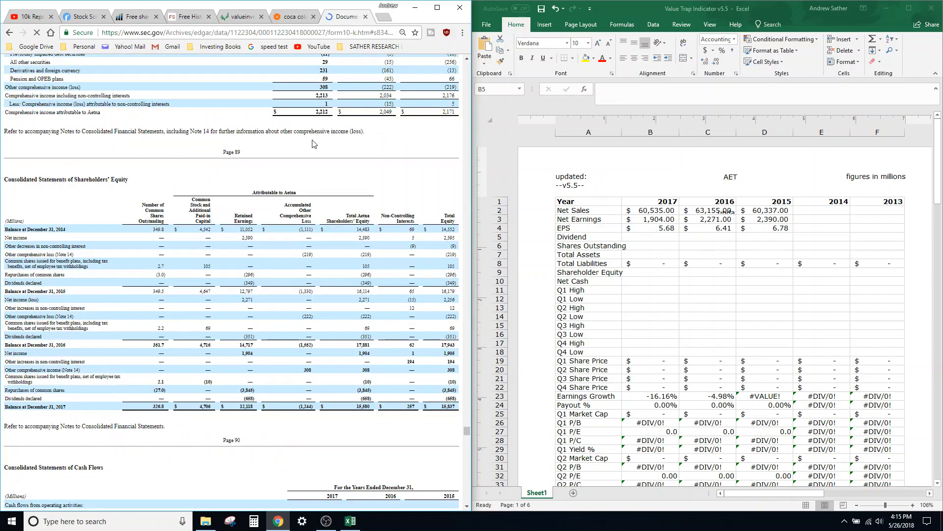
pyautogui.press('ctrl+f')
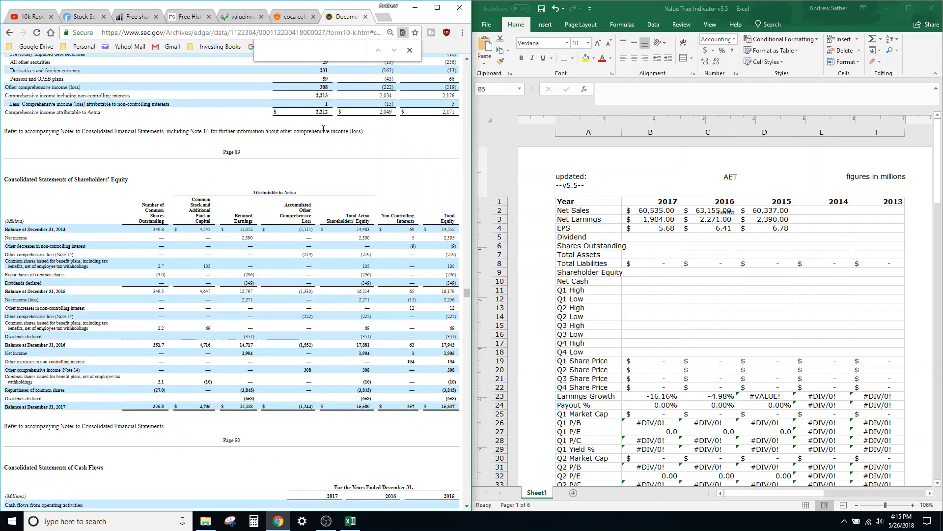
pyautogui.write('market for')
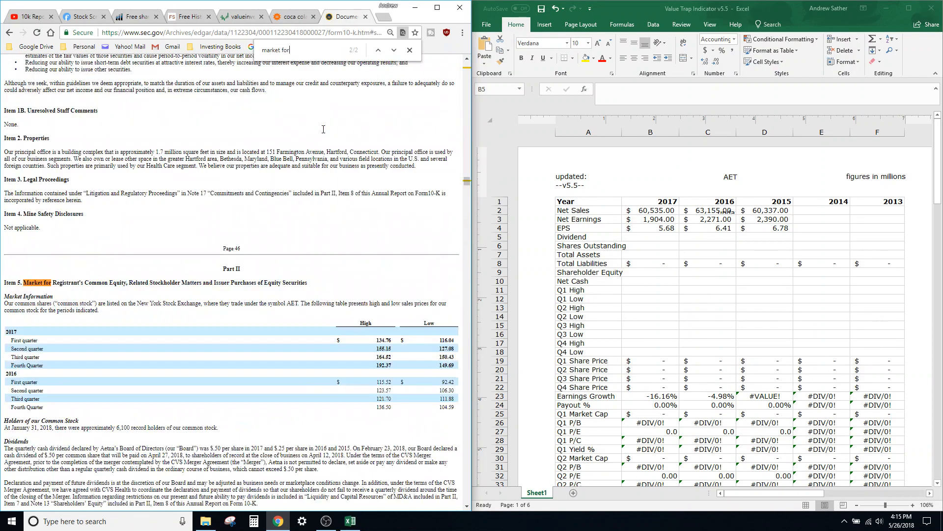
# - Search 'dividends' to reach Selected Financial Data and select the 2017 Dividend cell
pyautogui.scroll(-3)
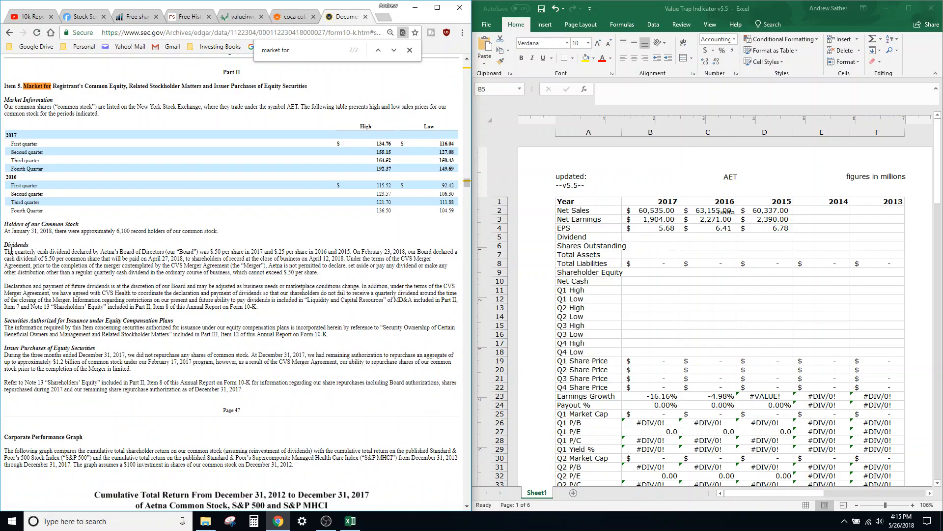
pyautogui.moveTo(7, 251); pyautogui.dragTo(375, 251)
pyautogui.write('d')
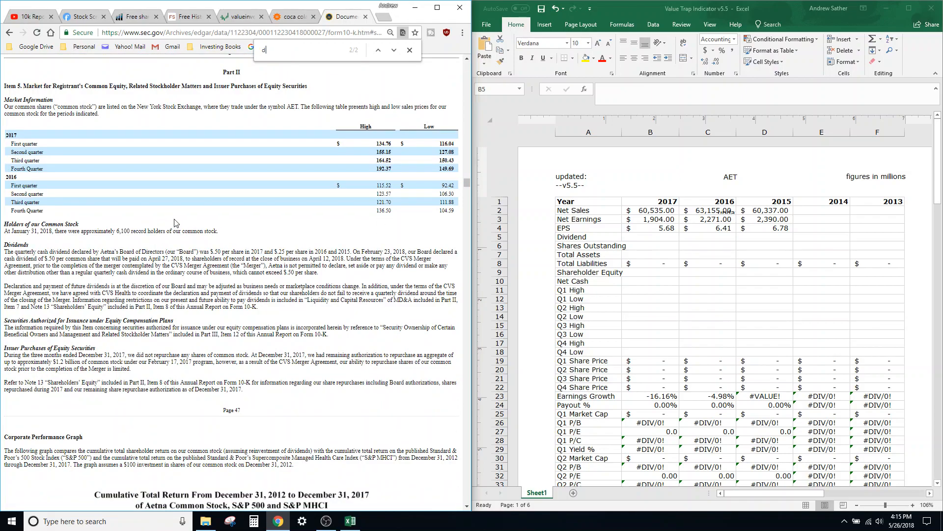
pyautogui.write('ividends')
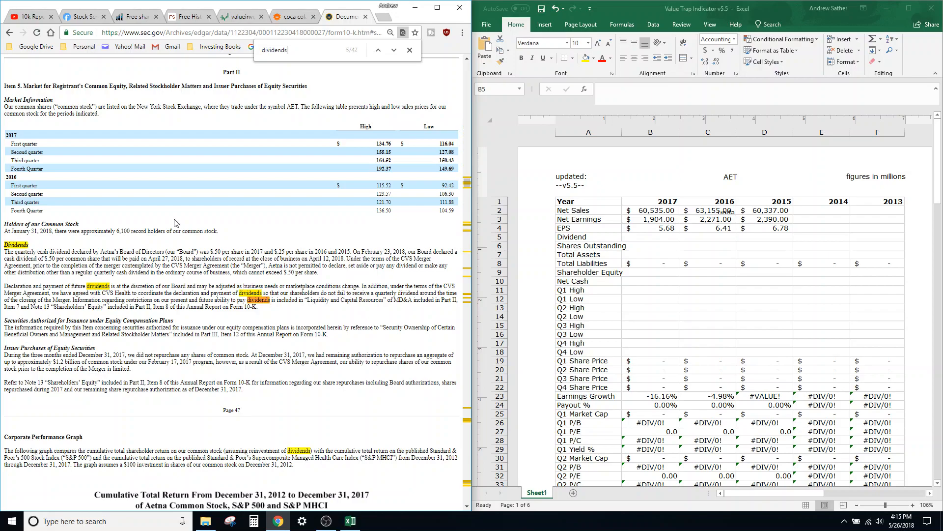
pyautogui.click(393, 50)
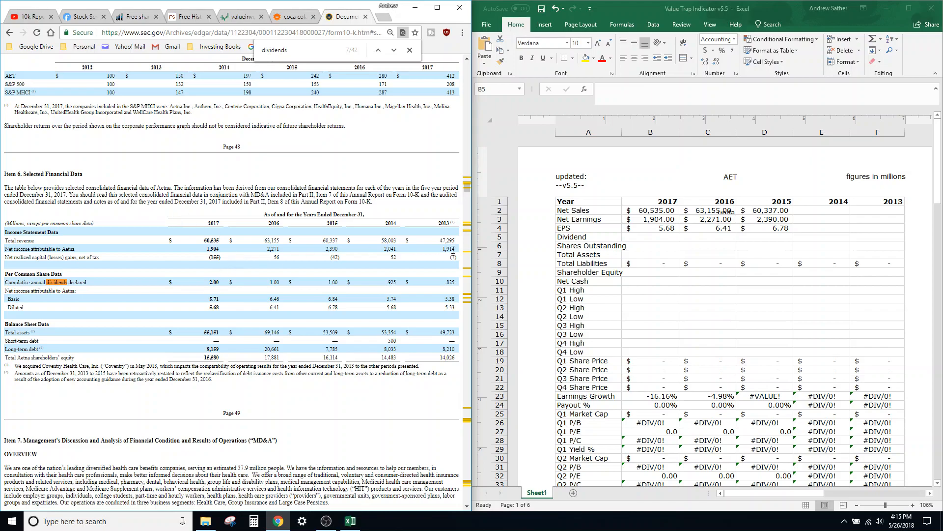
pyautogui.click(650, 236)
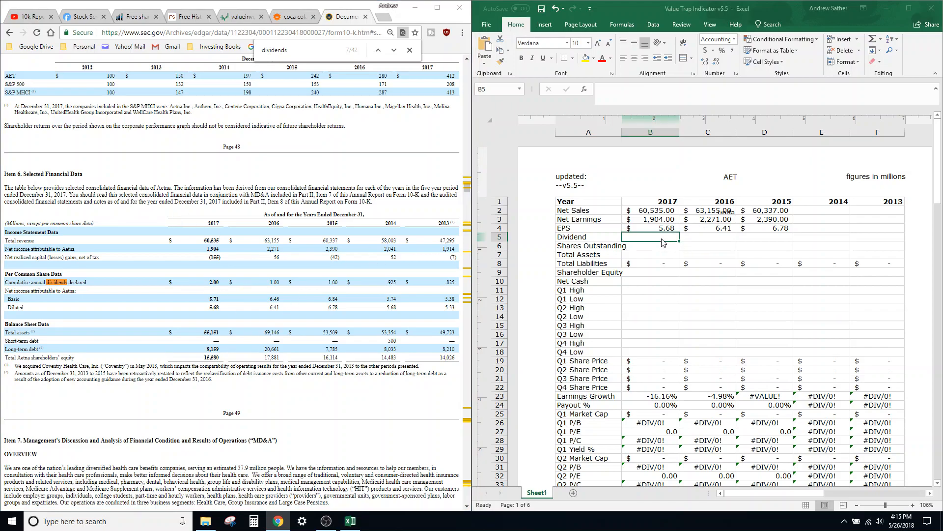
# - Enter the 2017 dividend of 2.00 and locate the consolidated balance sheets
pyautogui.write('2.00')
pyautogui.click(316, 50)
pyautogui.write('consolidated balance sheet')
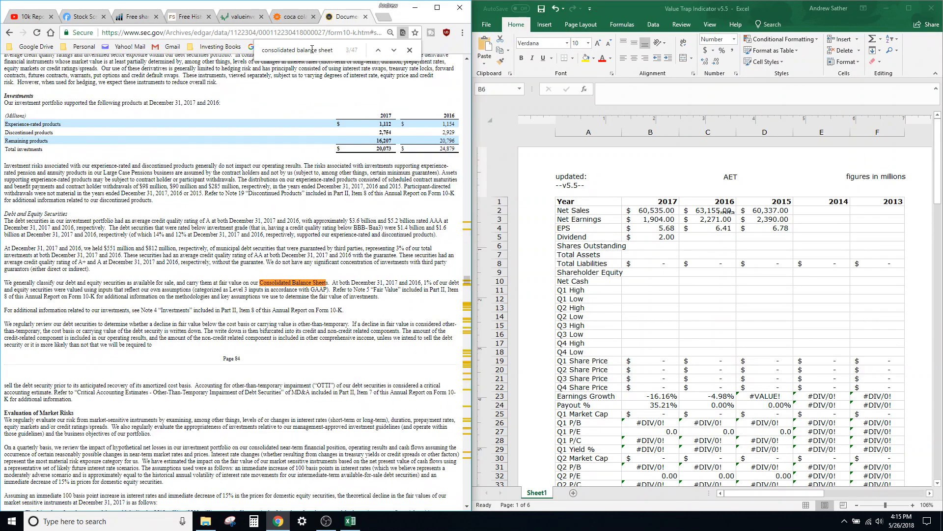
pyautogui.click(378, 50)
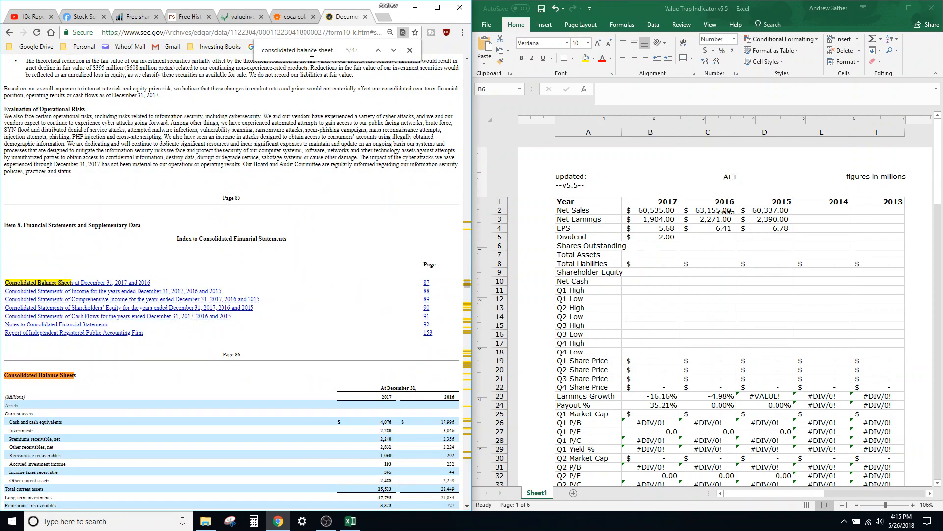
pyautogui.scroll(-3)
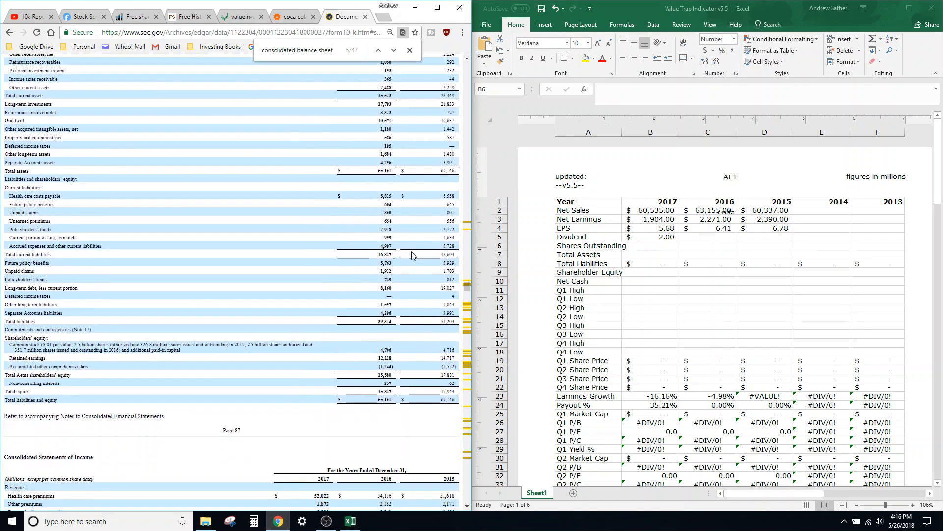
pyautogui.click(652, 255)
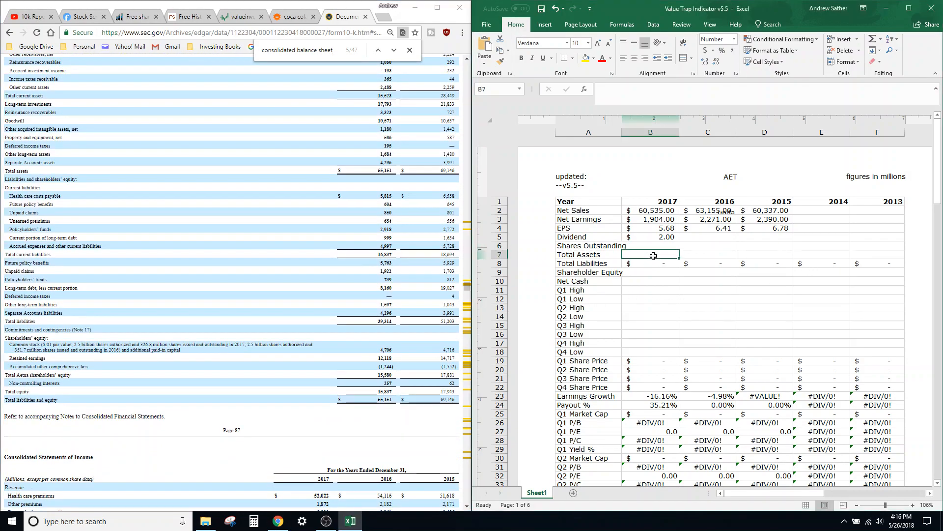
# - Enter 2017 and 2016 total assets (55,151), total liabilities and shareholder equity
pyautogui.write('55151')
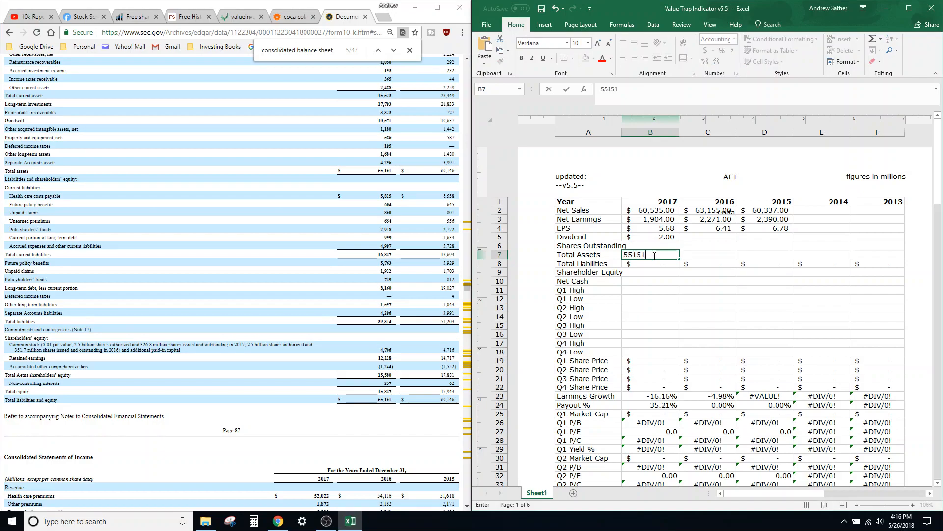
pyautogui.press('Enter')
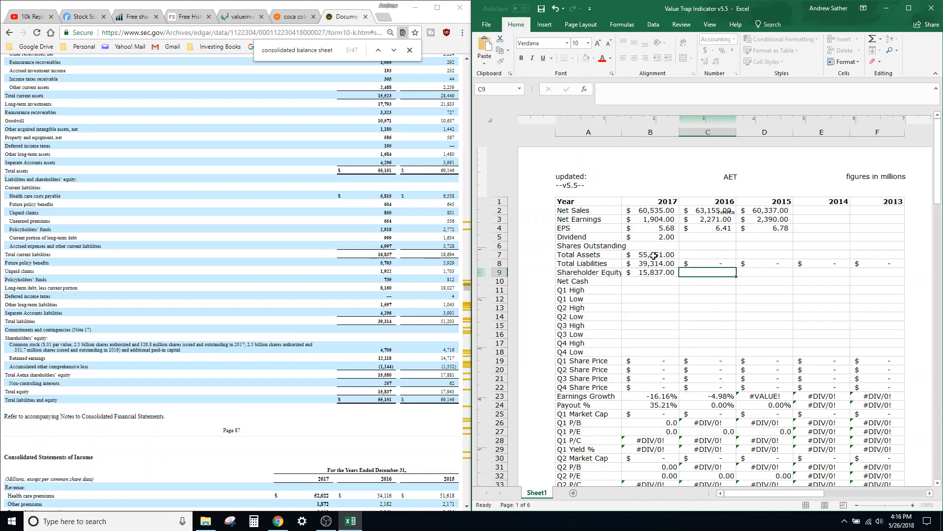
pyautogui.write('691')
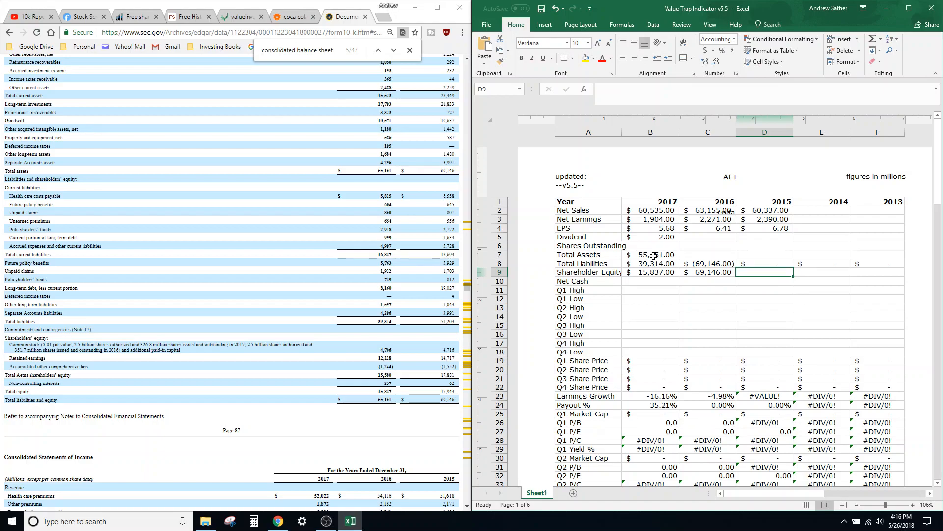
pyautogui.write('69146')
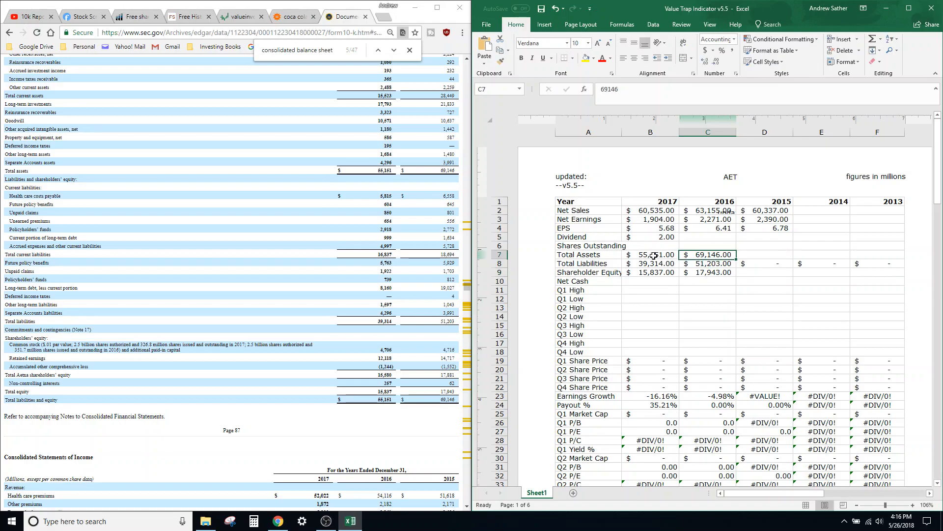
pyautogui.click(651, 246)
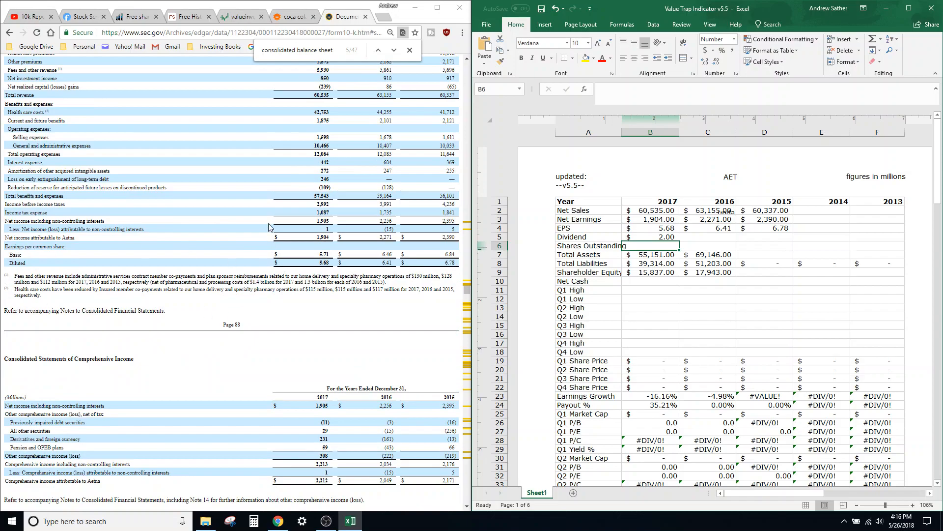
# - Enter net cash of 4,076, 17,996 and 2,524 for 2017–2015 from the cash flow statement
pyautogui.scroll(-3)
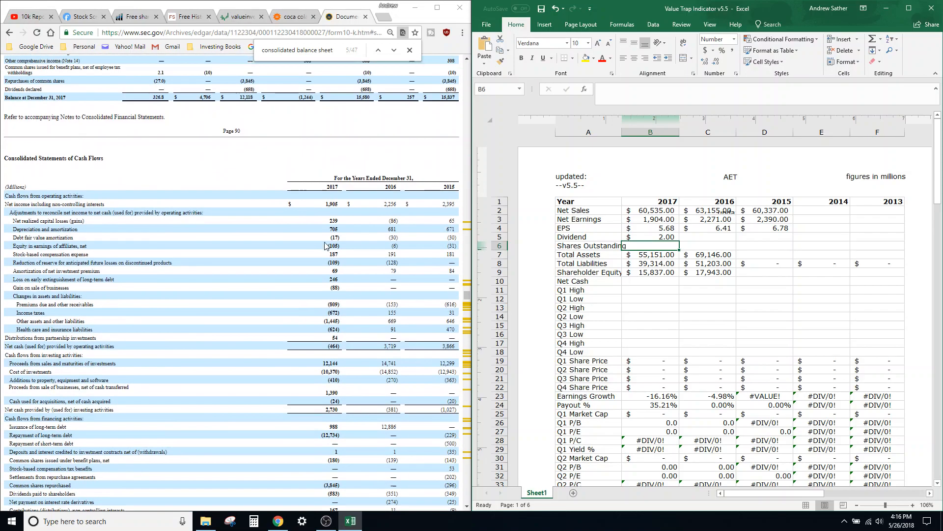
pyautogui.scroll(-3)
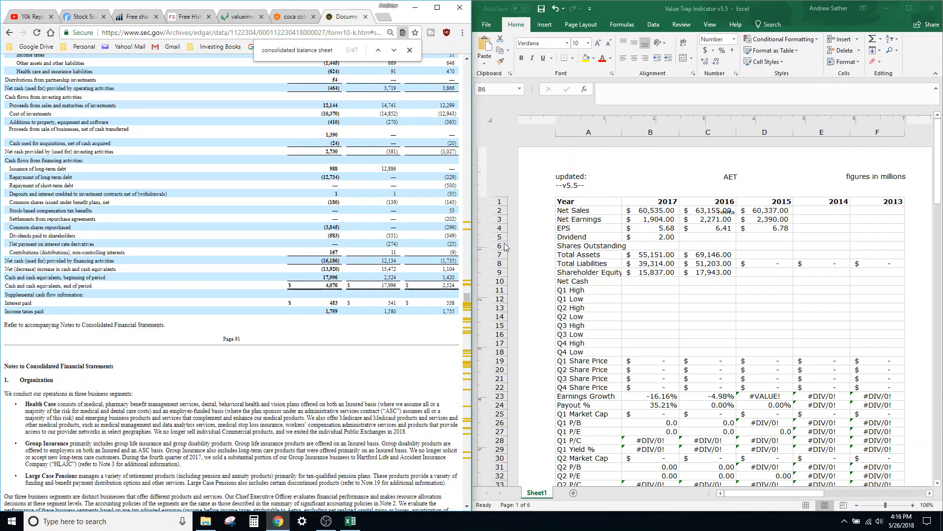
pyautogui.click(666, 280)
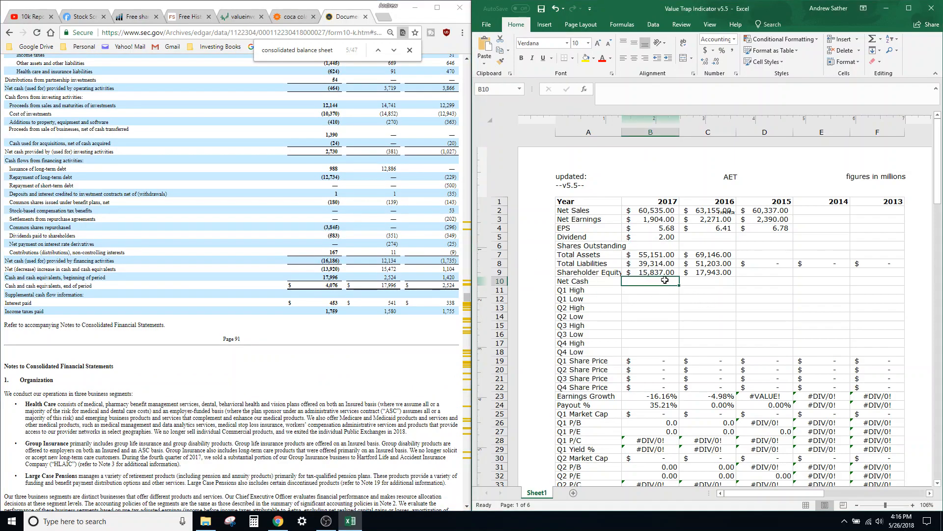
pyautogui.write('17,996.00')
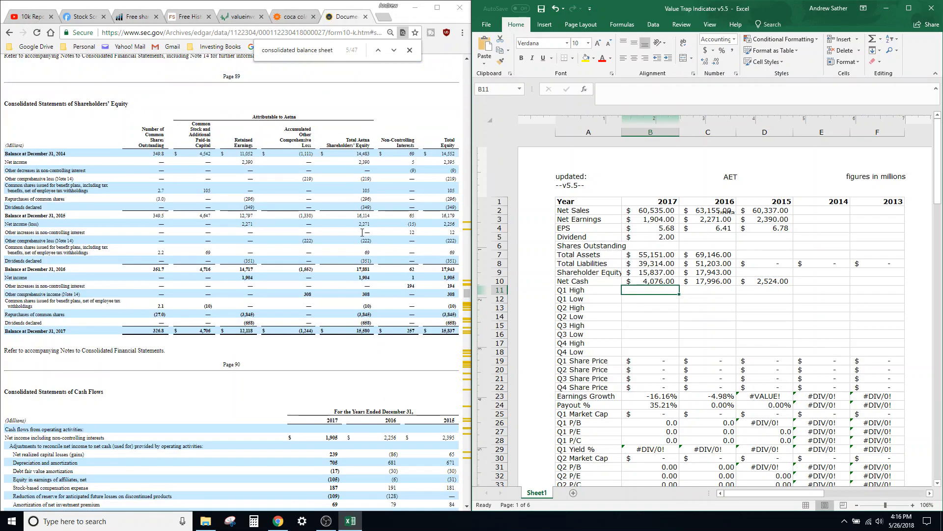
pyautogui.moveTo(639, 244)
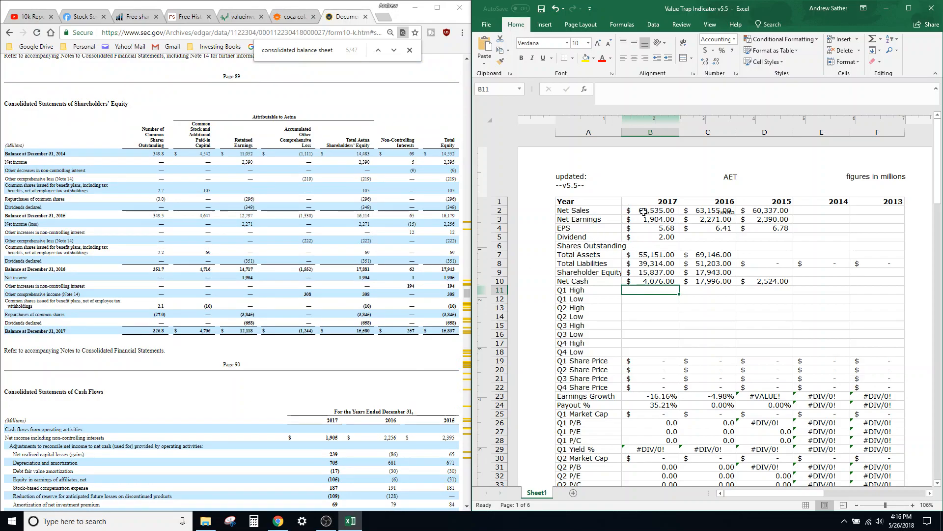
pyautogui.click(650, 219)
pyautogui.write('dividend')
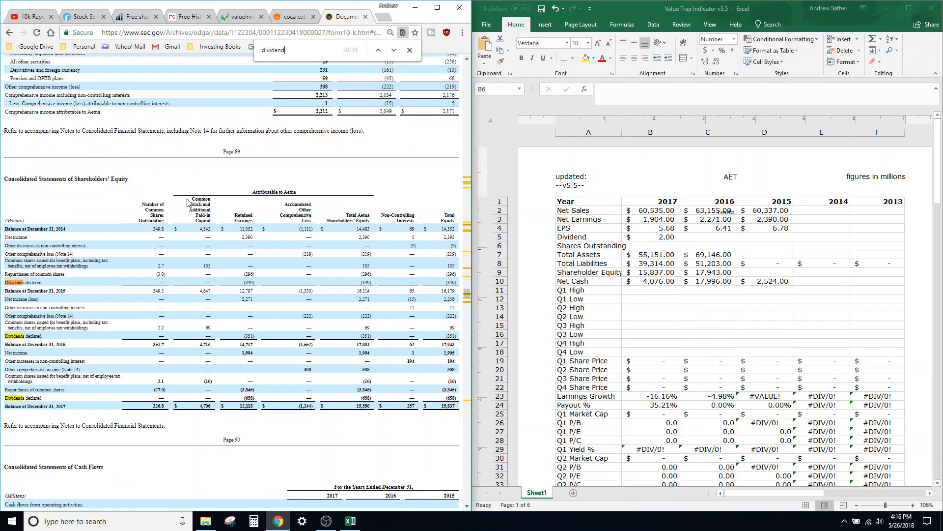
# - Step through 'dividend' search matches to reach the Selected Financial Data dividends
pyautogui.click(379, 50)
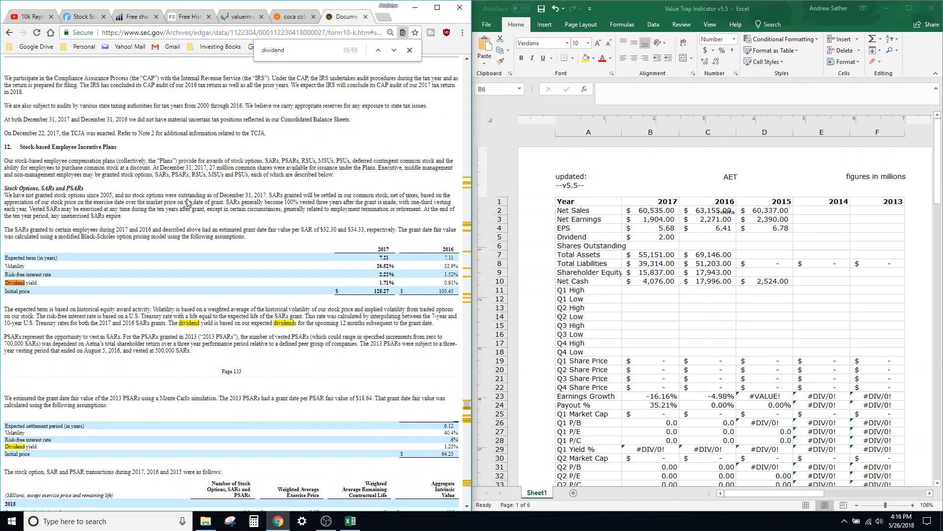
pyautogui.click(379, 50)
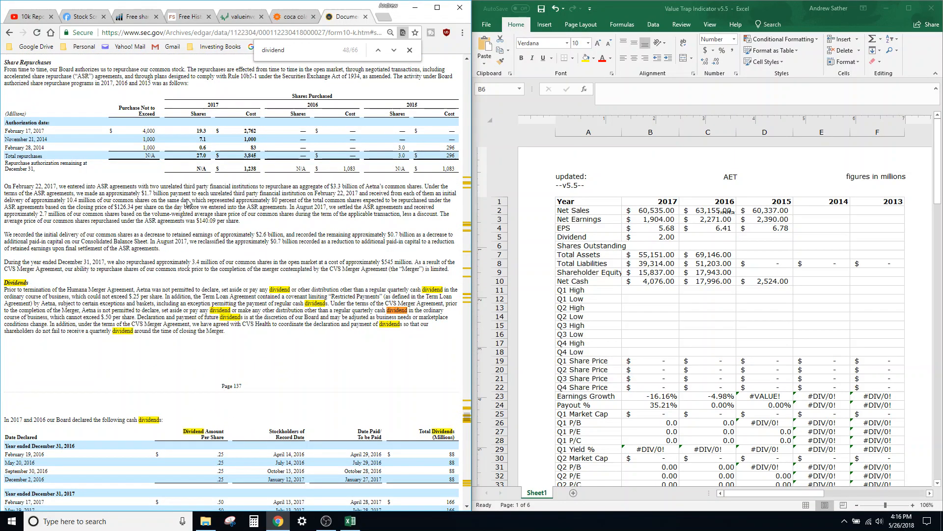
pyautogui.write('segment information')
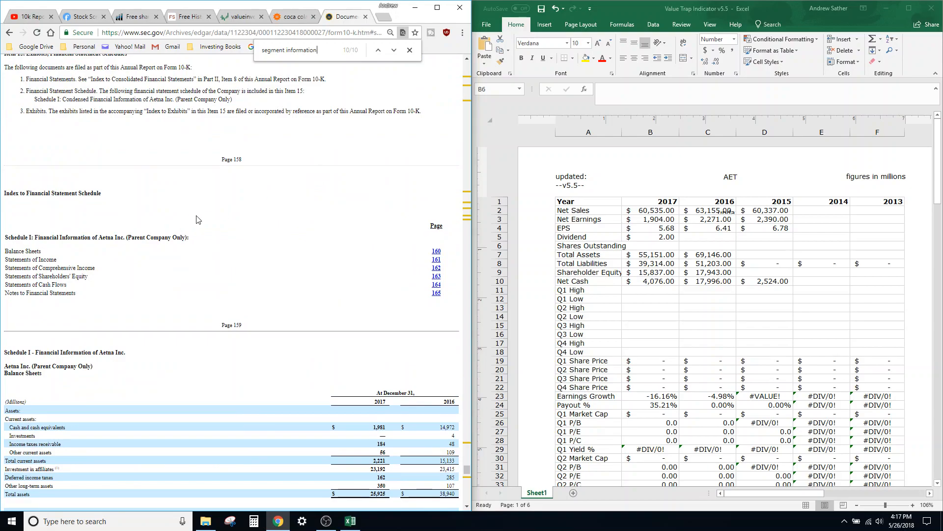
pyautogui.write('dividend')
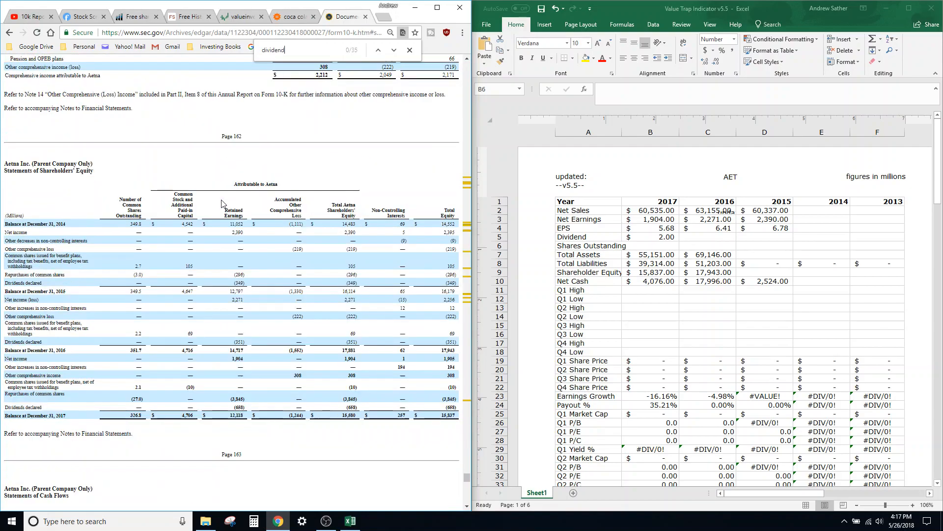
pyautogui.click(378, 49)
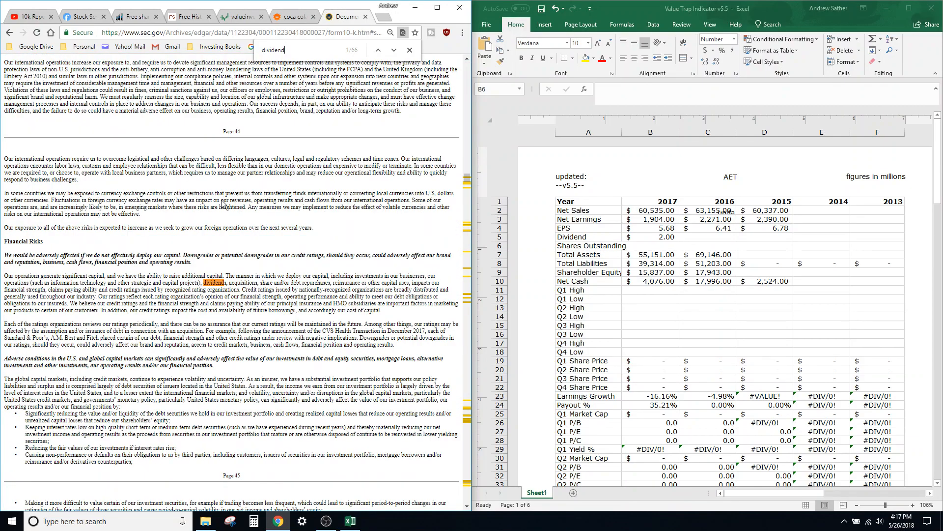
pyautogui.click(377, 50)
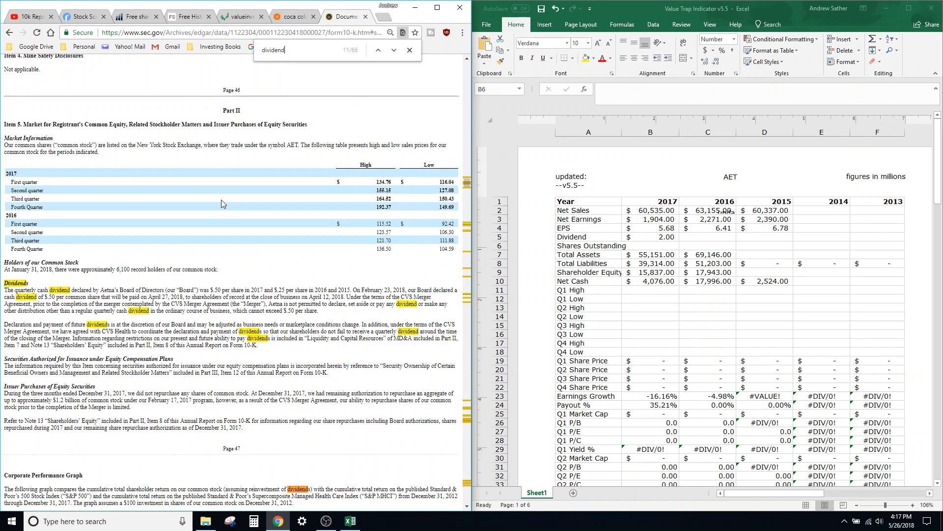
pyautogui.click(378, 50)
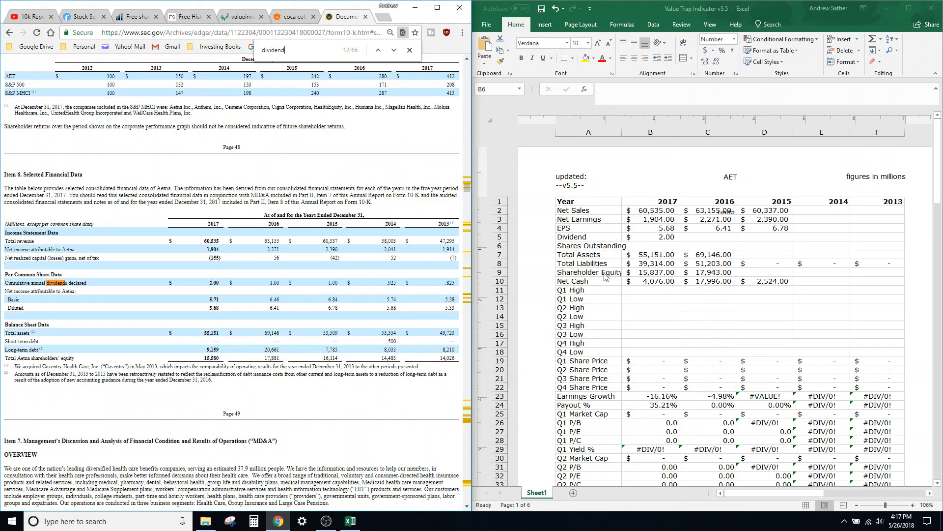
# - Enter dividends 1.00, 1.00, 0.93 and 0.83 for 2016–2013
pyautogui.click(708, 237)
pyautogui.write('1')
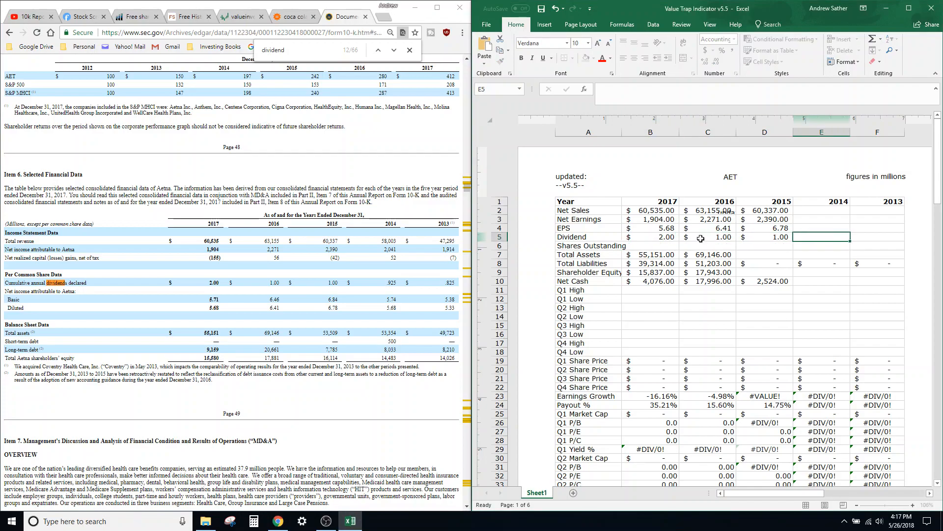
pyautogui.write('0.93')
pyautogui.click(877, 236)
pyautogui.write('0.83')
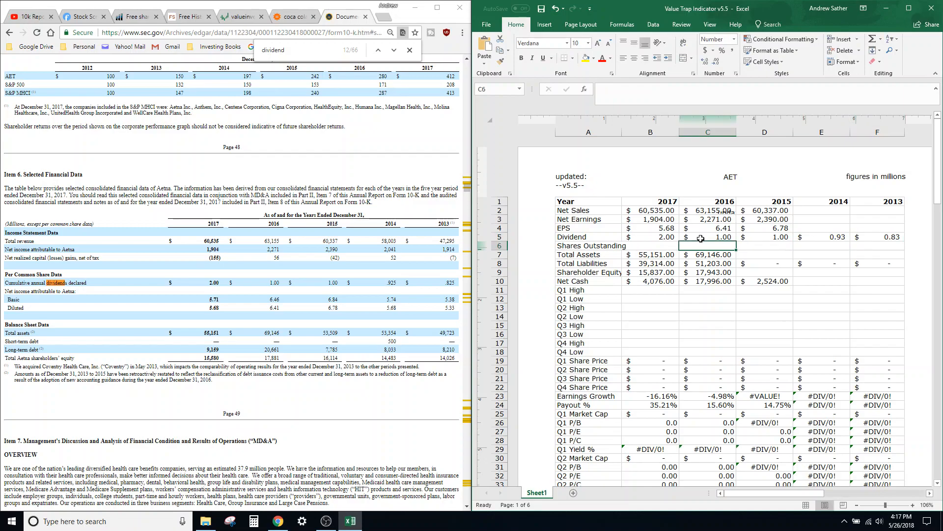
pyautogui.click(651, 245)
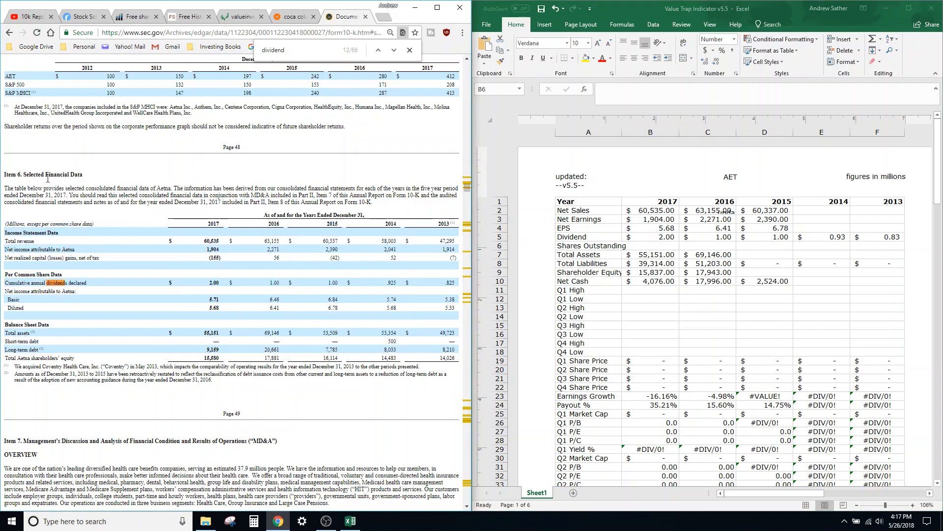
pyautogui.click(650, 246)
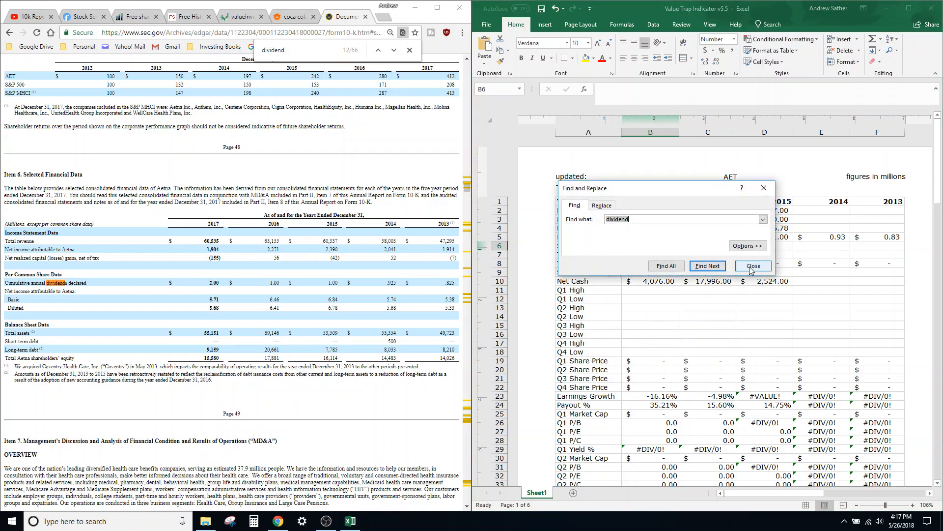
pyautogui.click(753, 265)
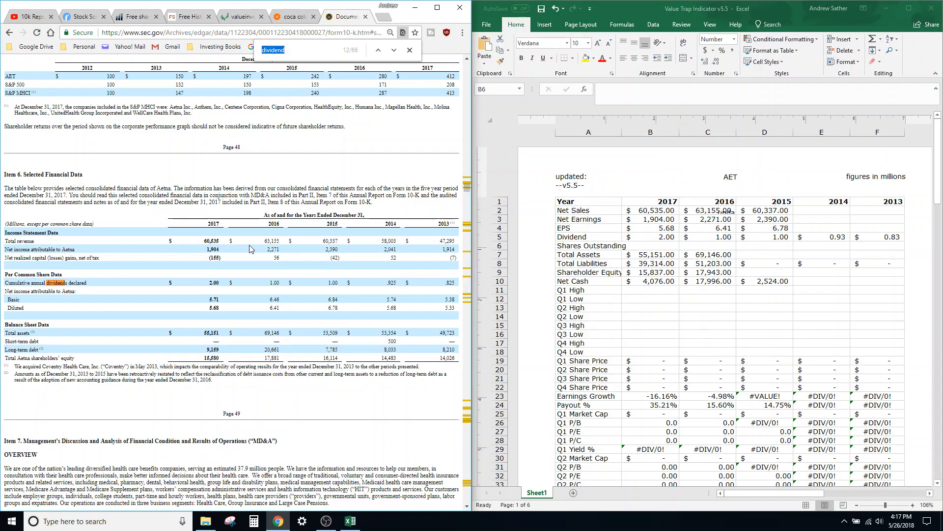
# - Search the 10-K for 'shares outstanding' to find the earnings per share note
pyautogui.write('shares outstanding')
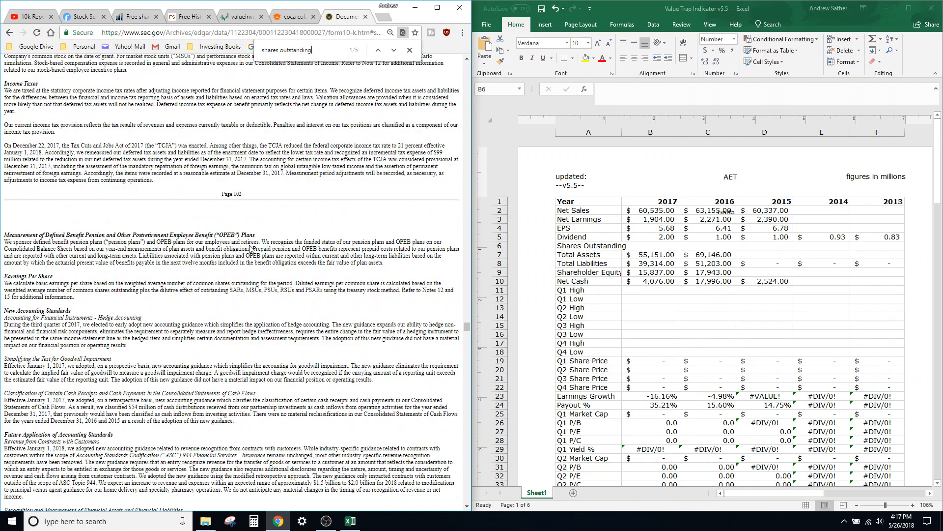
pyautogui.click(378, 50)
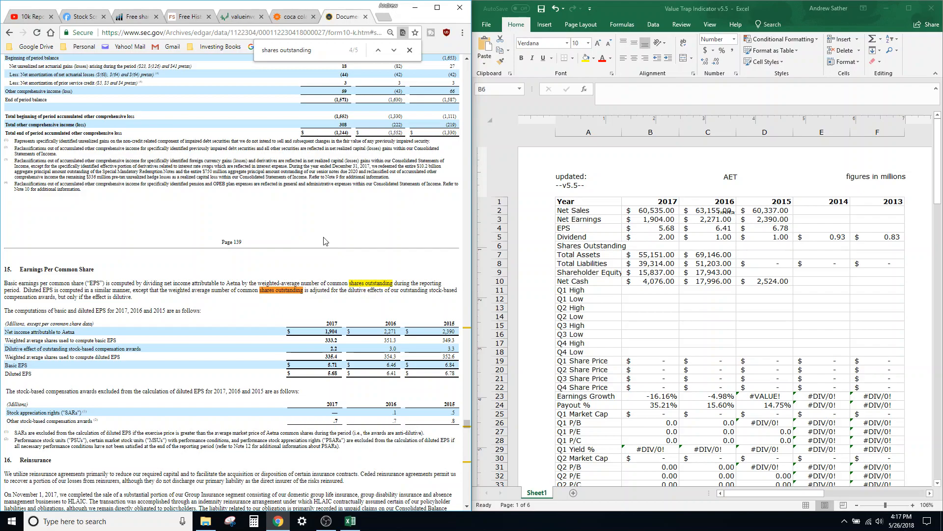
pyautogui.click(394, 50)
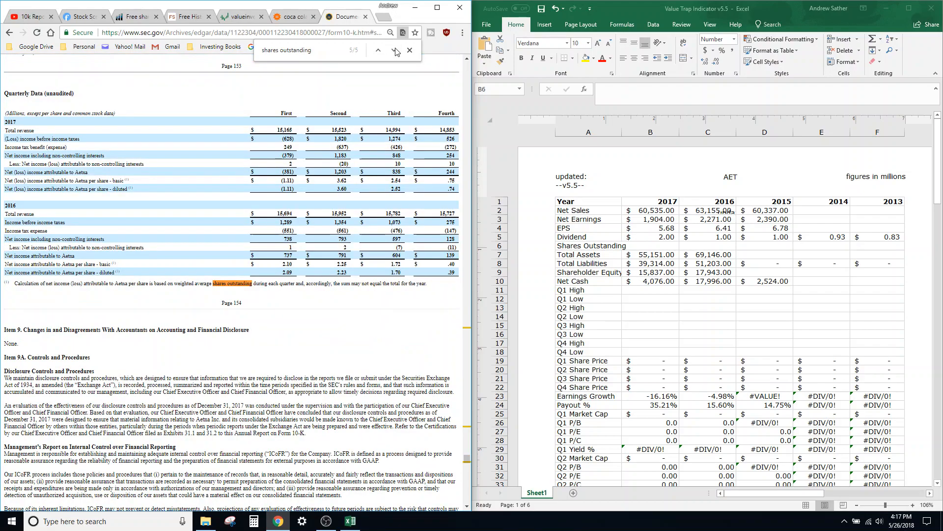
pyautogui.click(393, 50)
pyautogui.write('diluted')
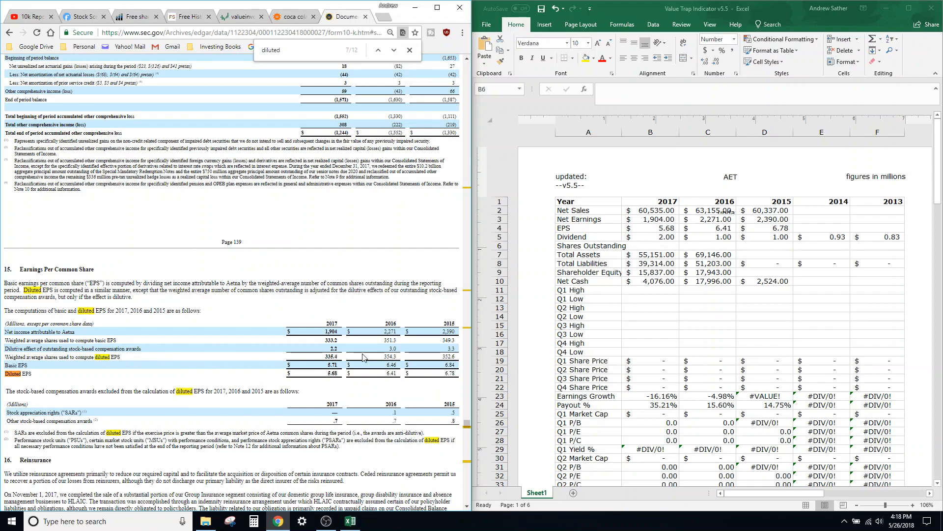
# - Enter shares outstanding of 335, 354 and 353, check the filled cells, and return to Aetna's filings list
pyautogui.write('33')
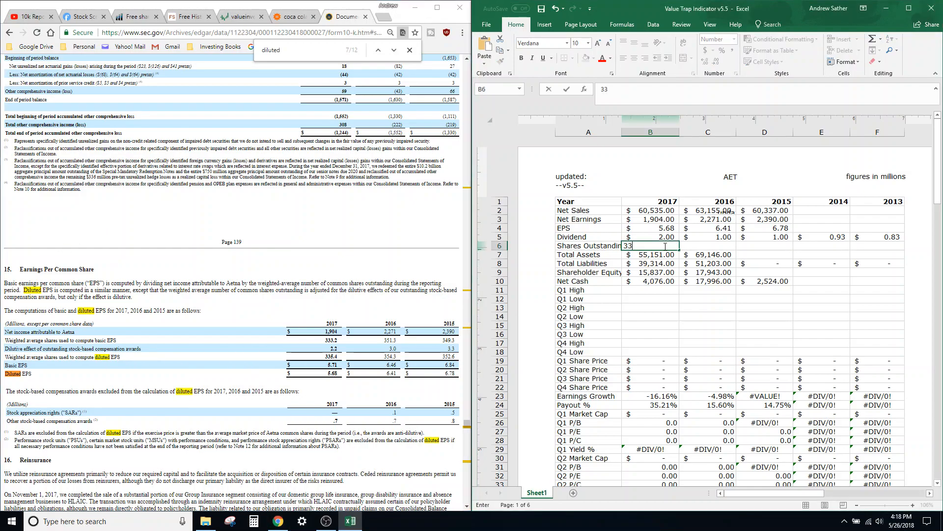
pyautogui.write('354.')
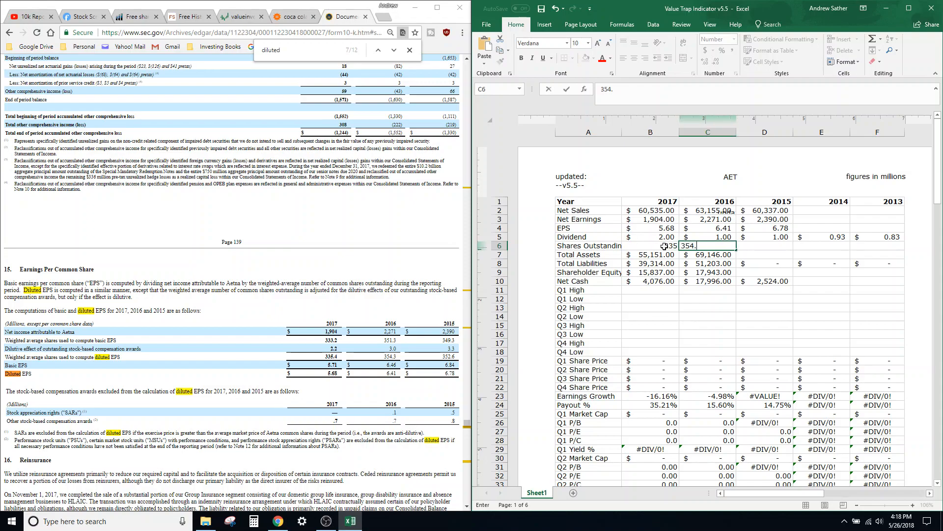
pyautogui.press('Enter')
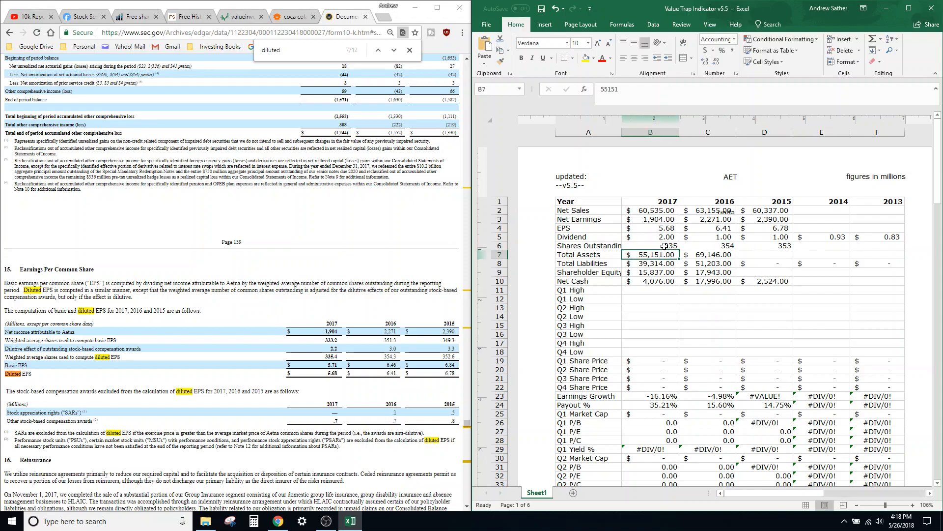
pyautogui.click(650, 281)
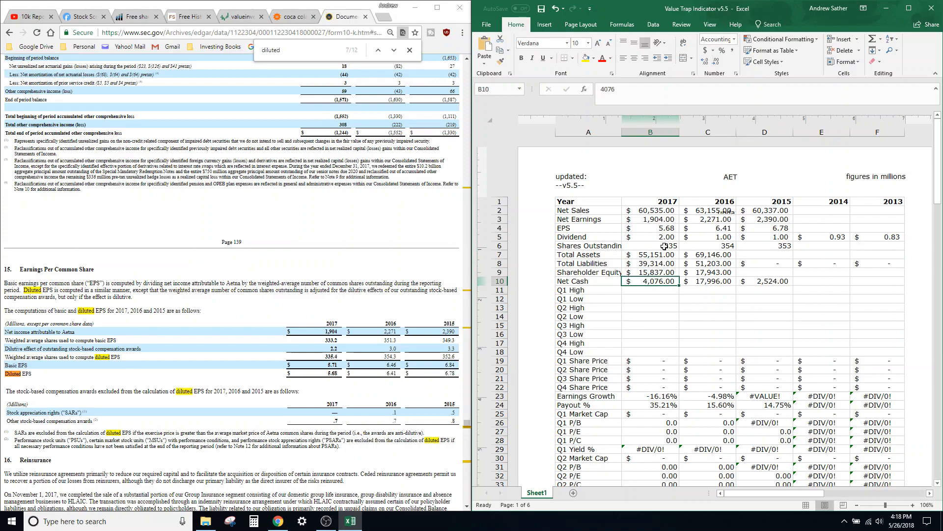
pyautogui.click(821, 219)
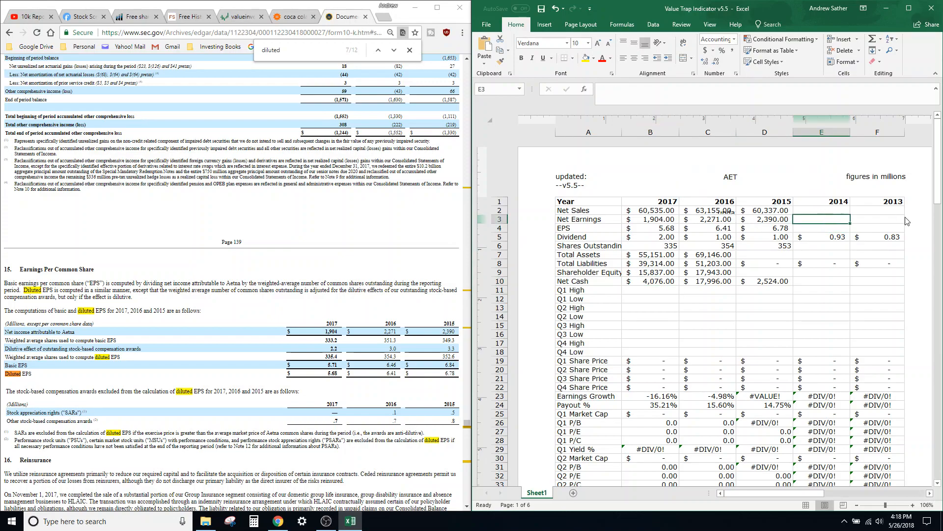
pyautogui.click(651, 219)
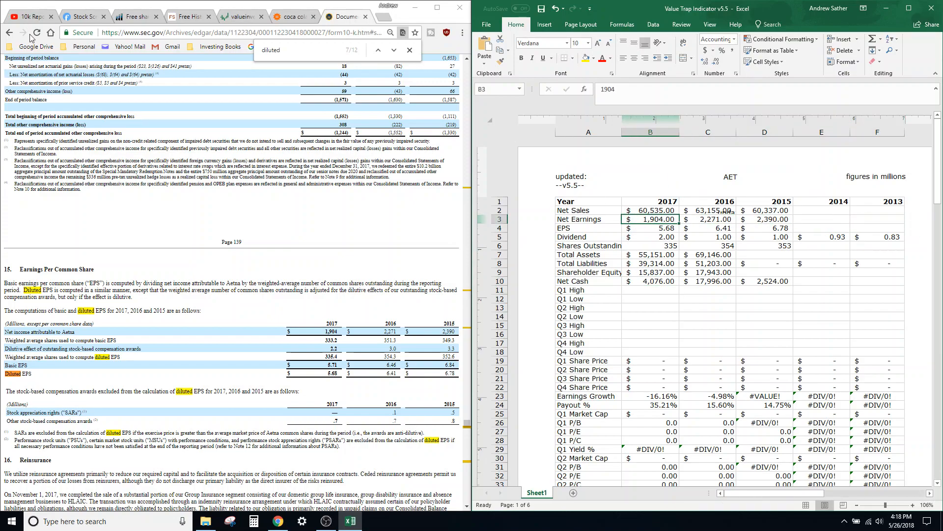
pyautogui.click(11, 32)
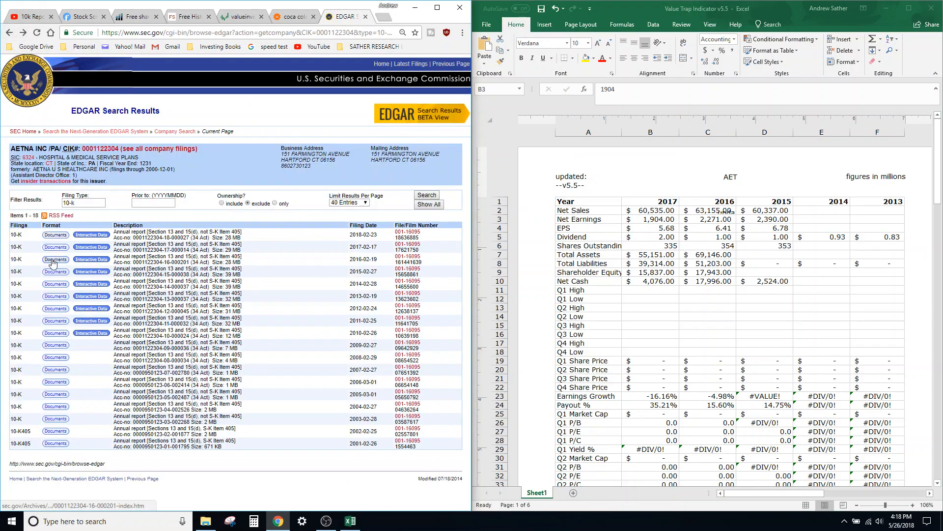
# - Open exhibit13_1.htm from the 2016 10-K and scroll to the 2015–2013 income statements
pyautogui.click(55, 259)
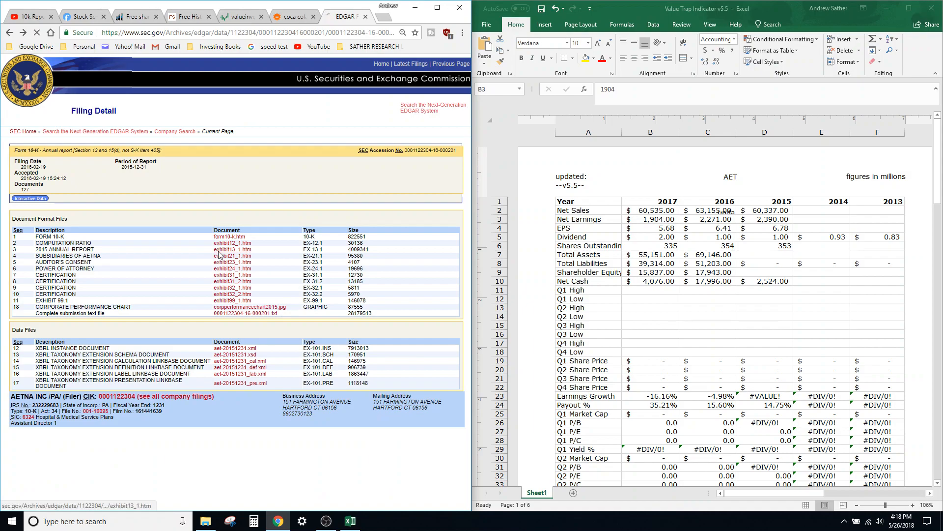
pyautogui.click(232, 249)
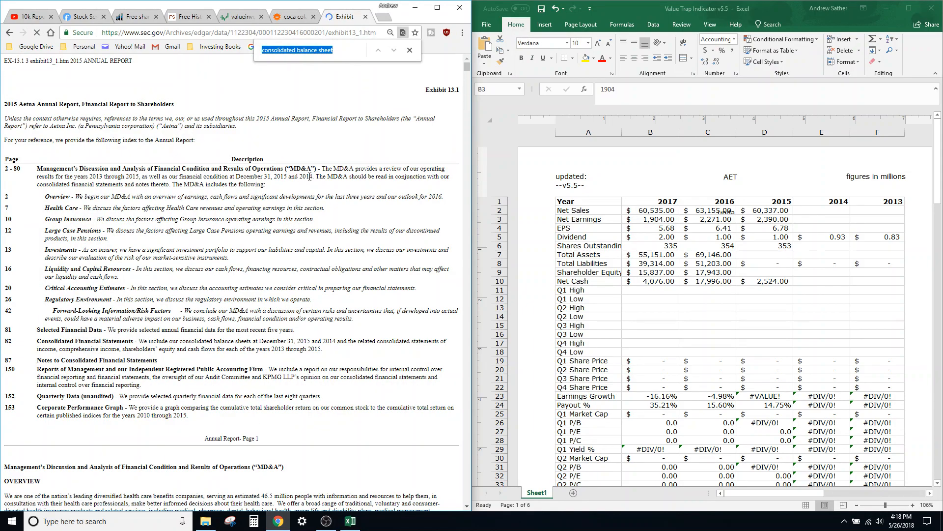
pyautogui.click(378, 51)
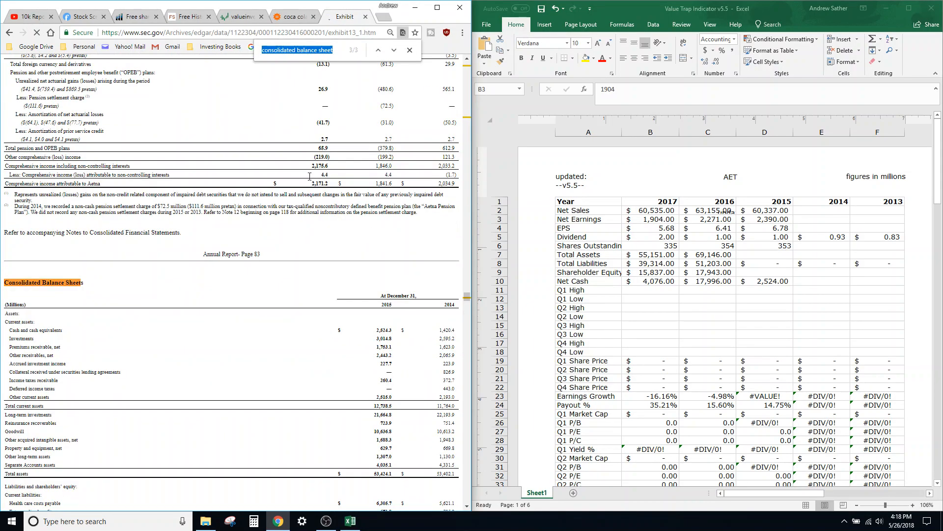
pyautogui.click(378, 50)
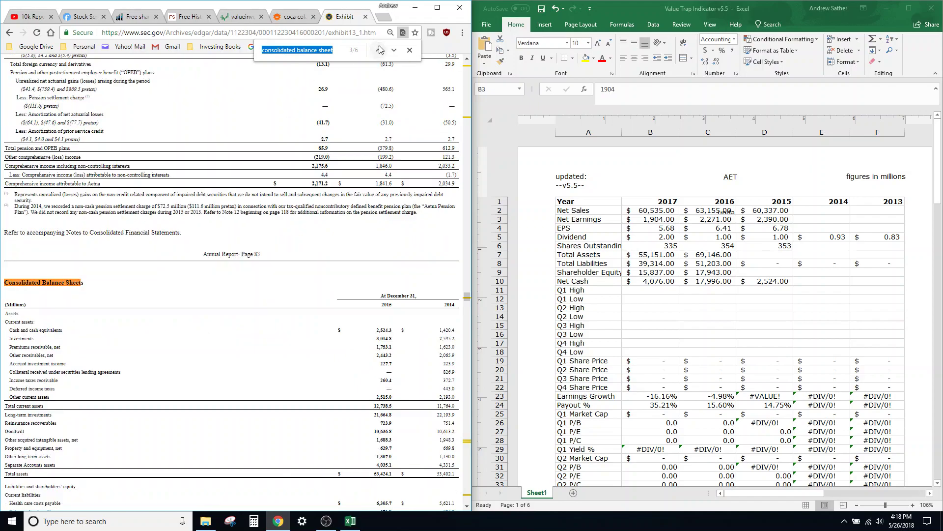
pyautogui.scroll(-3)
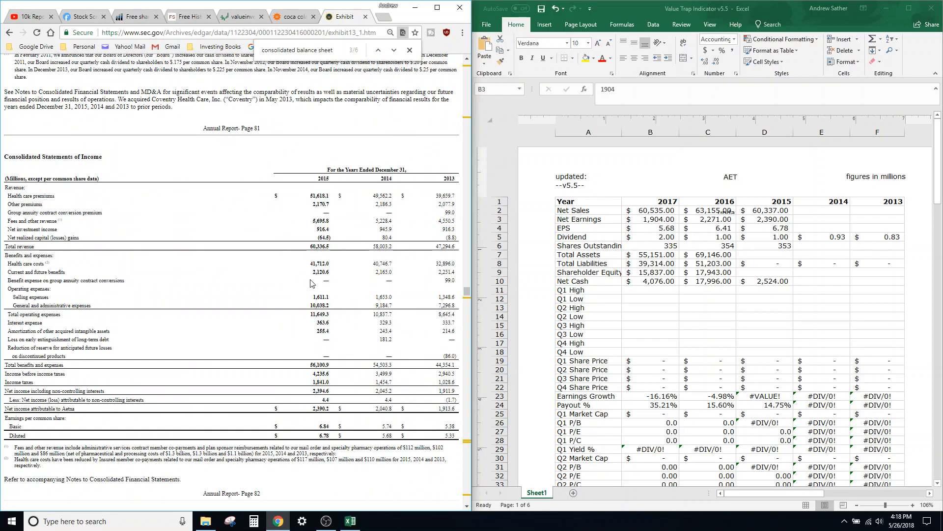
# - Enter Aetna's 2014 net earnings from the SEC filing into the spreadsheet
pyautogui.click(828, 219)
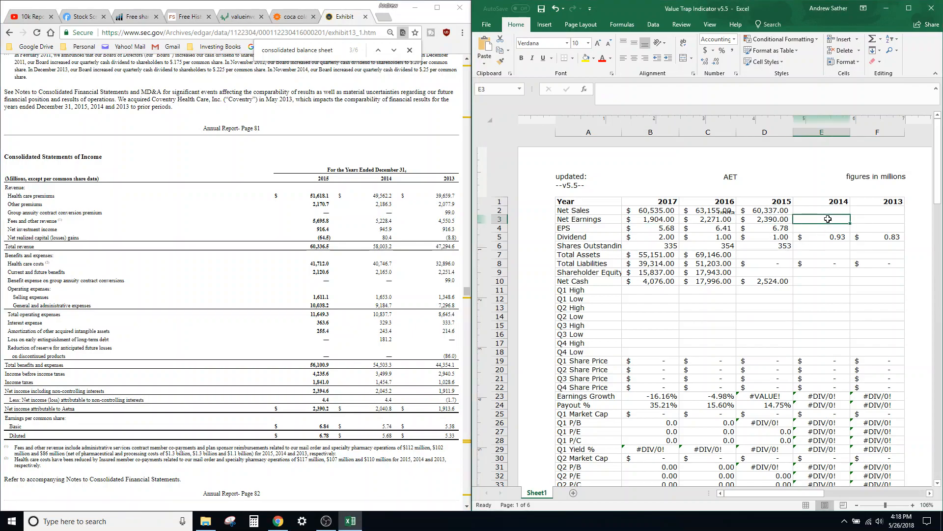
pyautogui.scroll(-3)
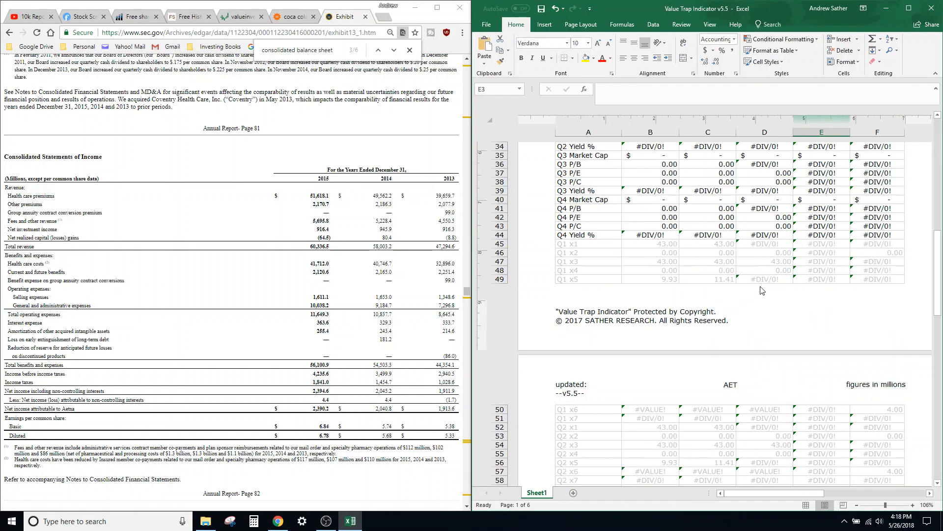
pyautogui.scroll(-3)
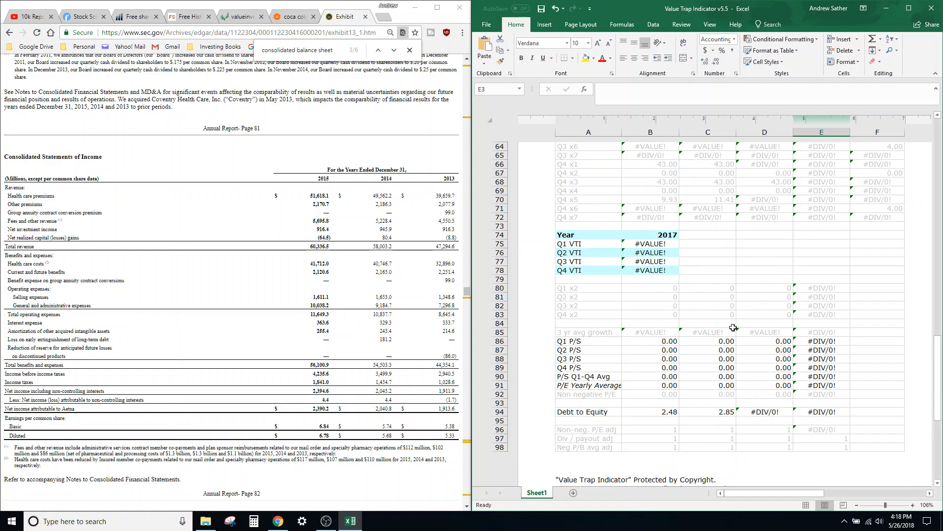
pyautogui.scroll(-3)
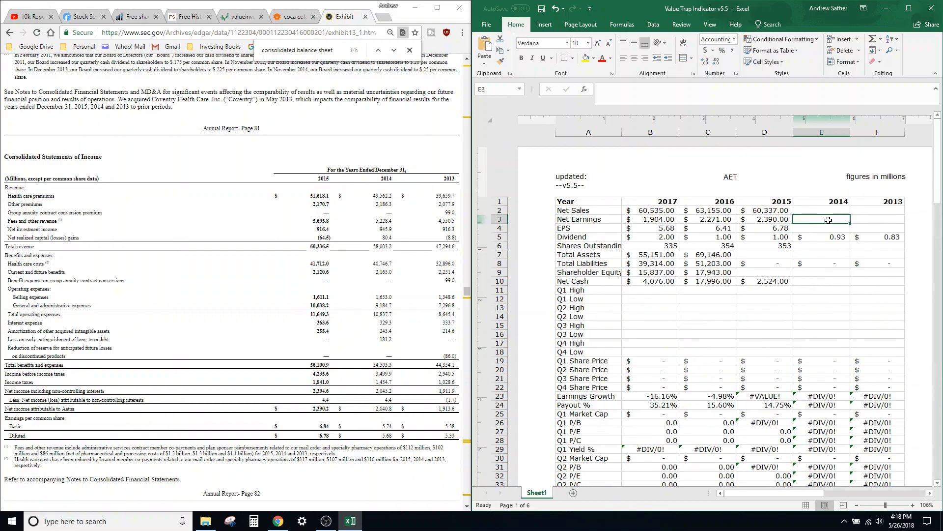
pyautogui.write('30')
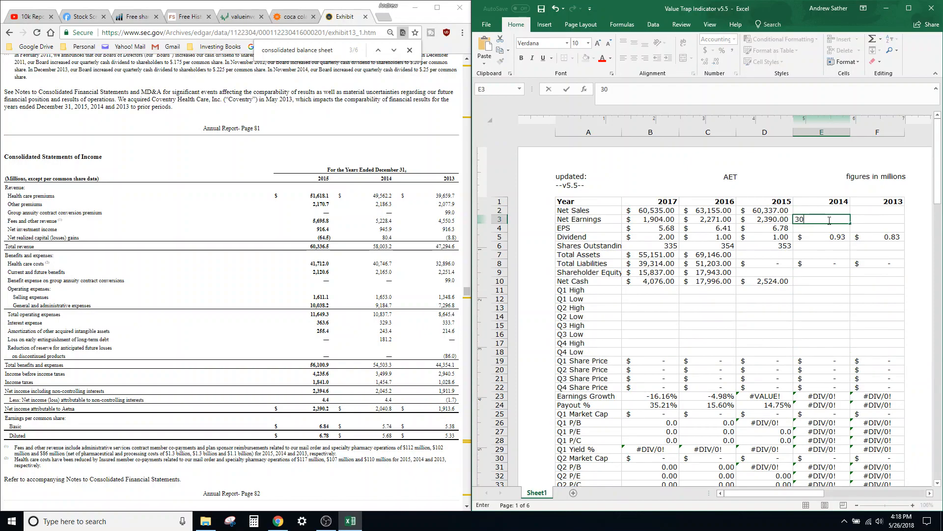
pyautogui.write('2040.8')
pyautogui.click(878, 218)
pyautogui.write('1913.6')
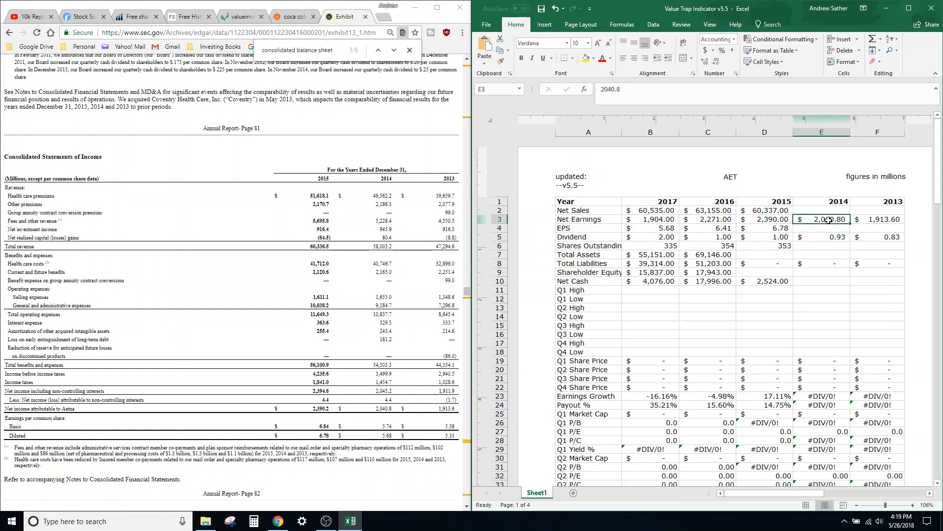
# - Enter 2013 net sales of 47294.60 and EPS values 5.68 and 5.33
pyautogui.click(822, 210)
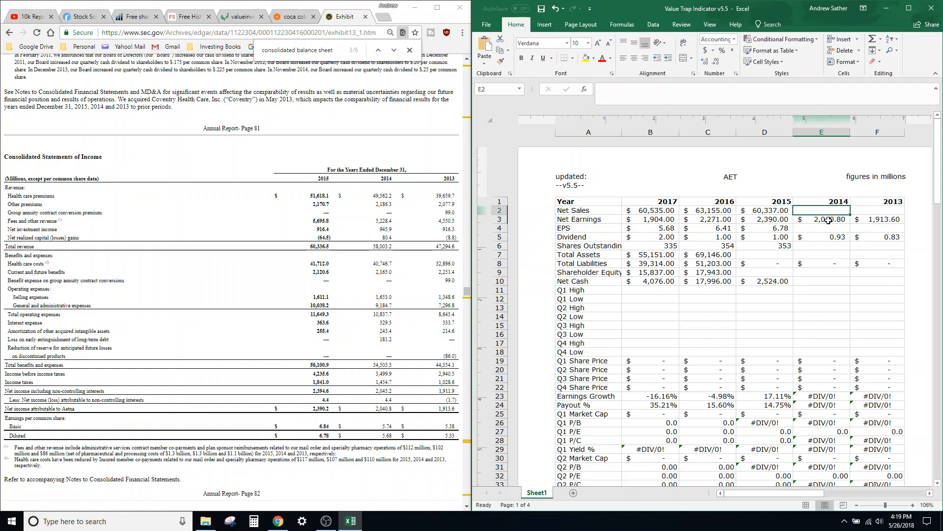
pyautogui.write('58,003.20')
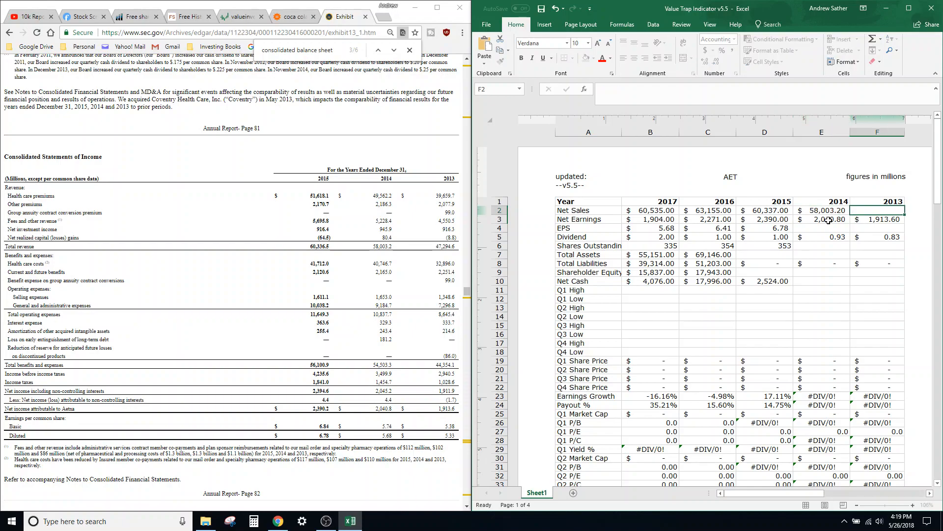
pyautogui.write('47294.60')
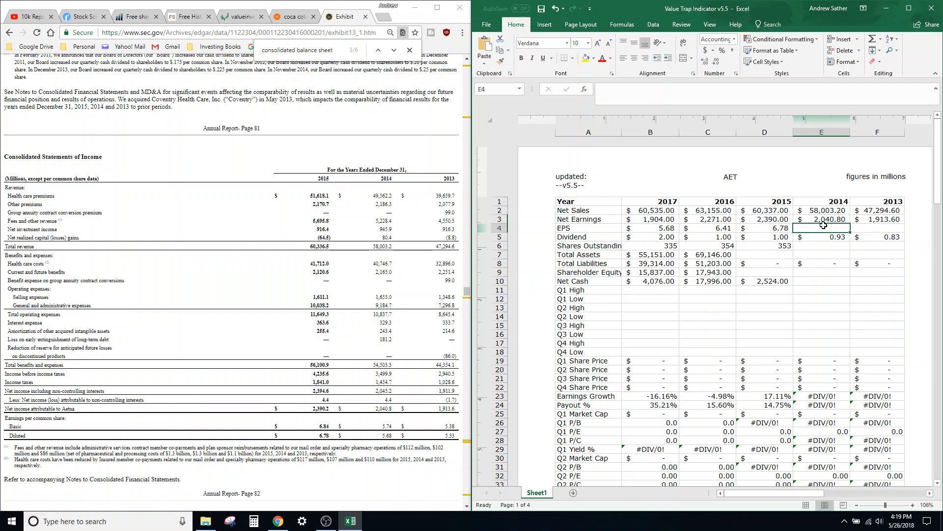
pyautogui.write('5.68')
pyautogui.click(878, 228)
pyautogui.write('5.33')
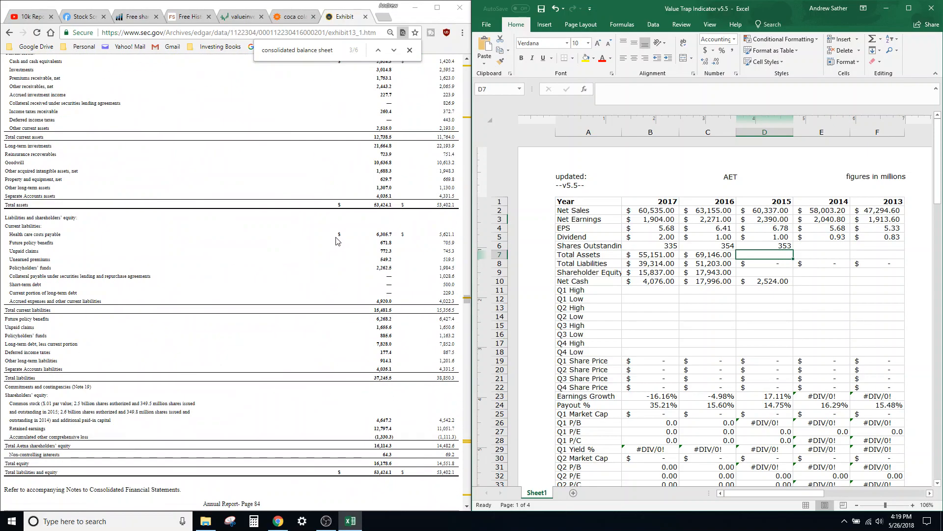
pyautogui.scroll(-3)
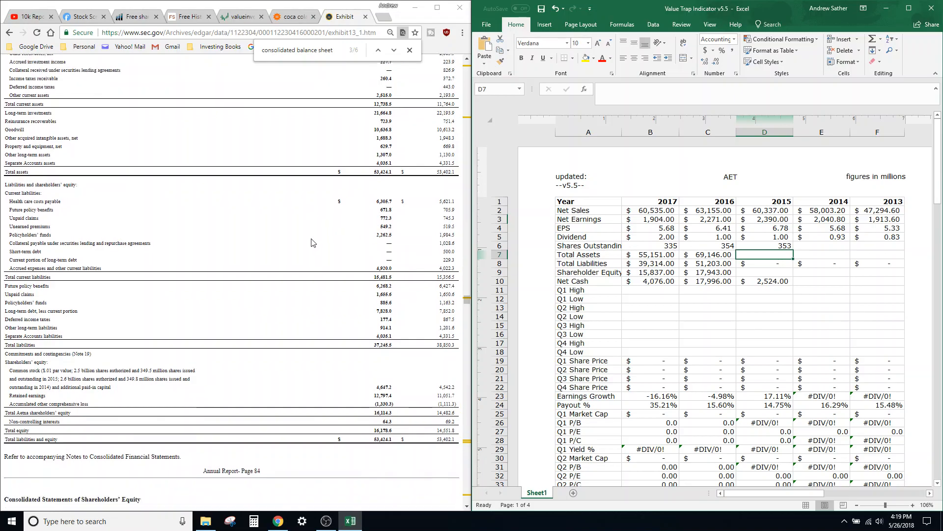
pyautogui.scroll(-3)
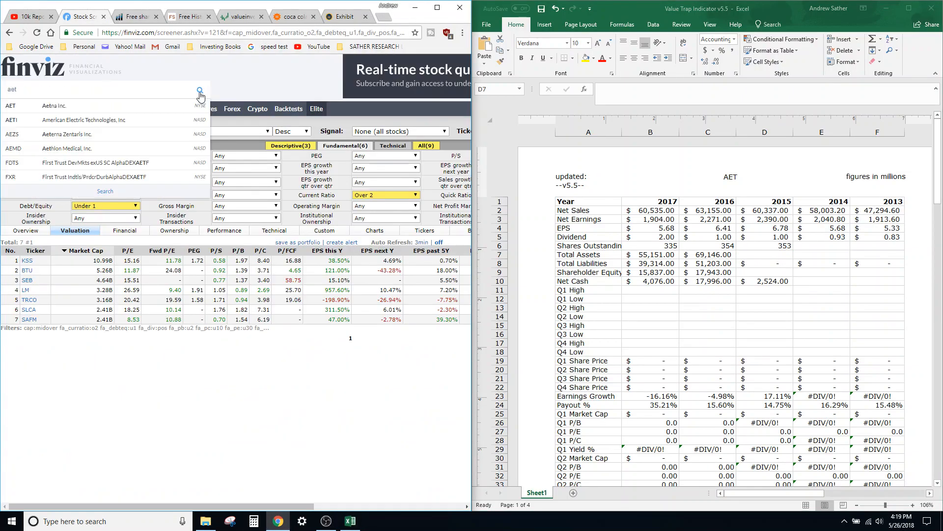
# - Open Aetna's Finviz quote page and enter the 178.54 share price in B19
pyautogui.click(10, 105)
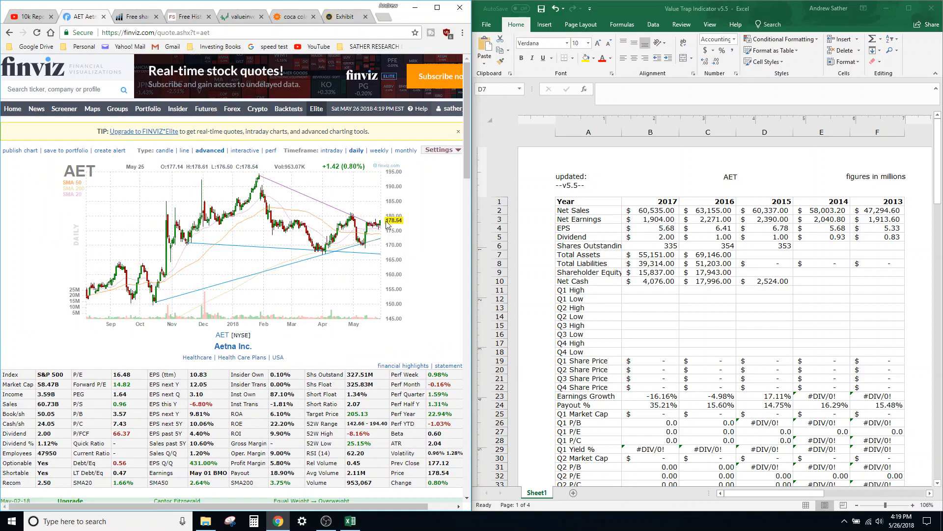
pyautogui.click(650, 360)
pyautogui.write('178.54')
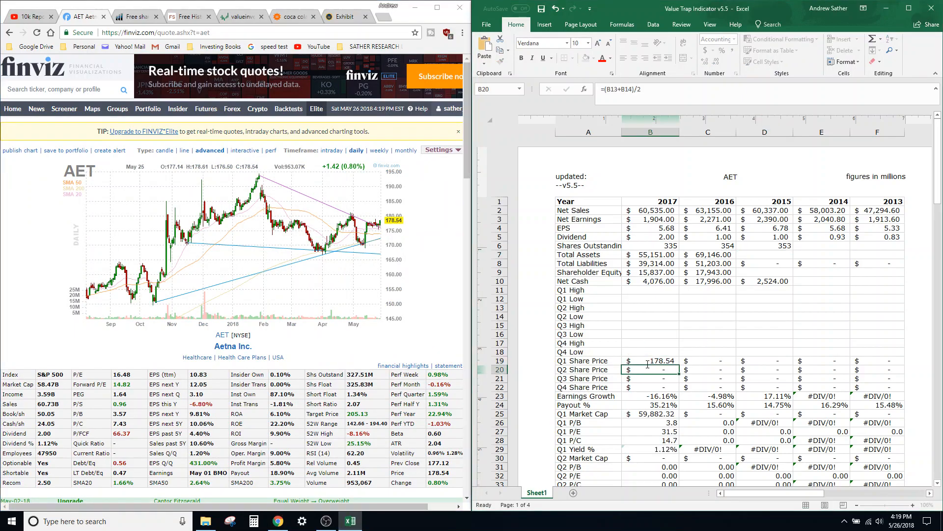
pyautogui.scroll(-3)
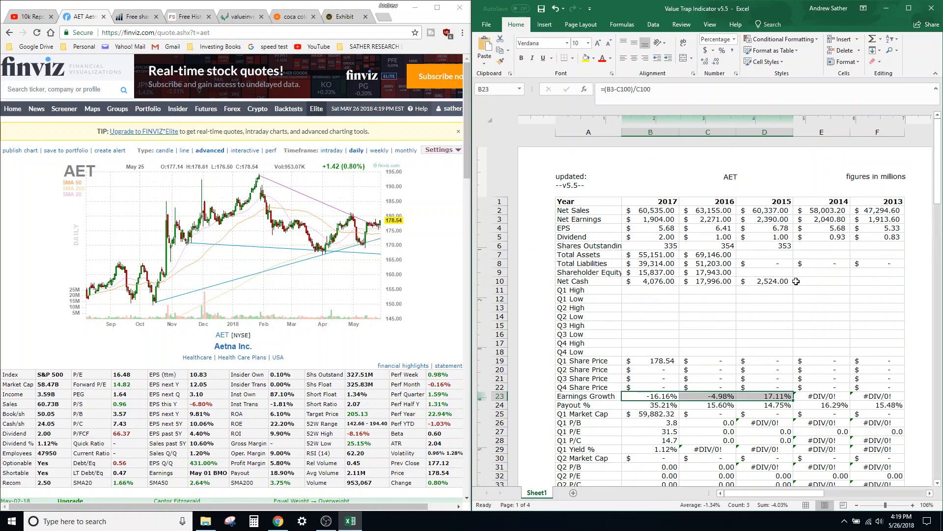
pyautogui.scroll(-3)
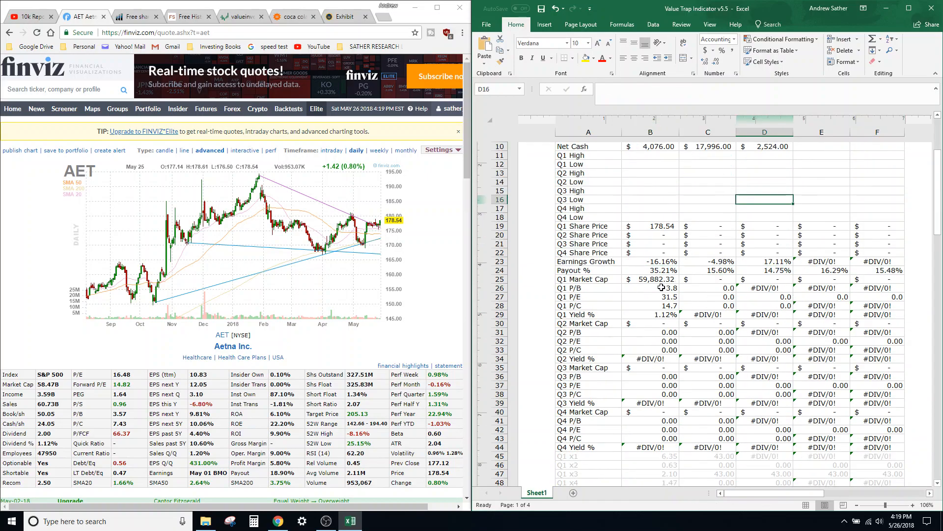
pyautogui.click(657, 296)
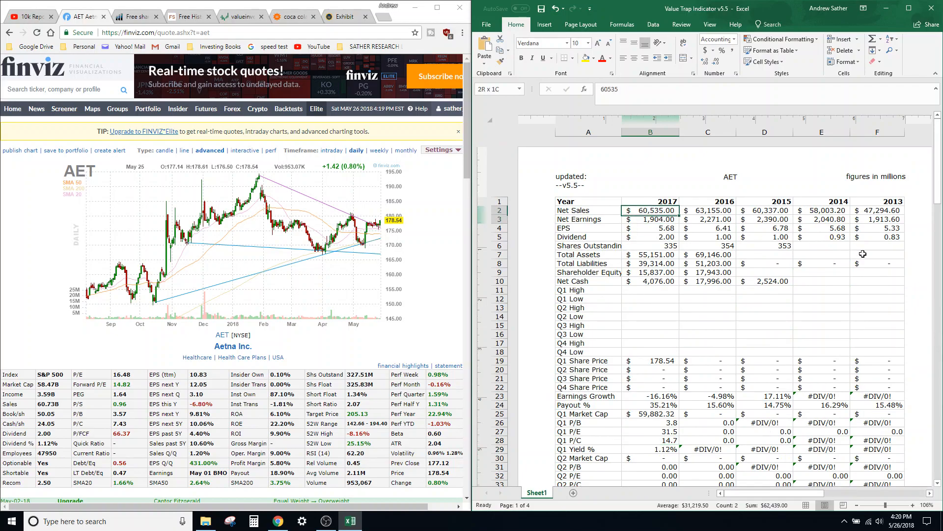
pyautogui.scroll(-3)
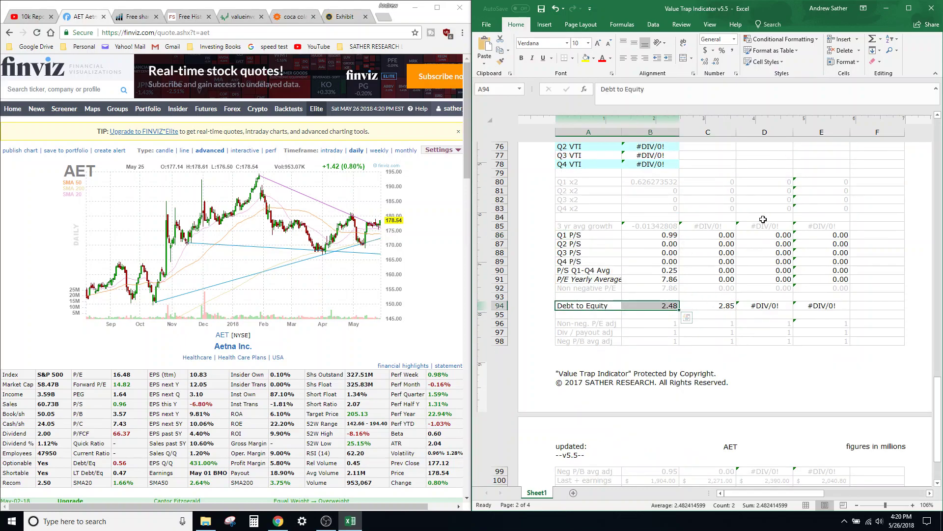
pyautogui.scroll(-3)
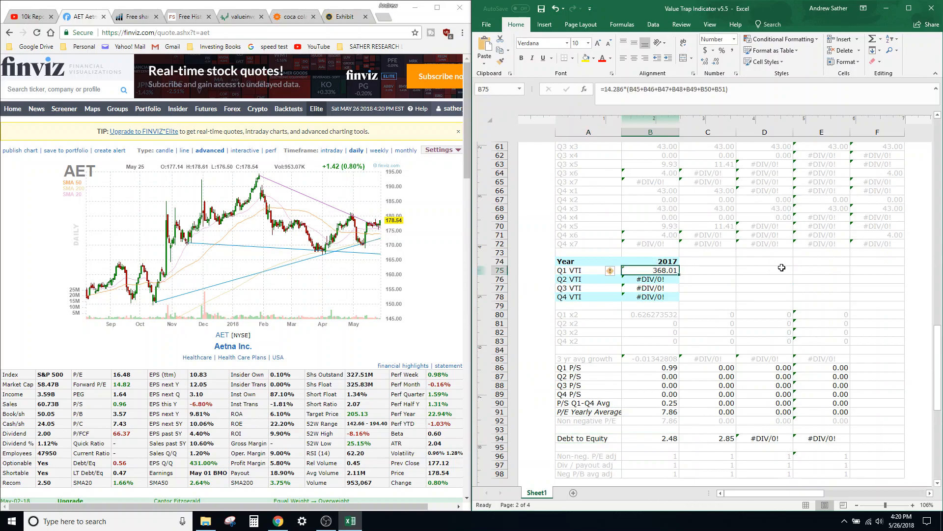
pyautogui.moveTo(795, 267)
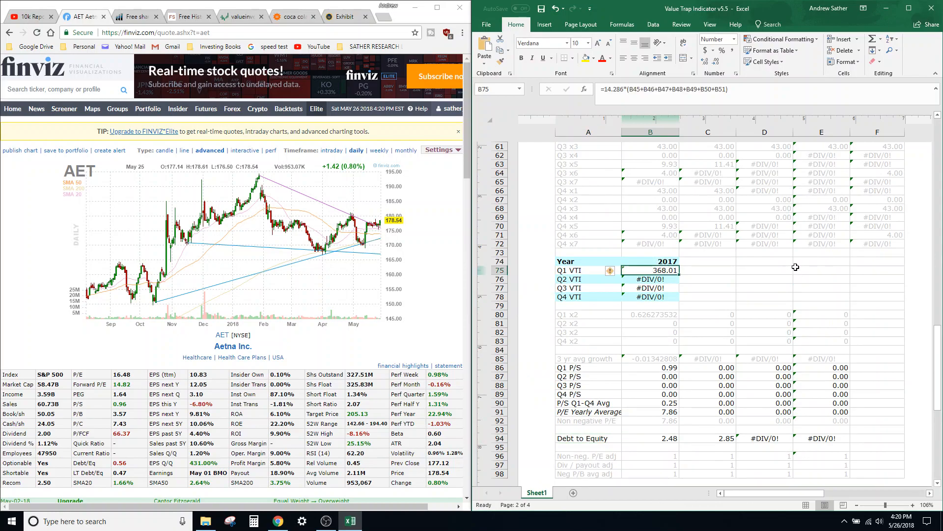
pyautogui.moveTo(794, 267)
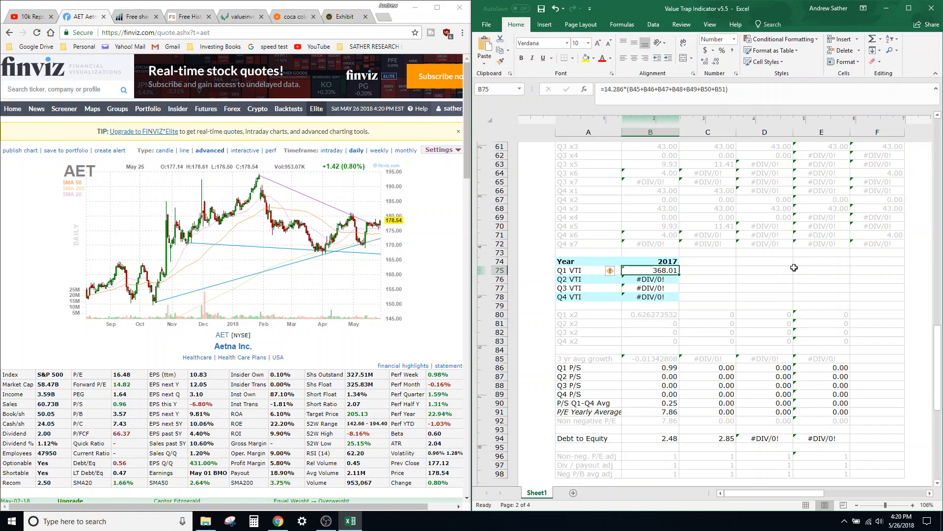
pyautogui.moveTo(776, 281)
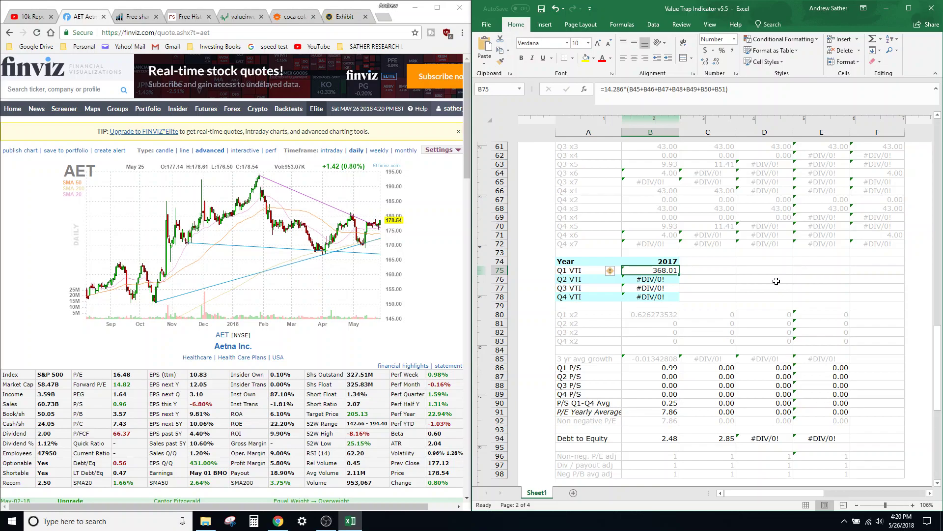
pyautogui.moveTo(695, 269)
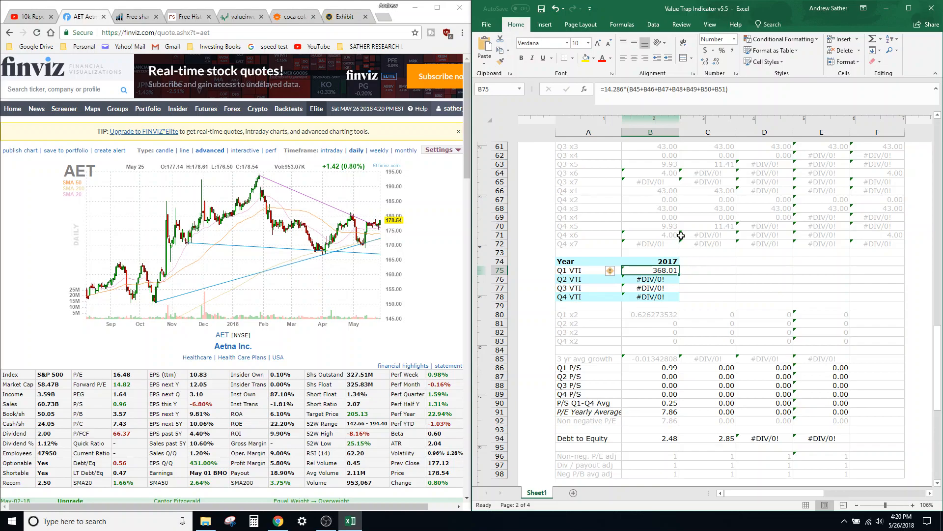
pyautogui.moveTo(580, 271)
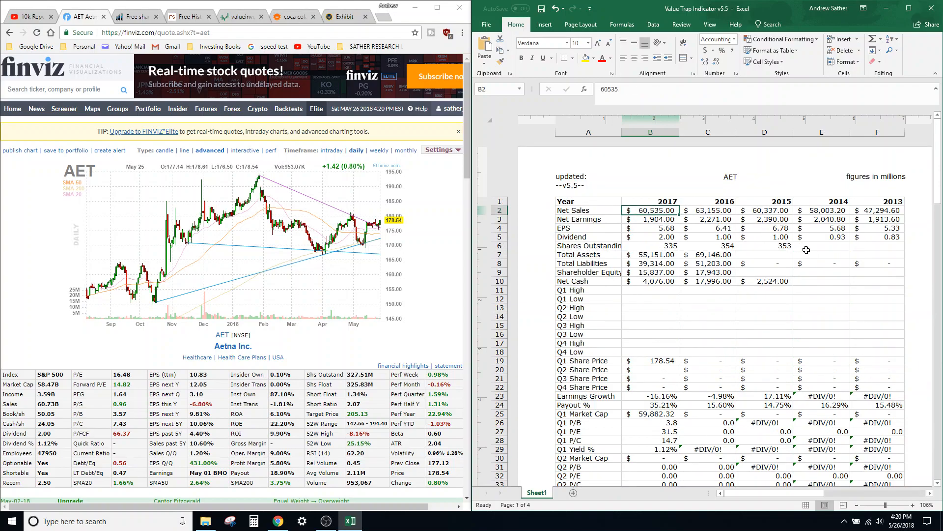
pyautogui.scroll(-3)
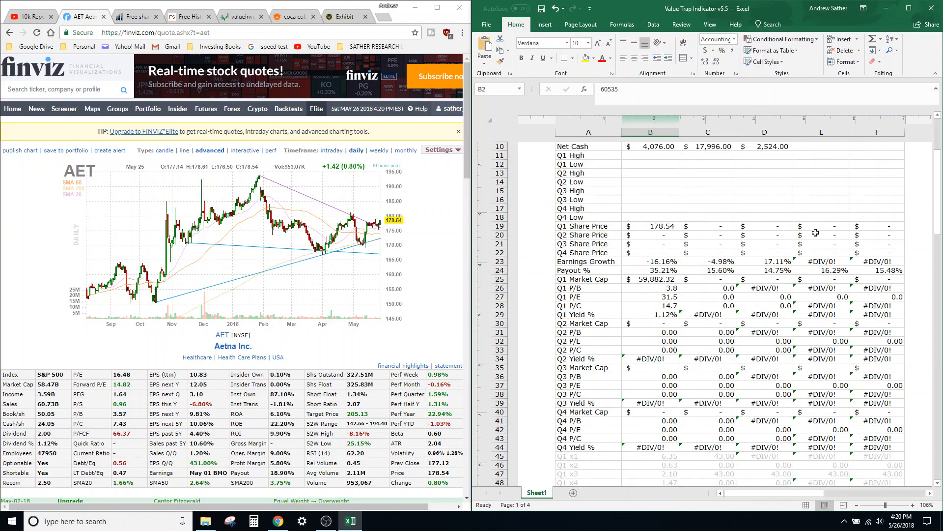
pyautogui.scroll(-3)
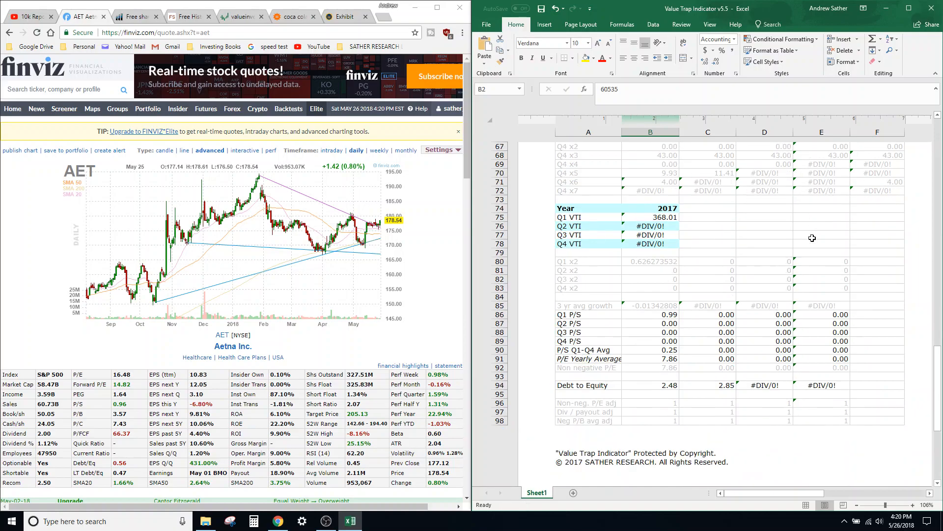
pyautogui.moveTo(657, 283)
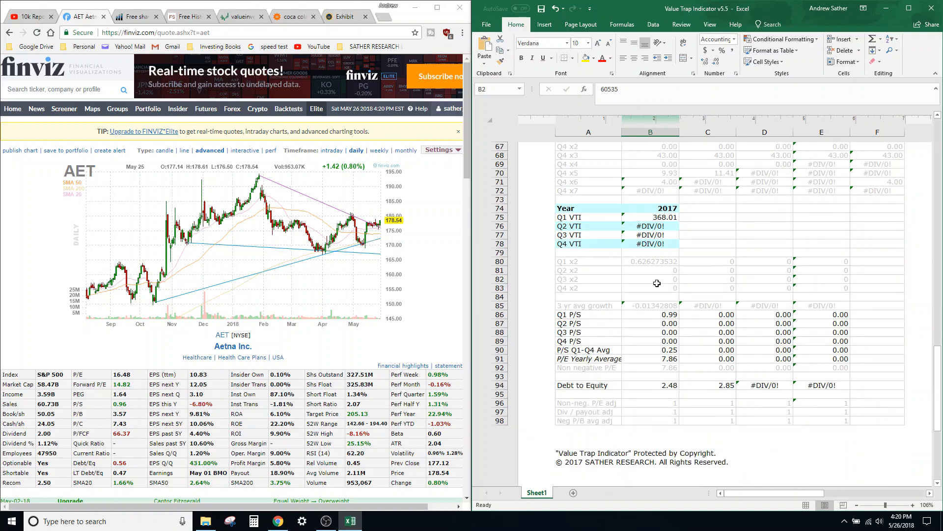
pyautogui.moveTo(776, 272)
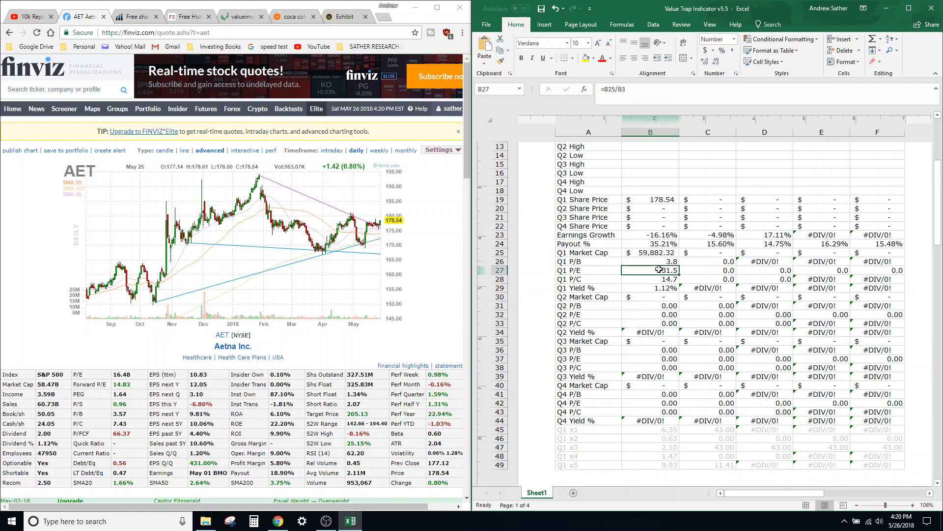
pyautogui.click(588, 270)
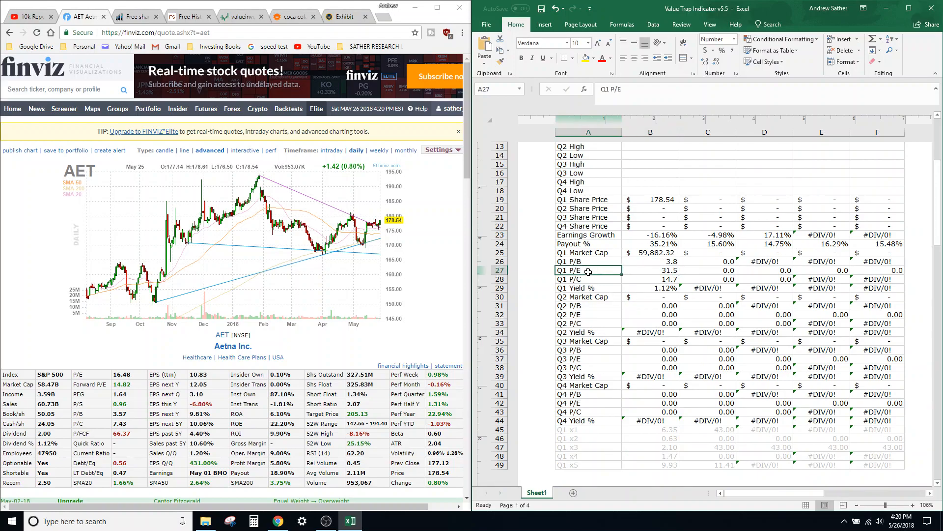
pyautogui.click(651, 269)
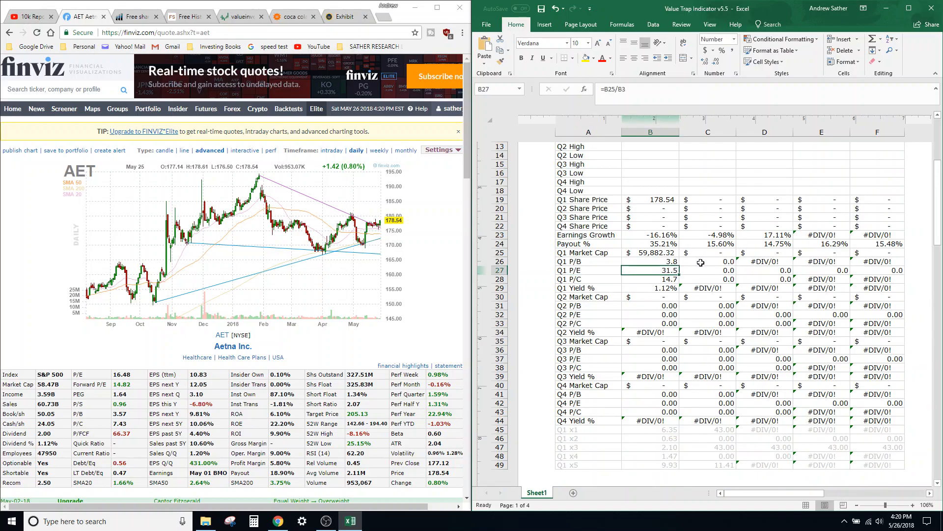
pyautogui.click(650, 260)
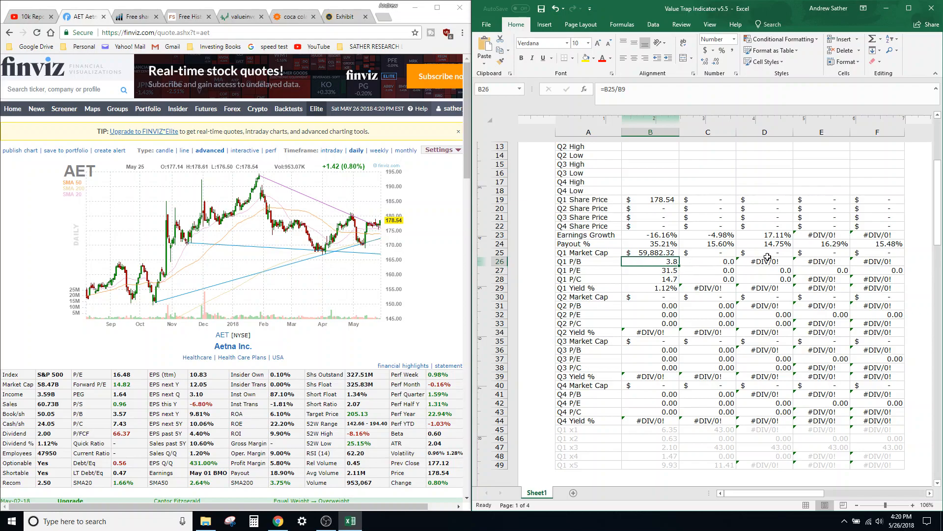
pyautogui.scroll(-3)
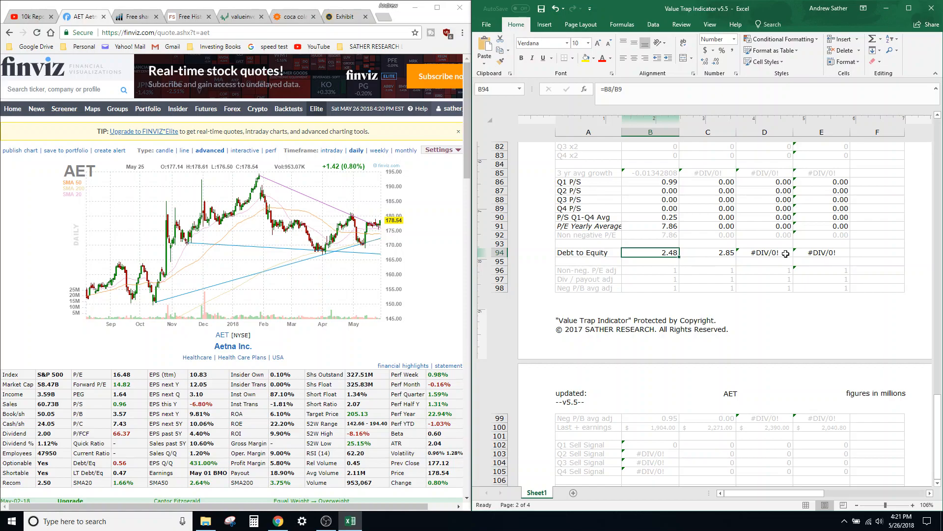
pyautogui.moveTo(807, 241)
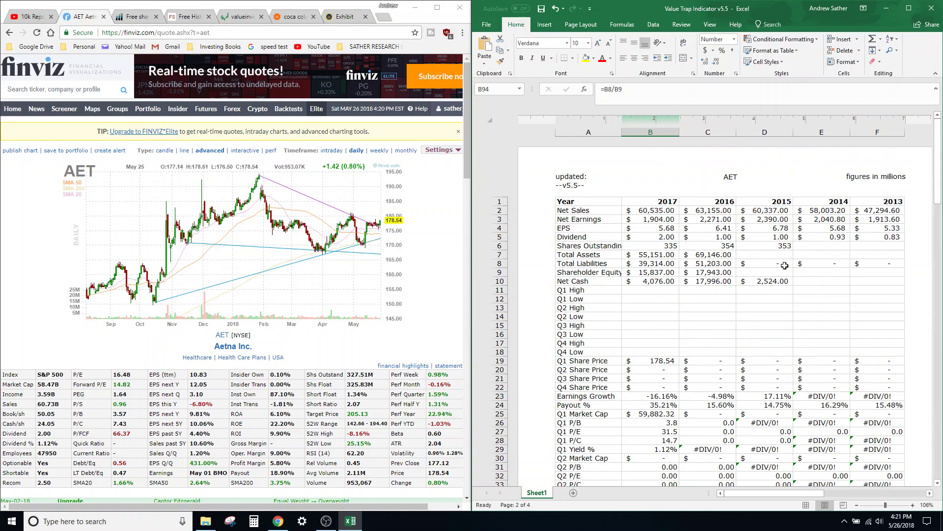
pyautogui.moveTo(459, 73)
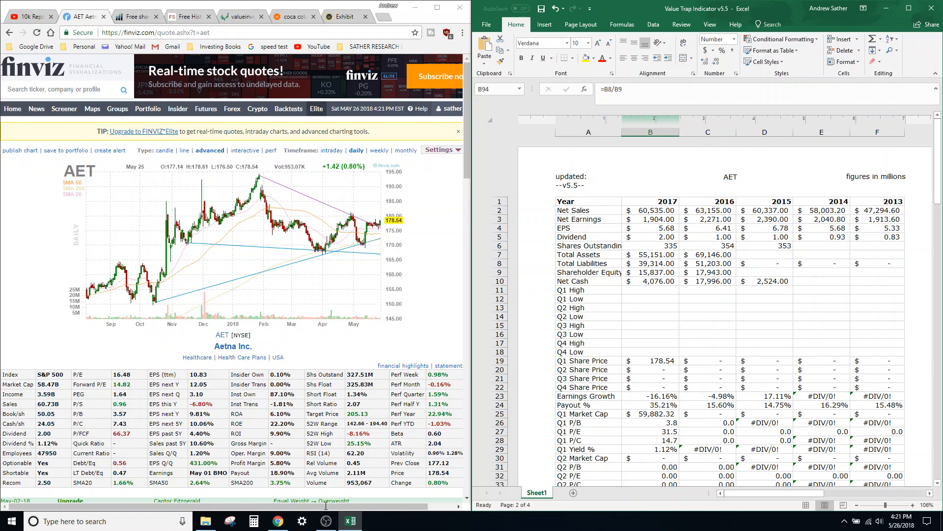
# - Bring the OBS Studio window forward and move it over the spreadsheet
pyautogui.click(326, 520)
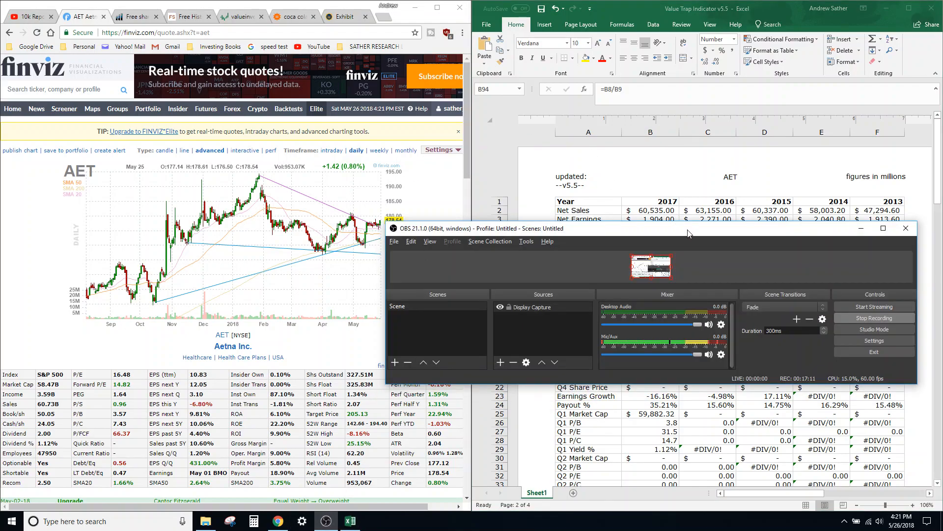
pyautogui.moveTo(688, 233); pyautogui.dragTo(671, 214)
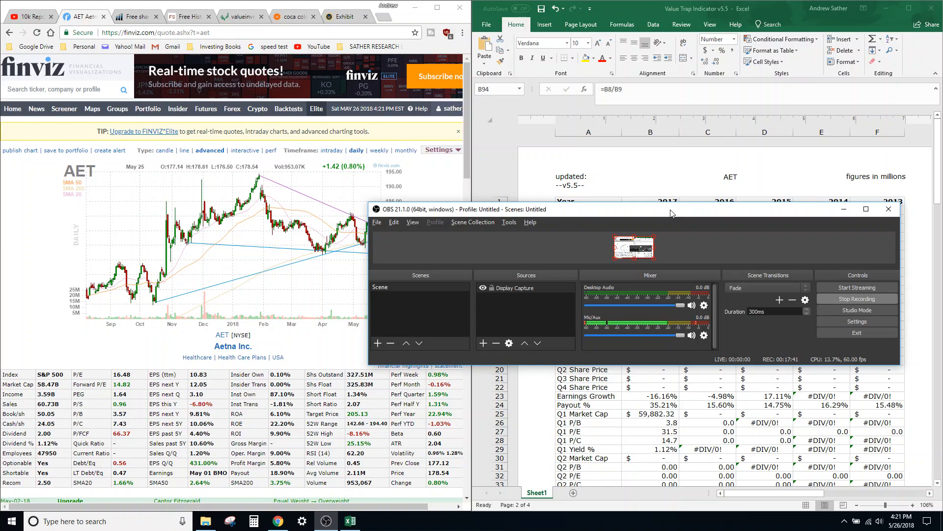
pyautogui.moveTo(754, 254)
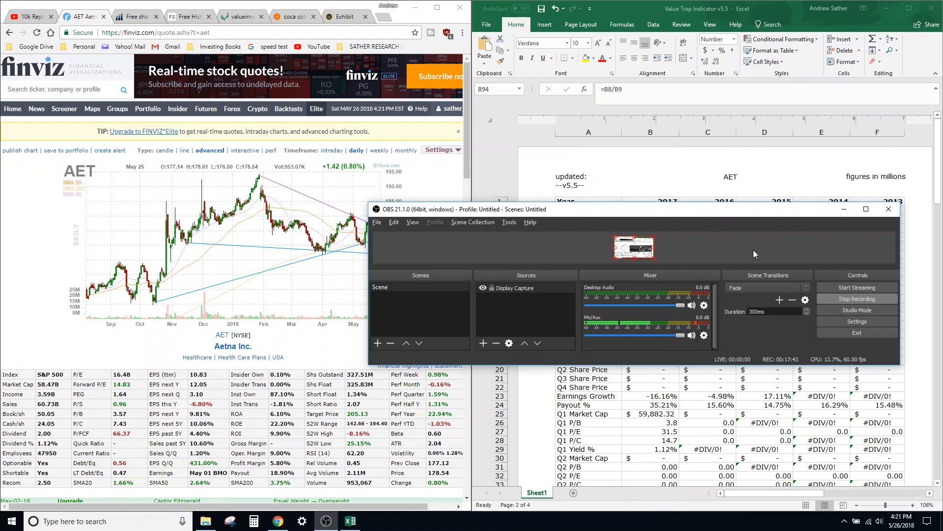